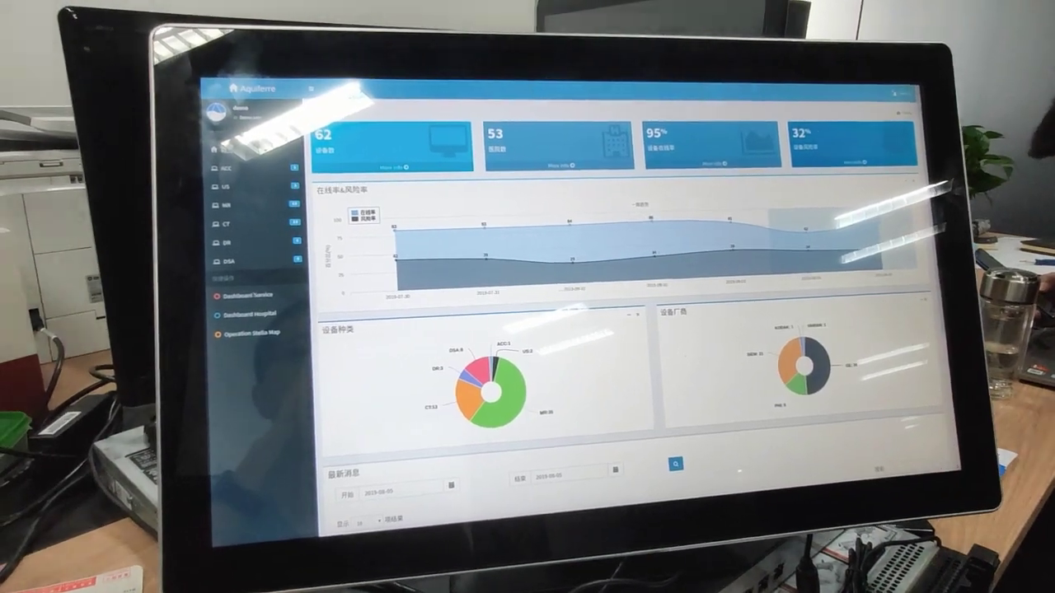
- Select the pvedell node in the Server View tree to show its summary
click(225, 197)
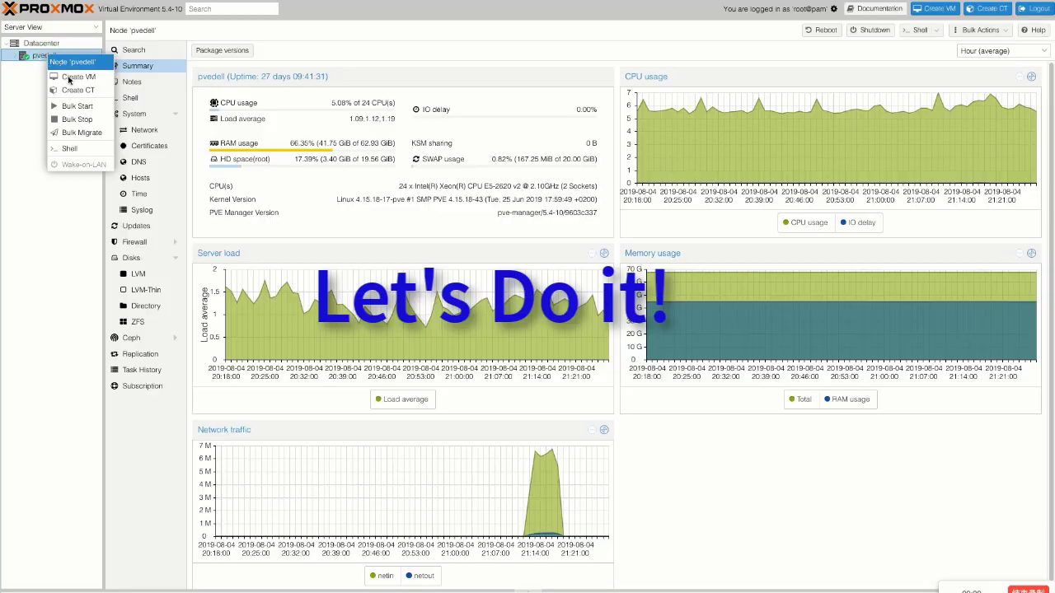
- Start a new VM with ID 223 named ubuntu18-kiosk
click(78, 76)
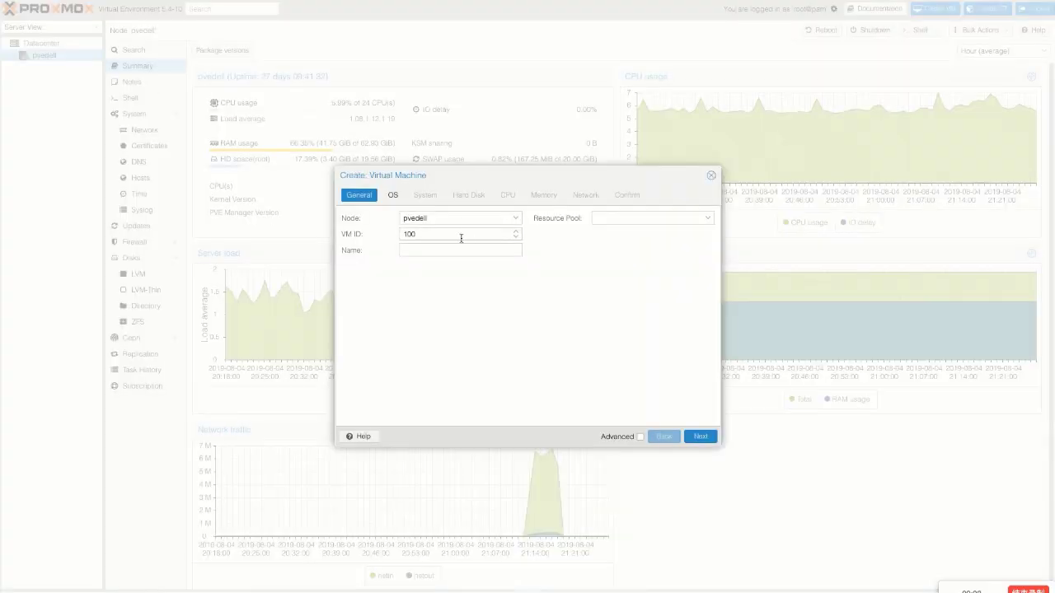
triple_click(454, 234)
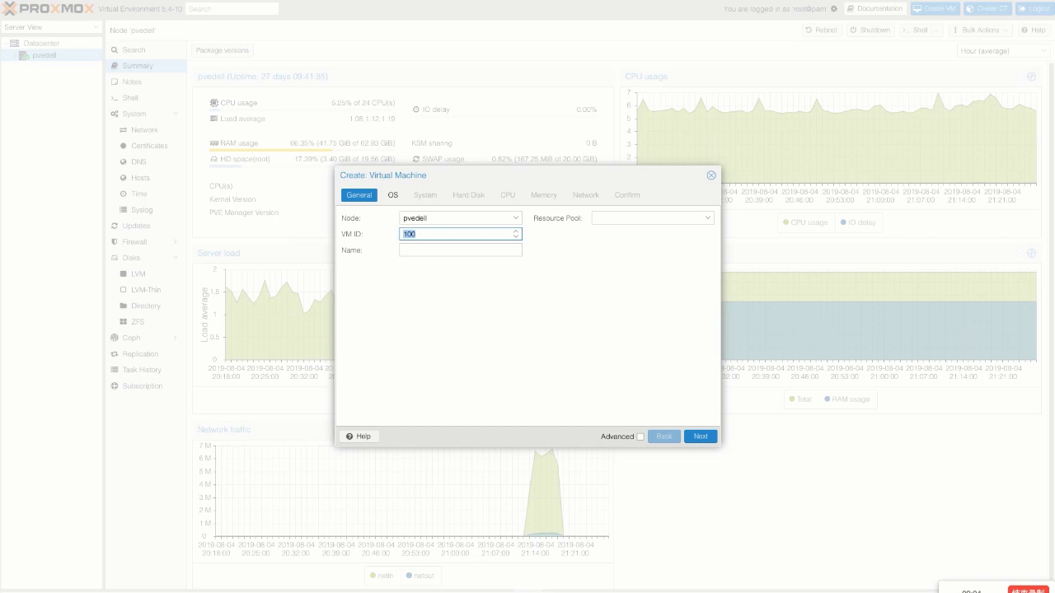
click(459, 250)
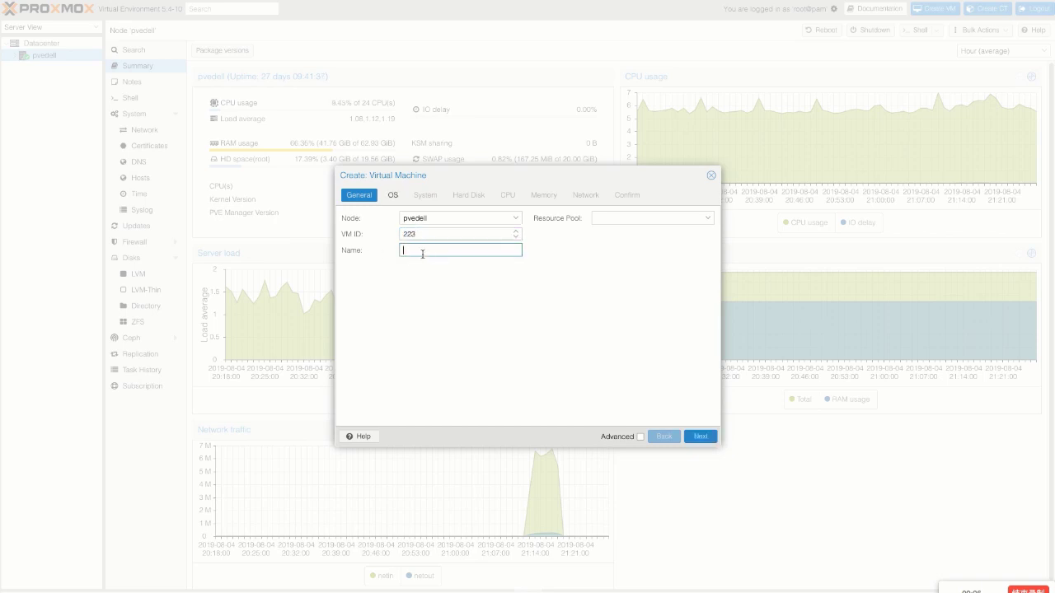
text(ubuntu18-k)
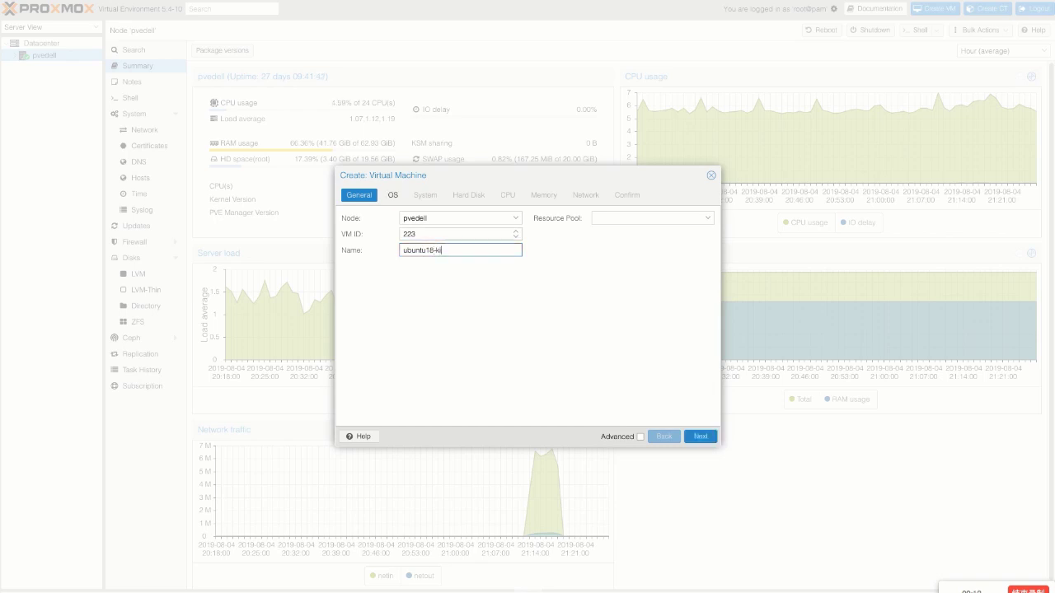
text(iosk)
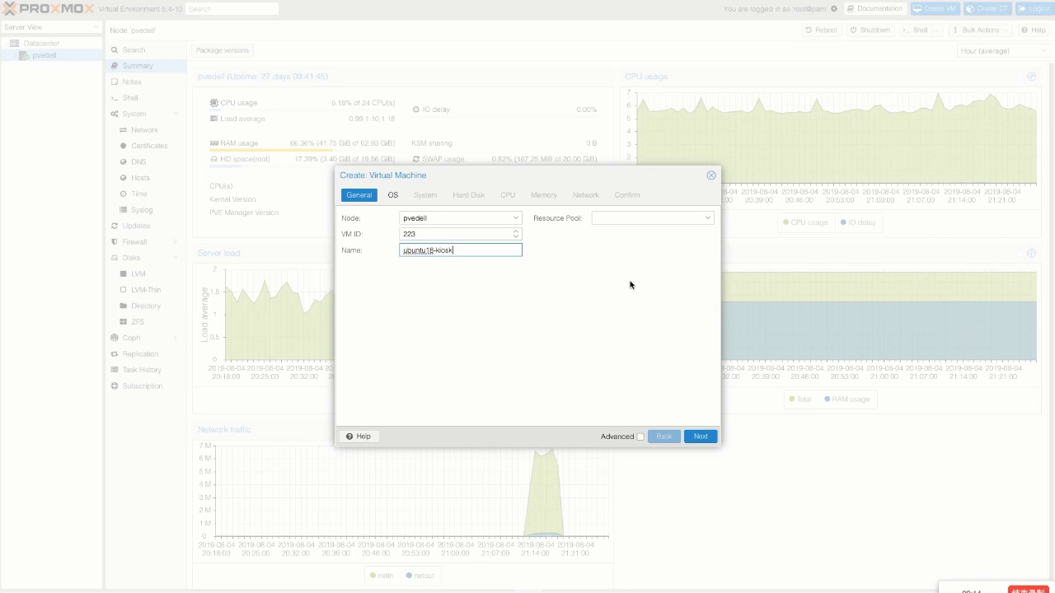
click(700, 436)
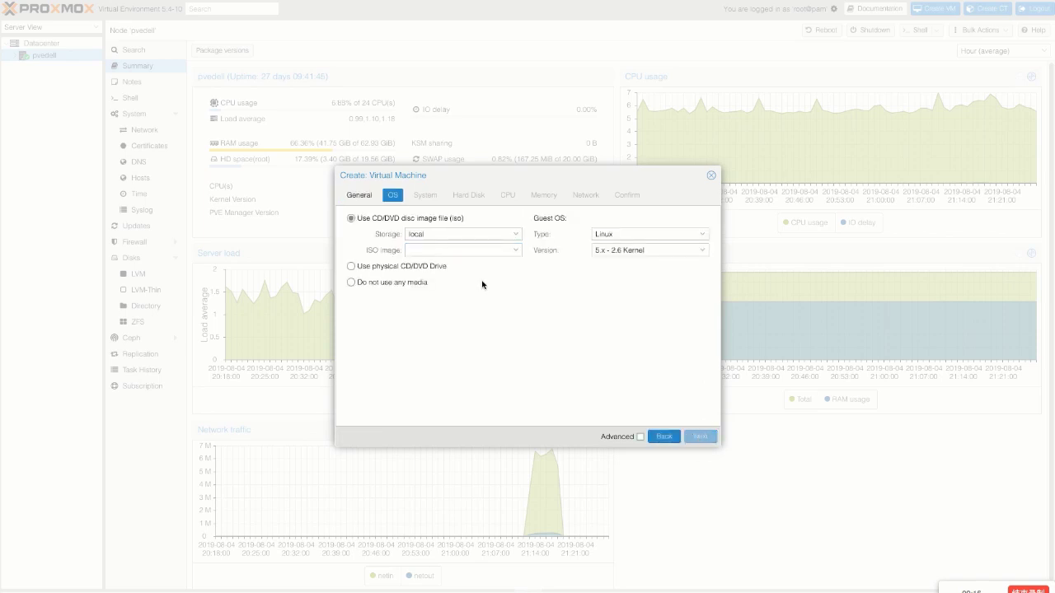
- Choose ubuntu-18.04.2-desktop-amd64.iso as the VM's installation ISO
click(463, 250)
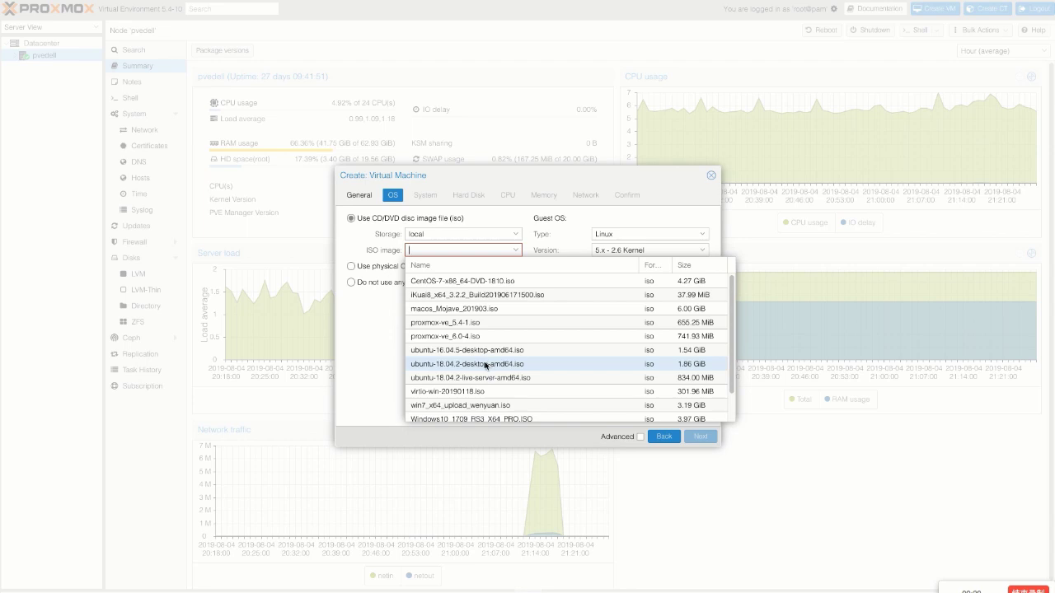
click(468, 364)
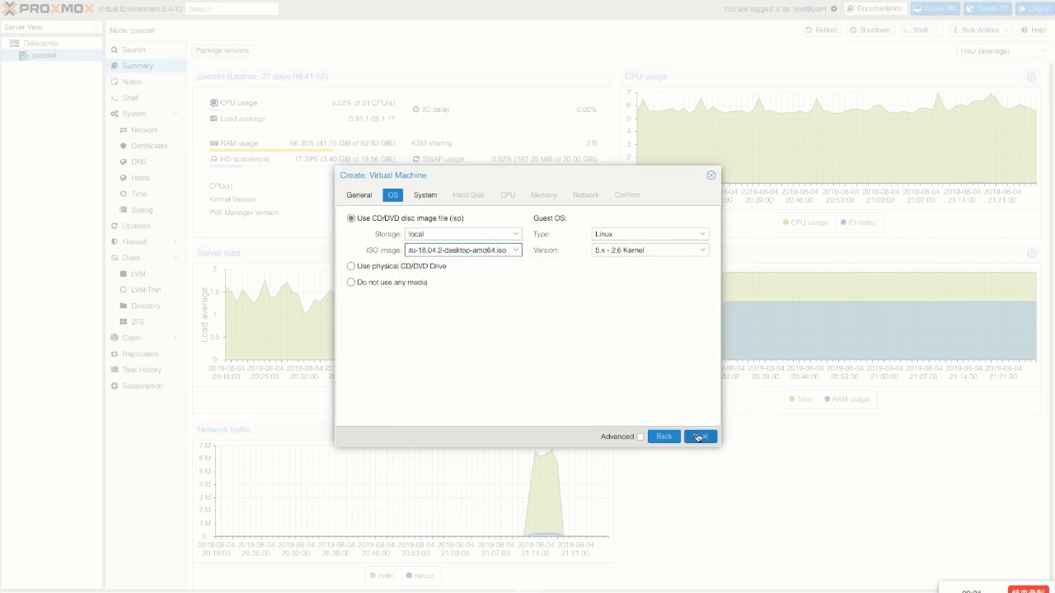
click(700, 436)
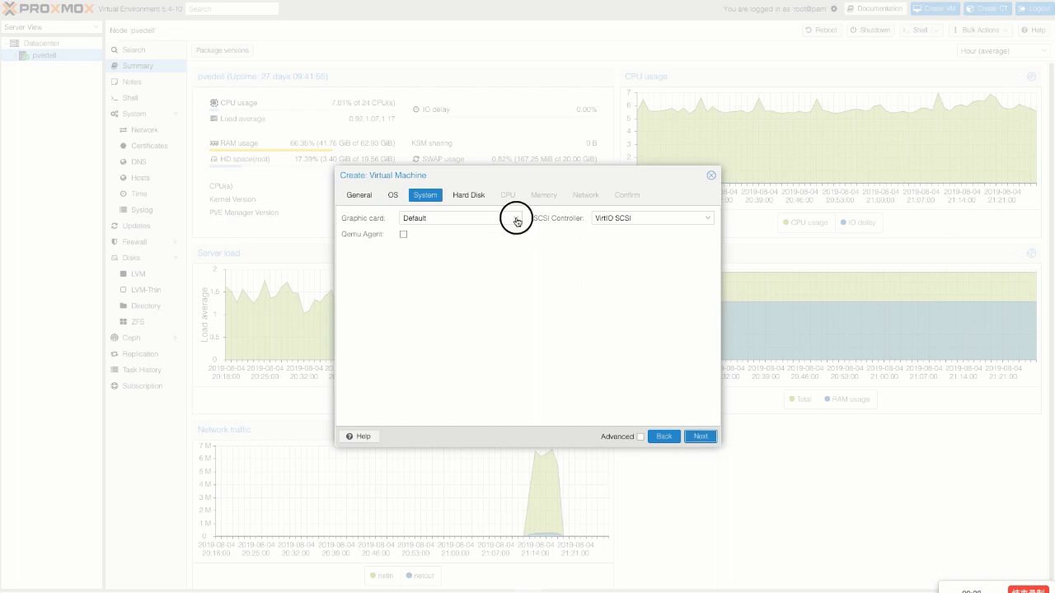
- Set Standard VGA graphics and keep the default 32 GiB disk
click(515, 217)
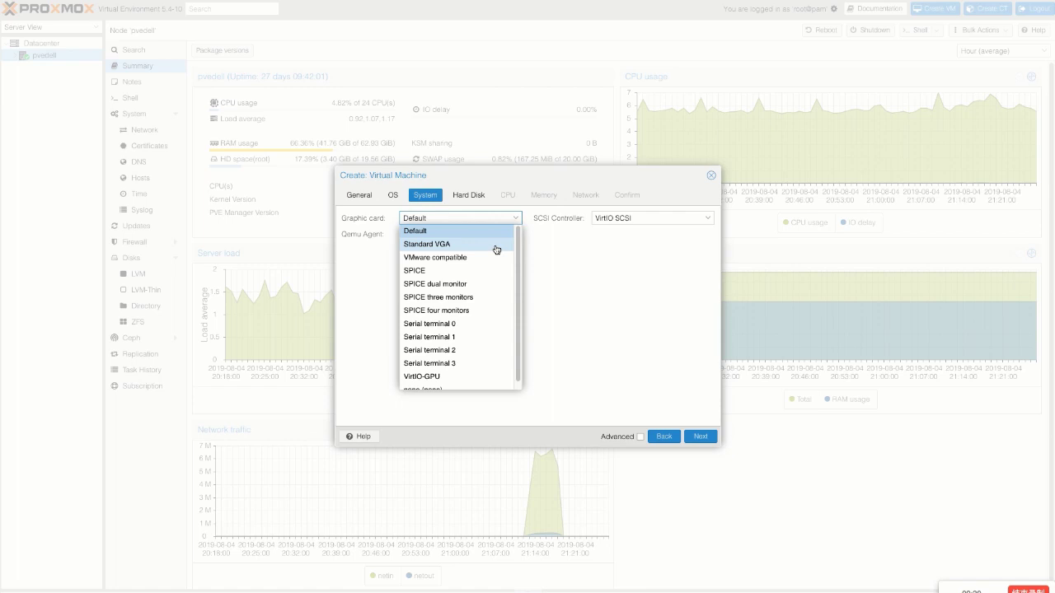
click(427, 244)
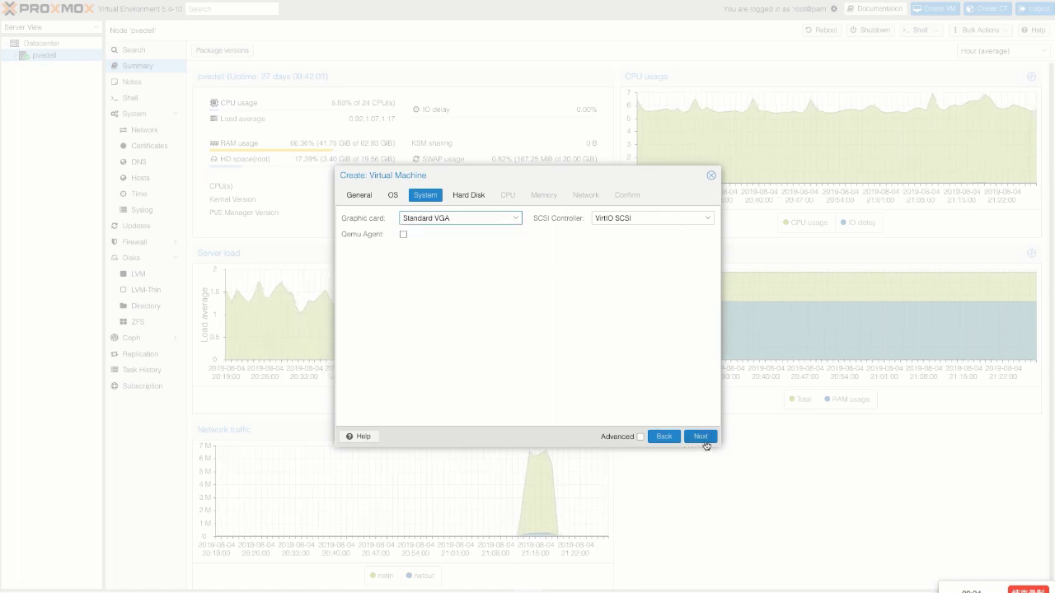
click(700, 436)
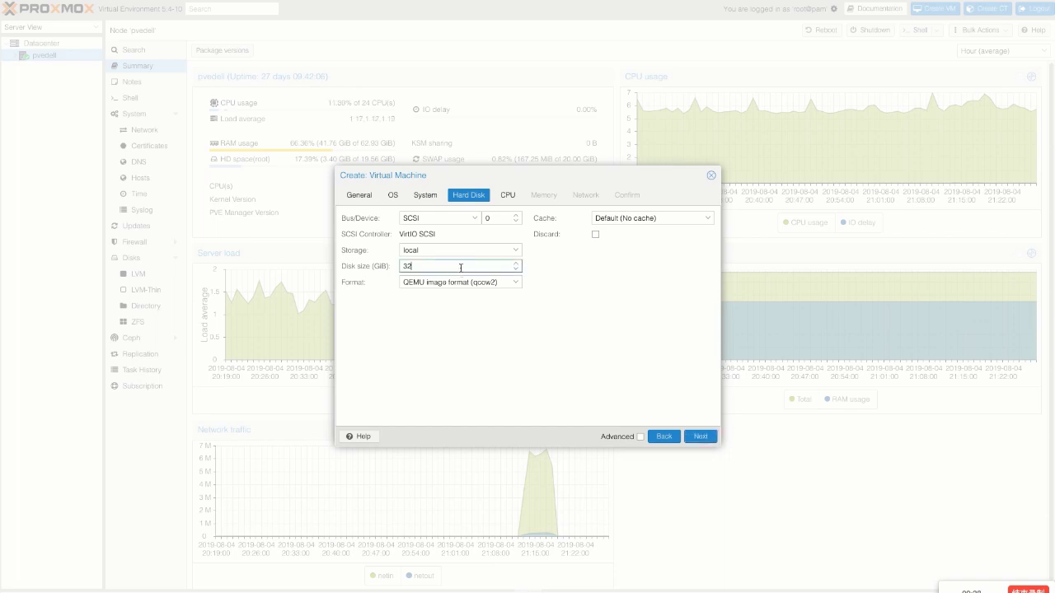
click(700, 436)
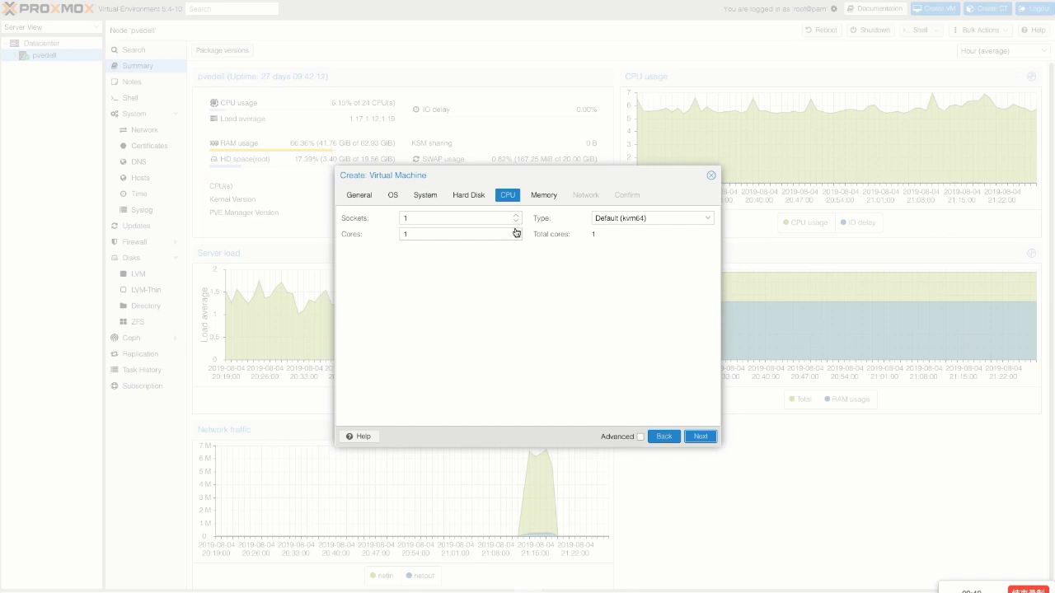
- Give the VM 2 host-type CPU cores and 4096 MiB memory
click(516, 230)
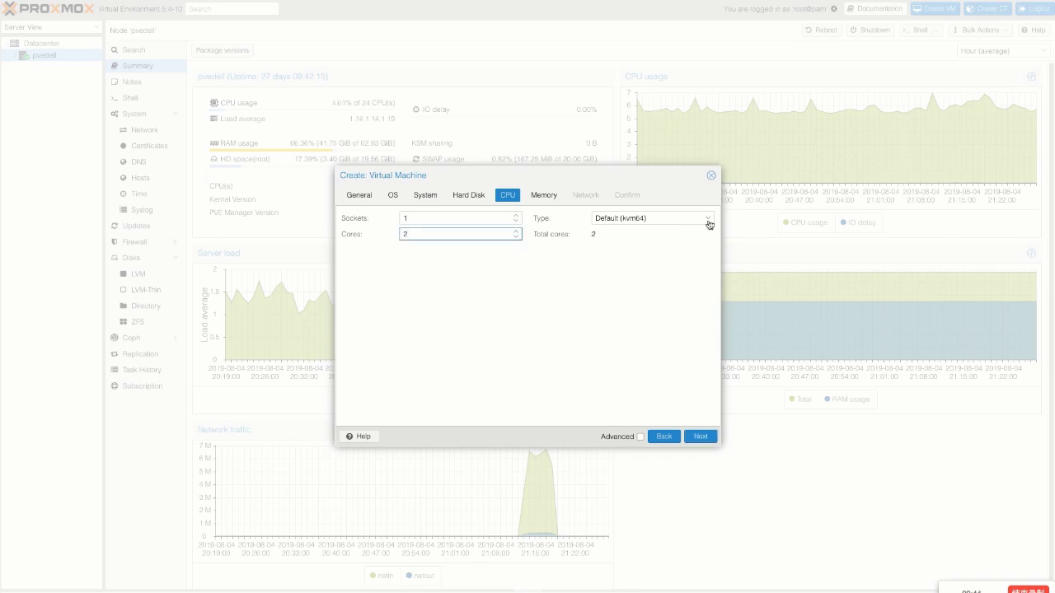
click(707, 217)
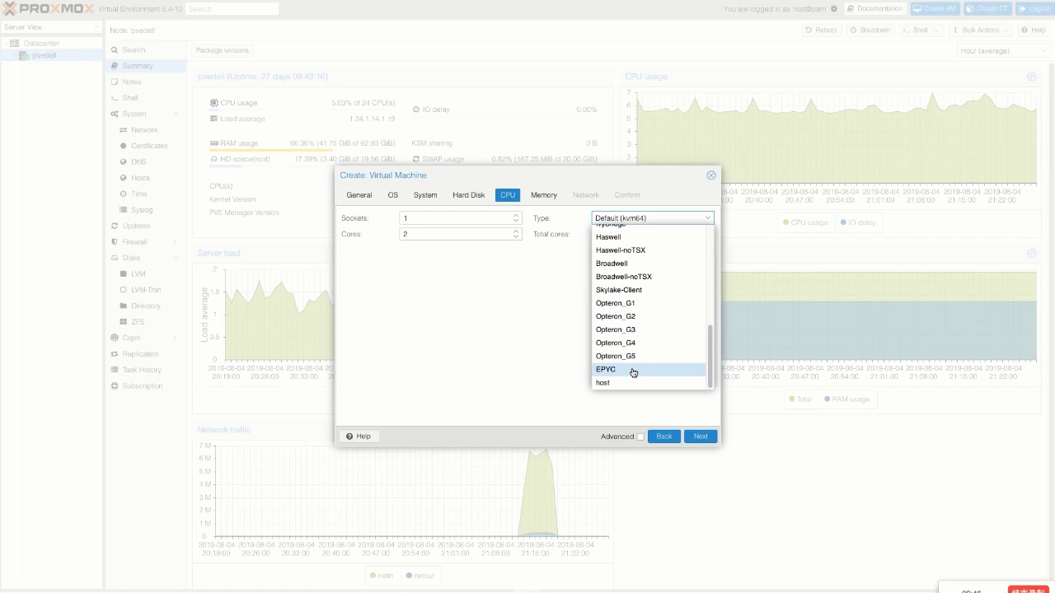
click(700, 436)
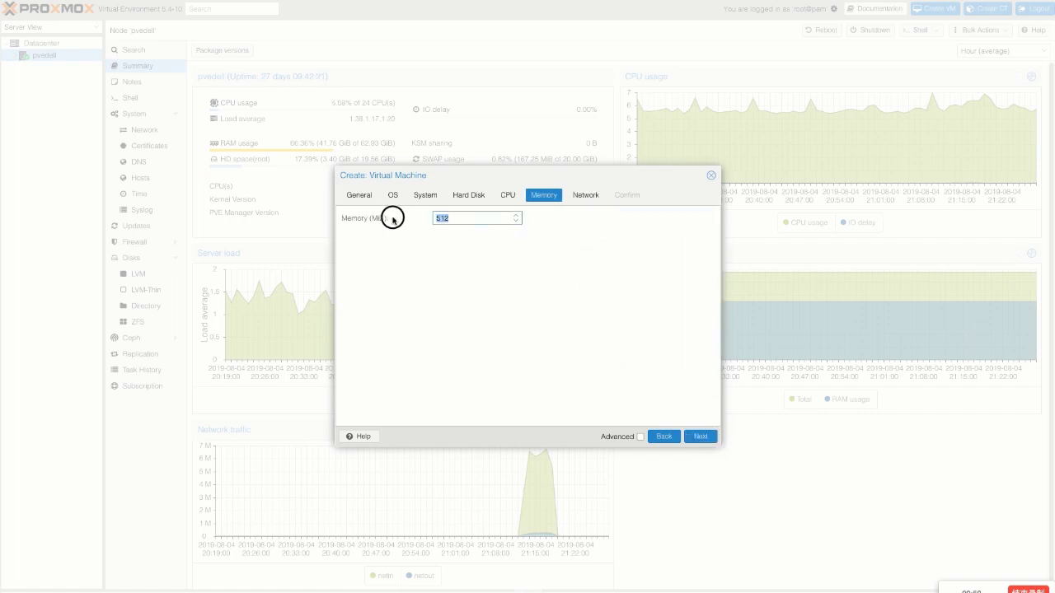
text(4096)
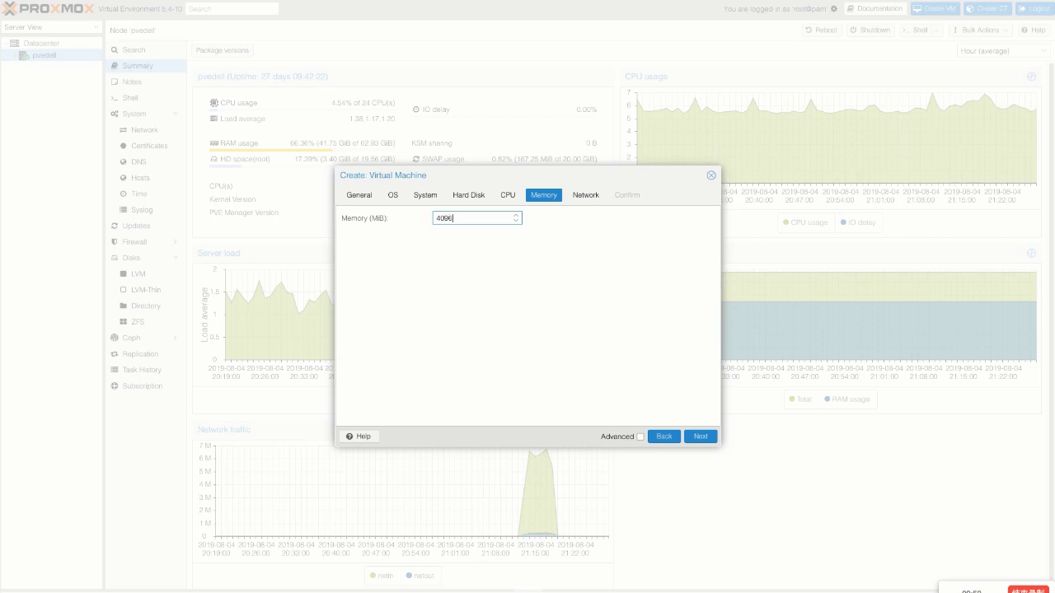
click(700, 436)
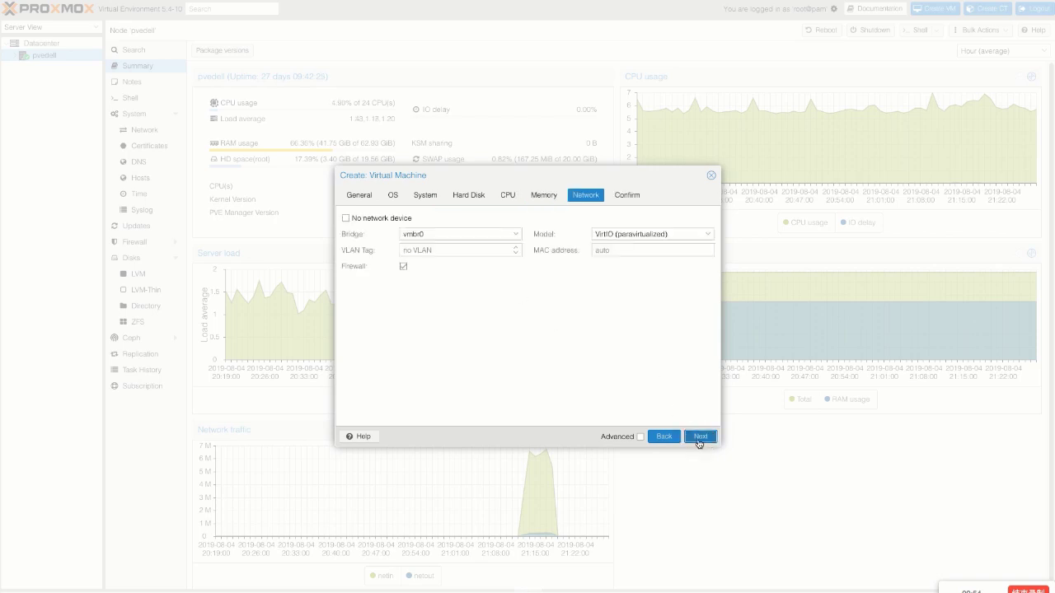
mouse_move(656, 276)
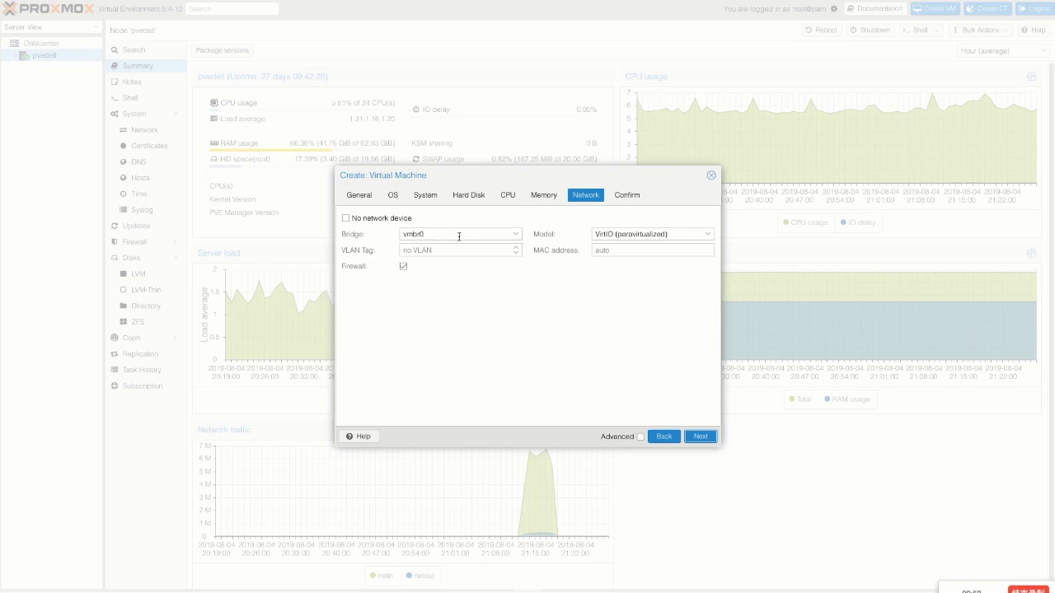
mouse_move(700, 437)
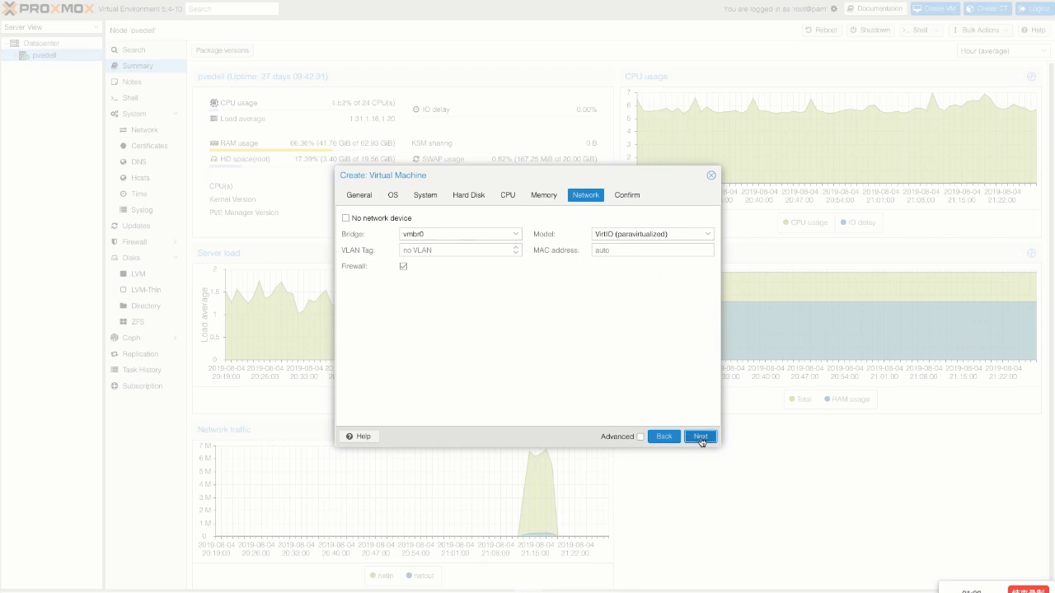
- Create VM 223 with default networking, check its hardware, and open its console
click(700, 436)
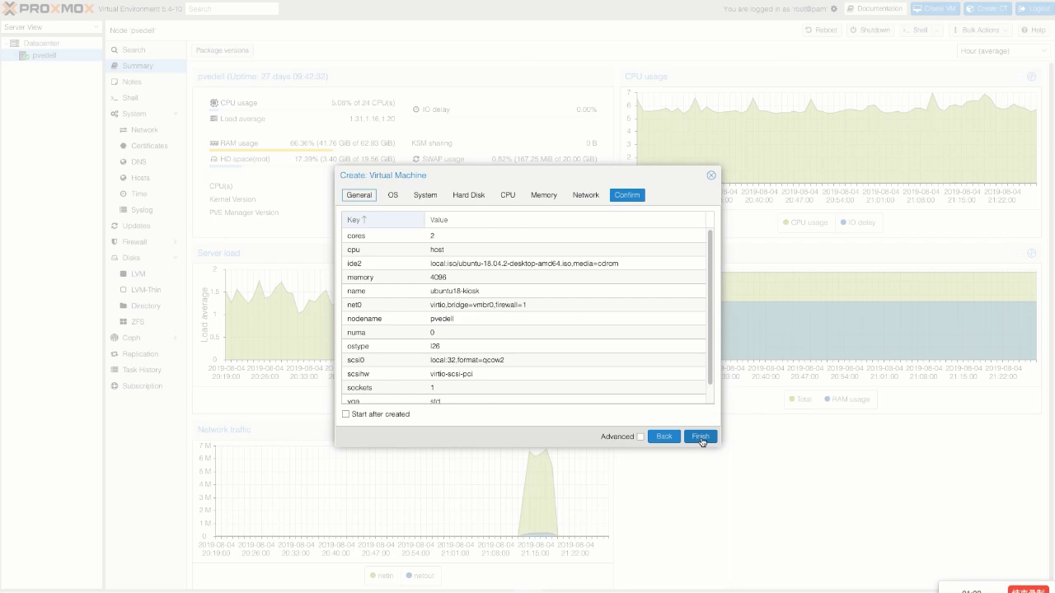
click(699, 436)
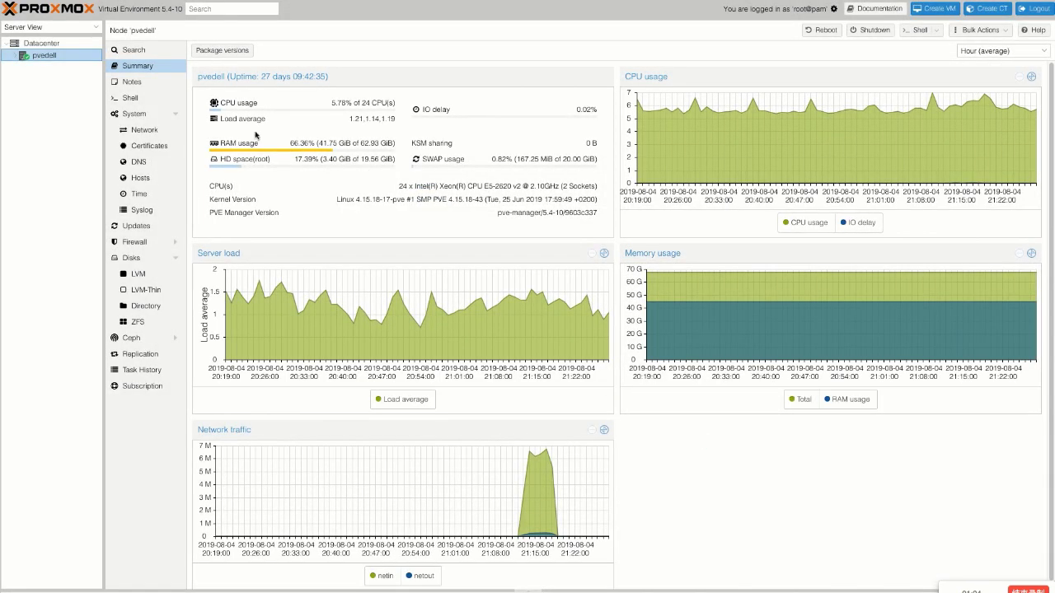
click(31, 55)
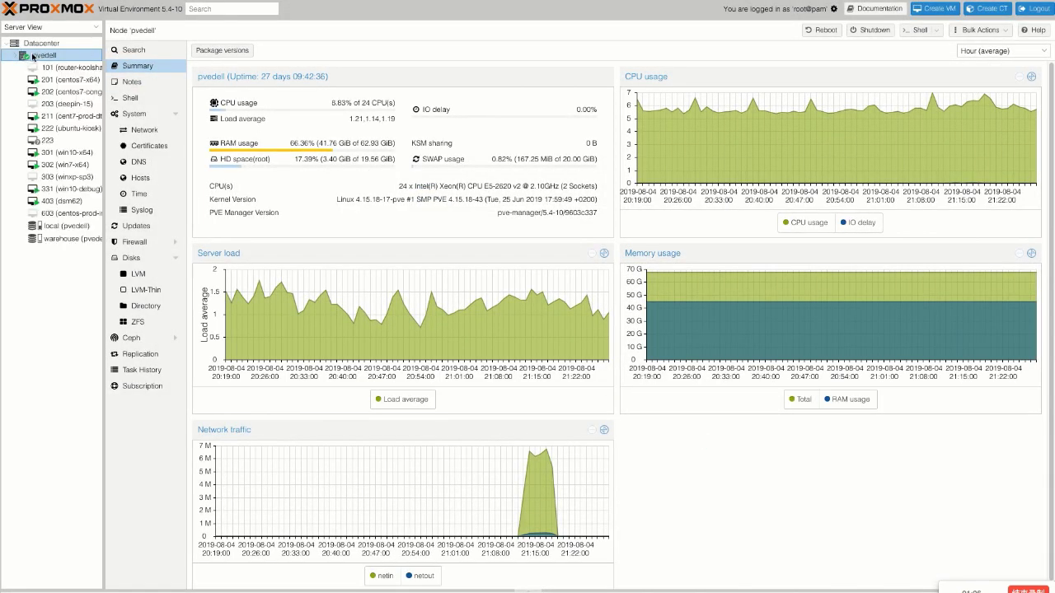
click(74, 140)
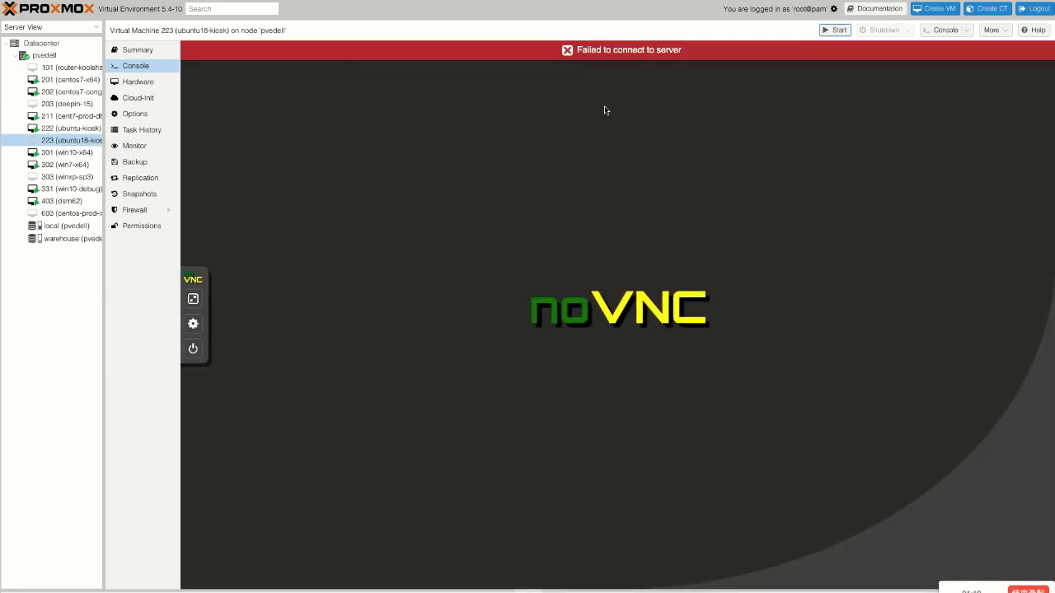
mouse_move(570, 77)
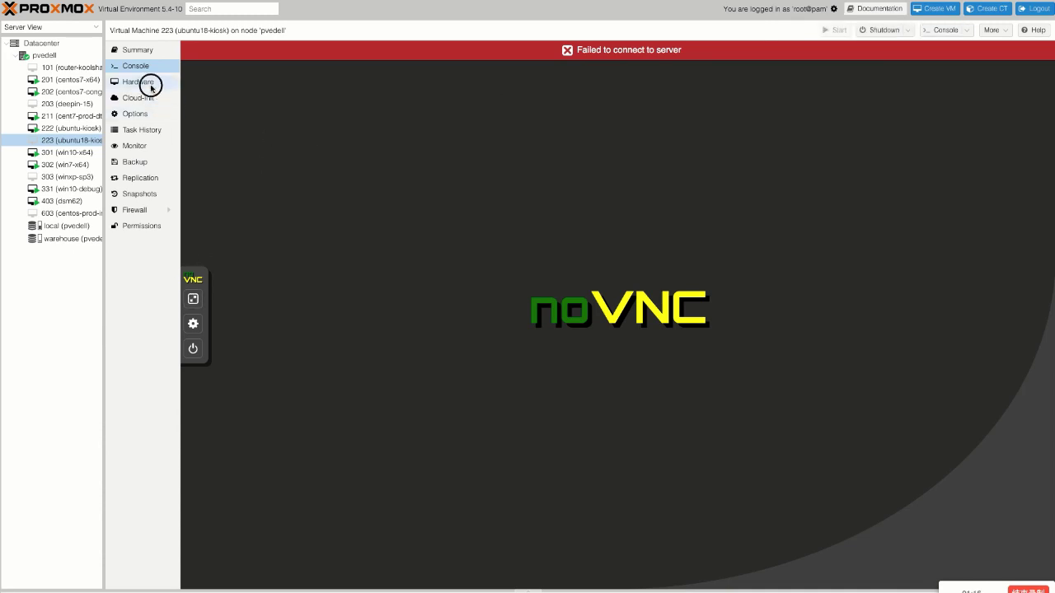
click(138, 81)
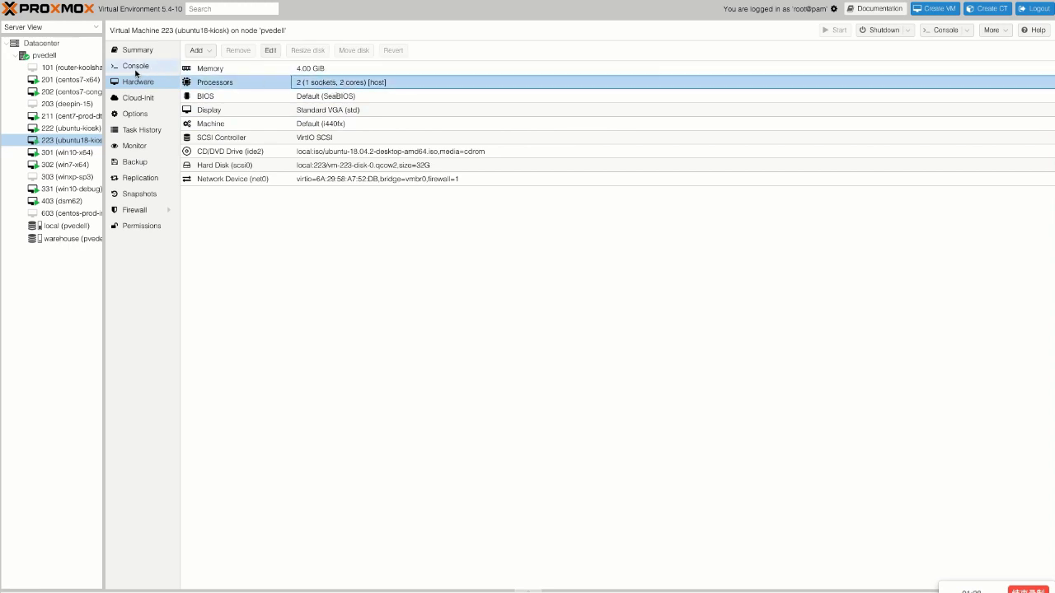
click(136, 65)
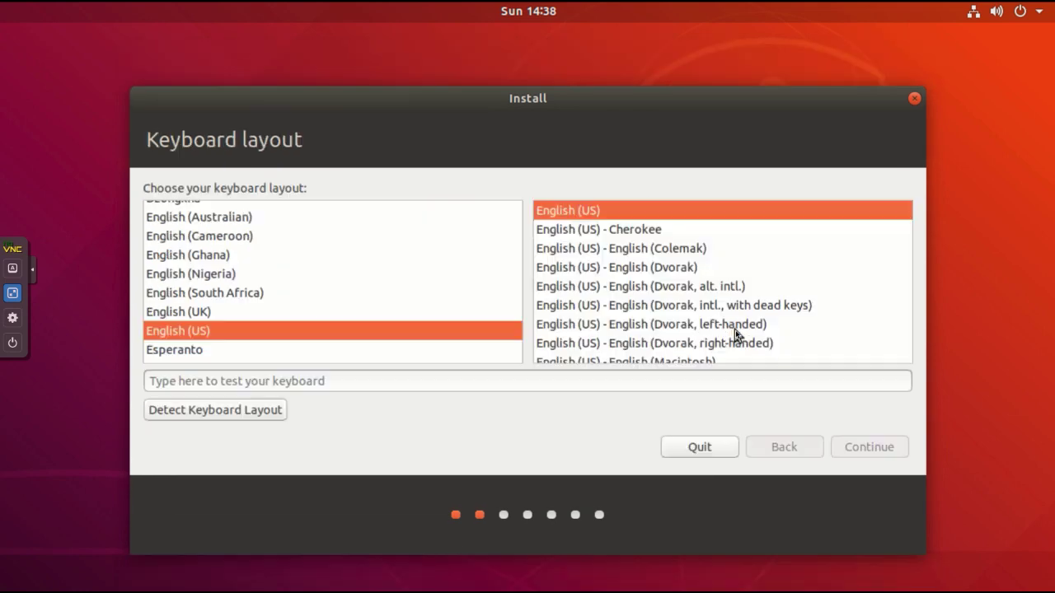
- Accept the English (US) keyboard layout and choose a minimal installation
click(869, 447)
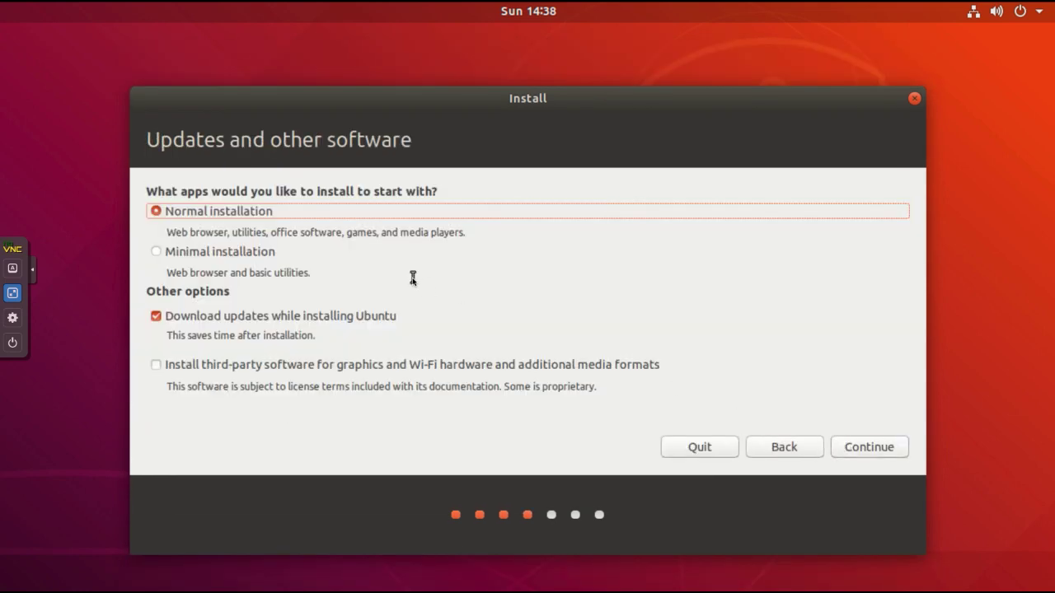
click(156, 251)
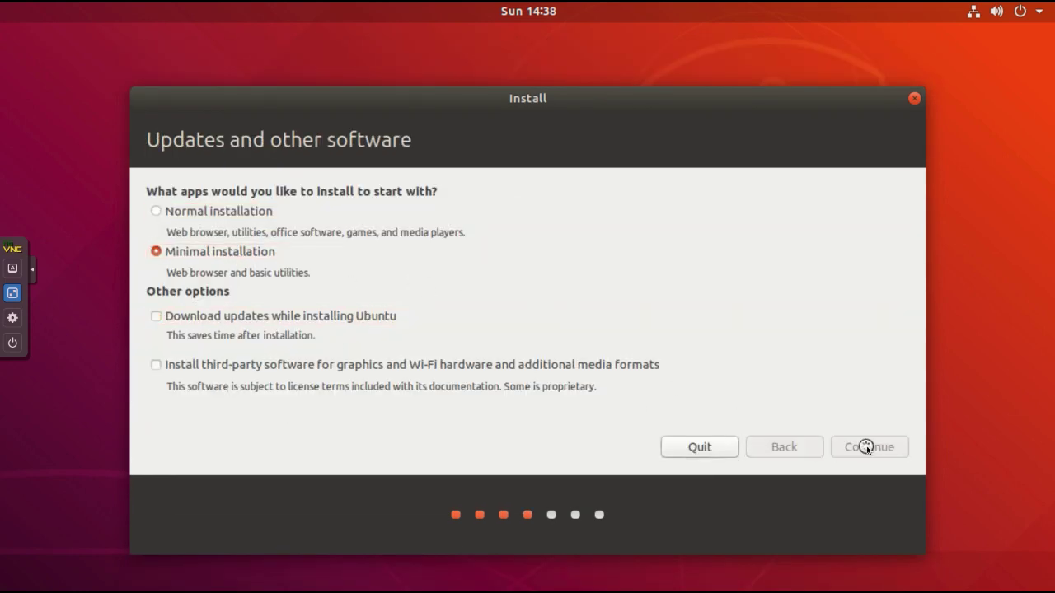
click(869, 447)
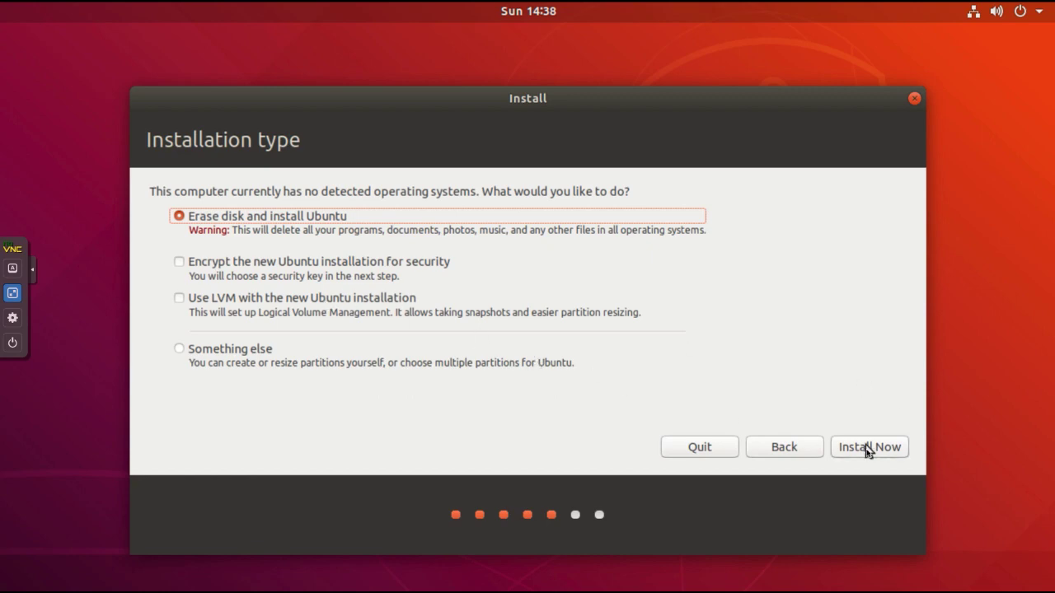
- Back out of erasing the whole disk and choose manual partitioning instead
click(869, 447)
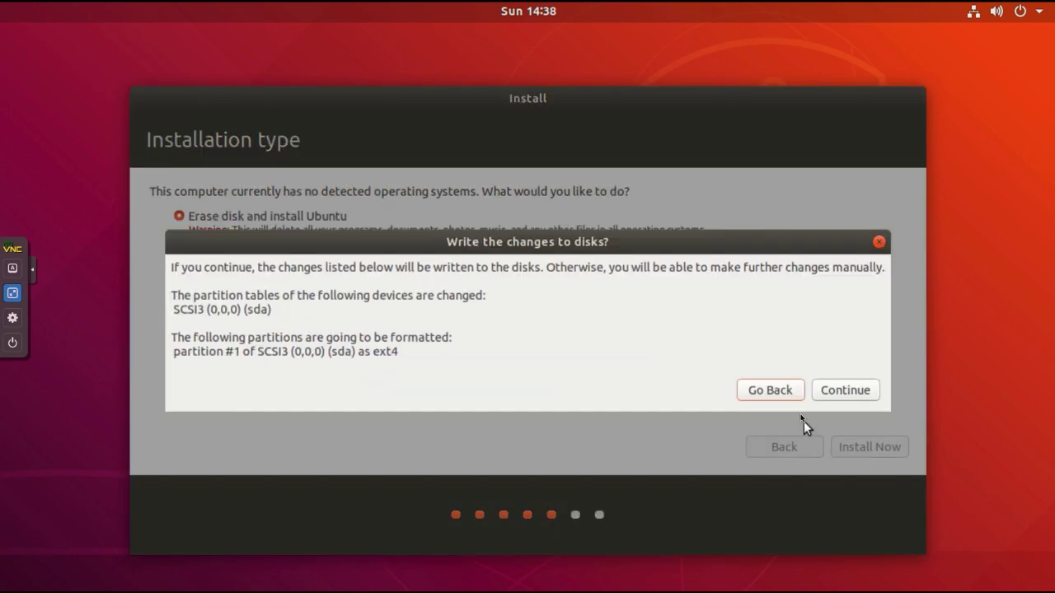
click(769, 389)
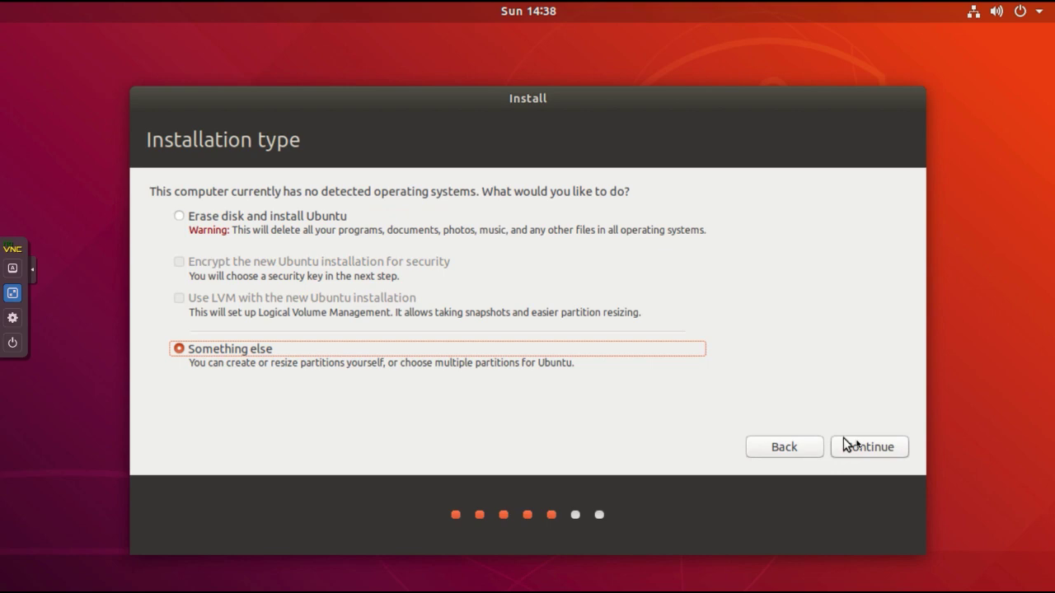
click(868, 446)
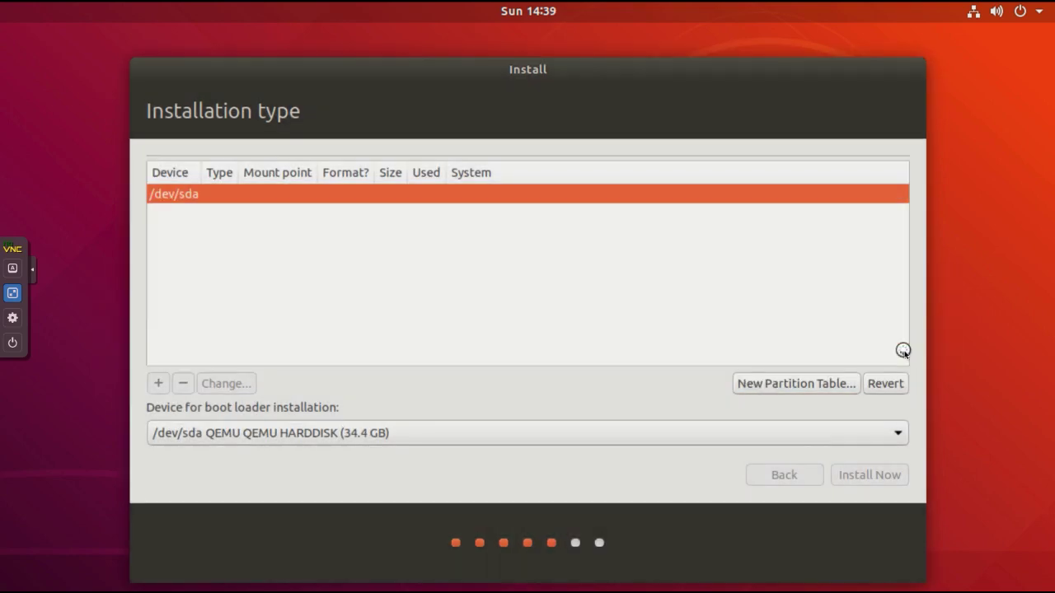
- Start partitioning the empty disk and add a 4096 MB swap partition
click(157, 384)
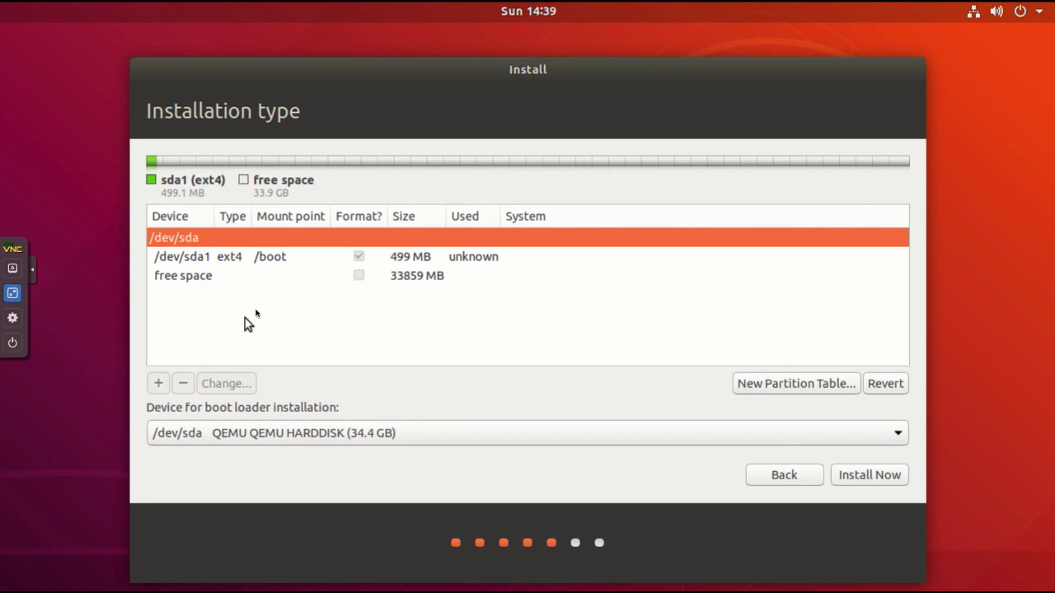
click(158, 383)
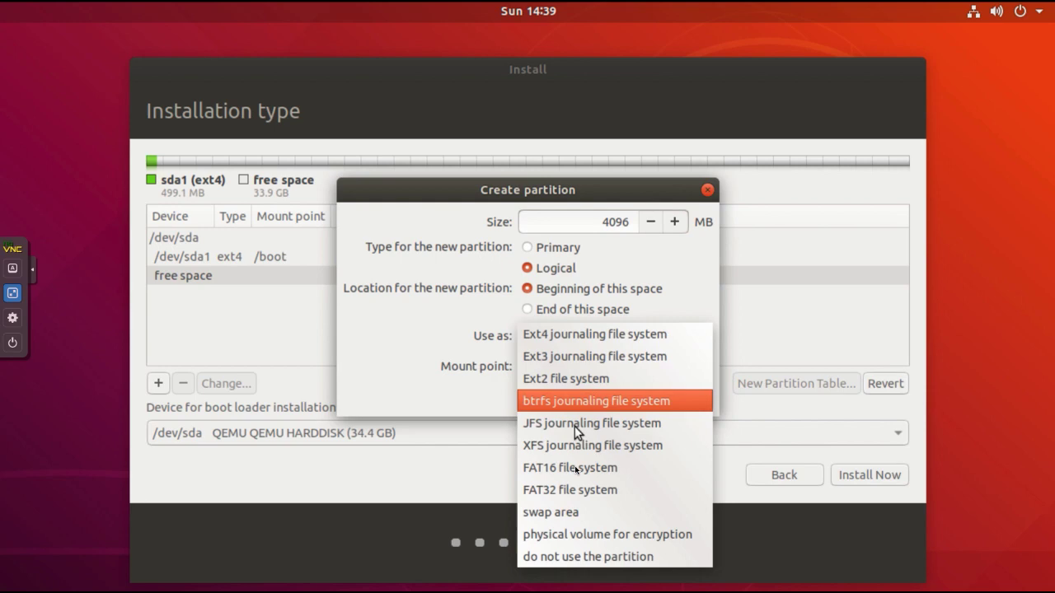
click(706, 189)
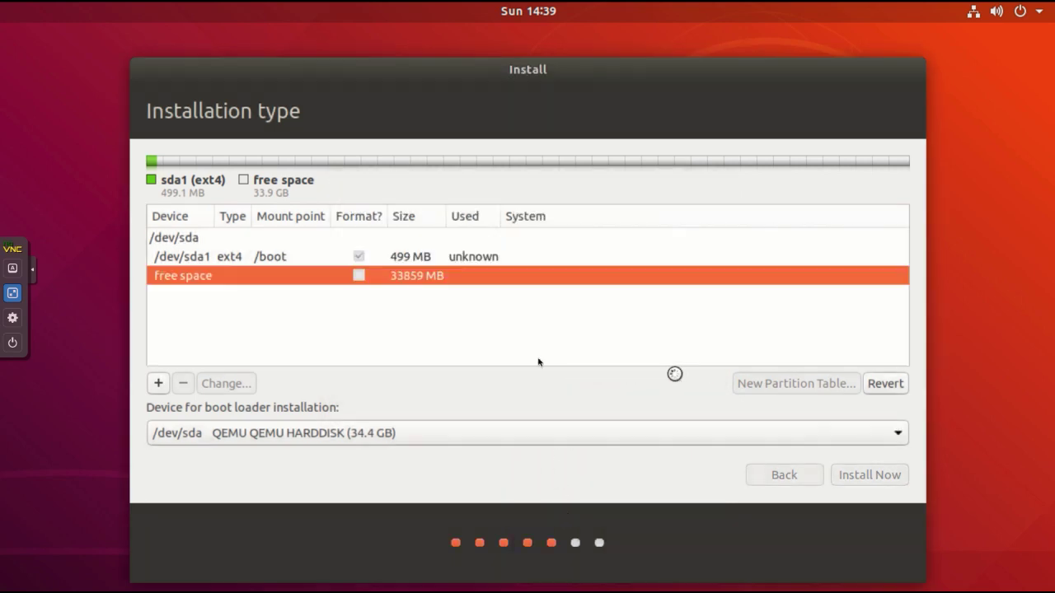
- Add the ext4 root partition, then start installing and confirm the disk changes
click(158, 383)
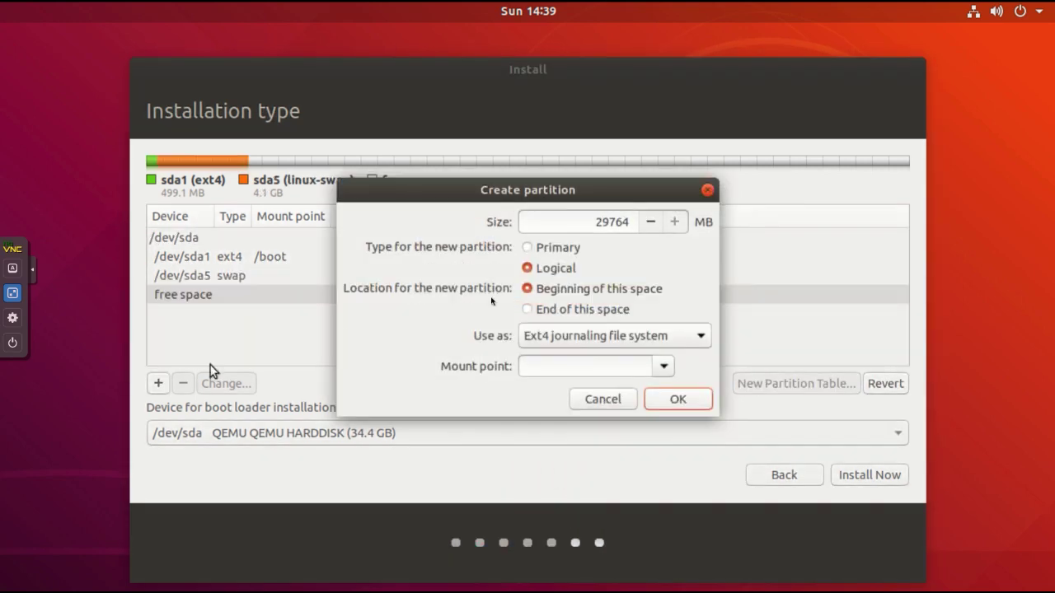
click(662, 366)
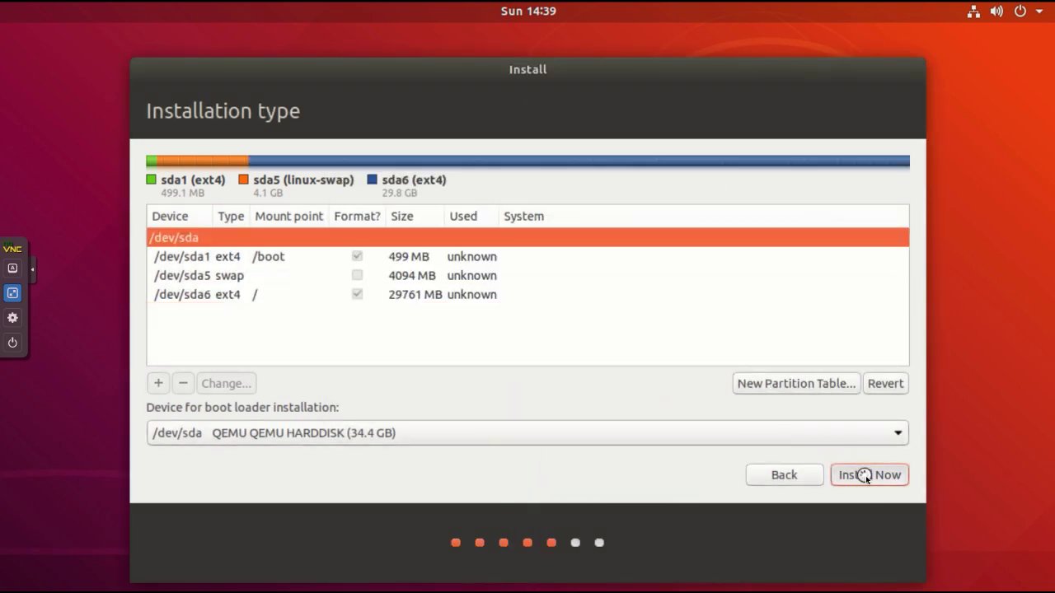
click(869, 475)
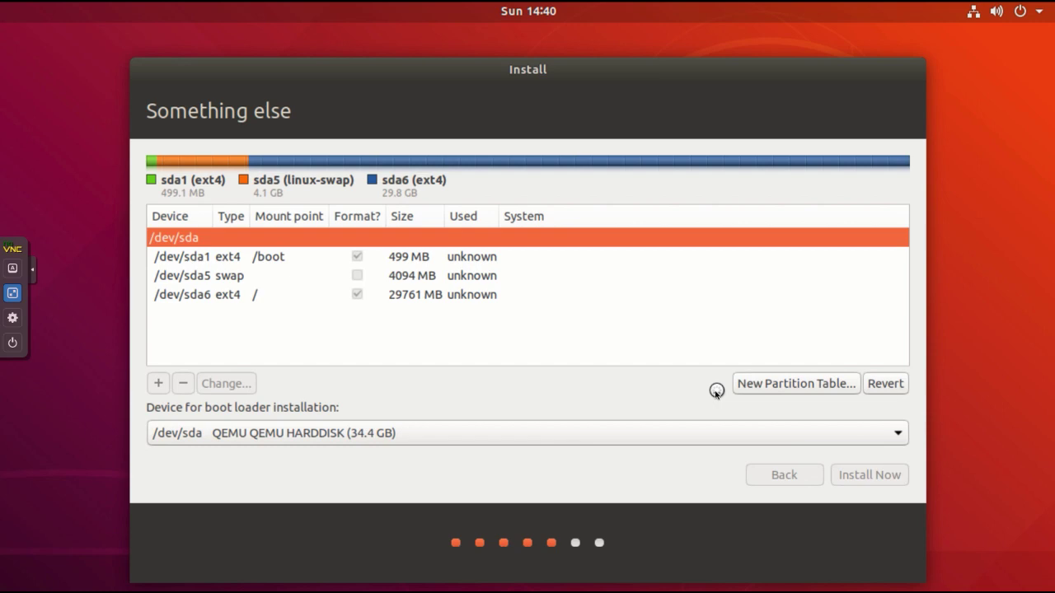
mouse_move(680, 394)
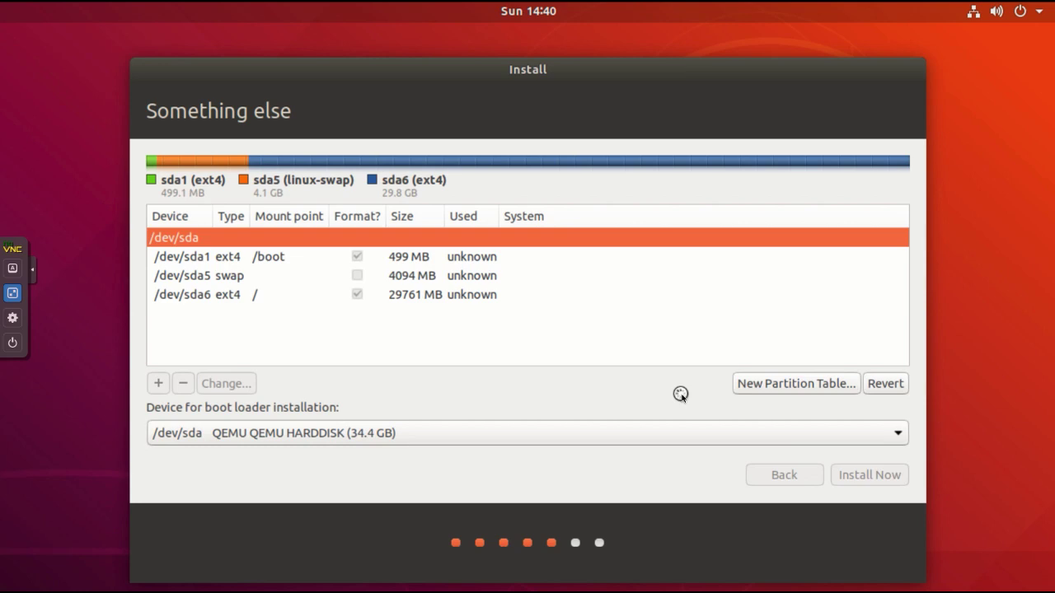
click(869, 475)
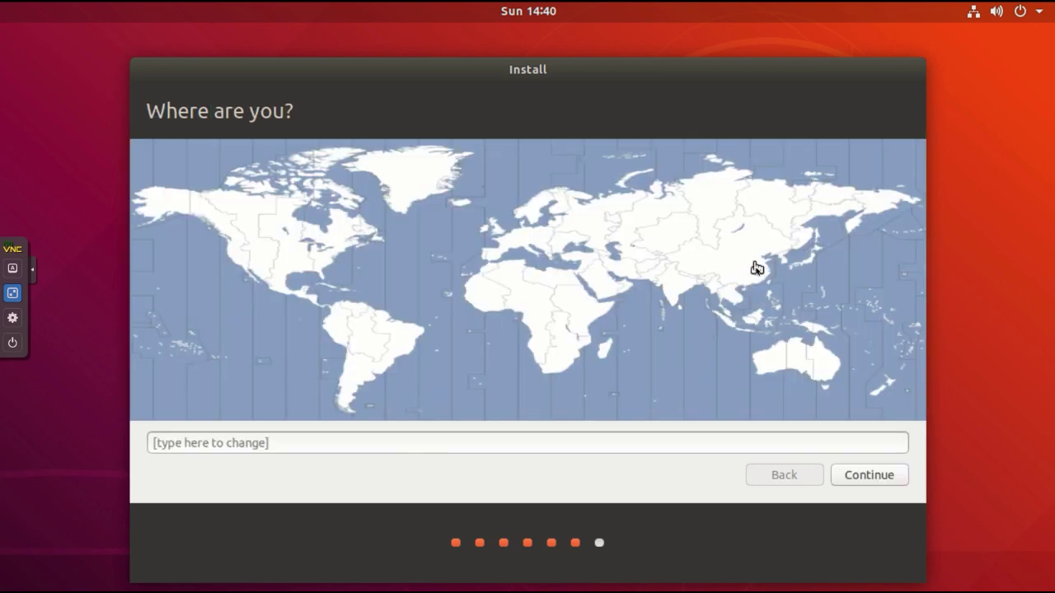
- Accept the time zone and create user kiosk on computer kiosk-ubuntu18
click(868, 475)
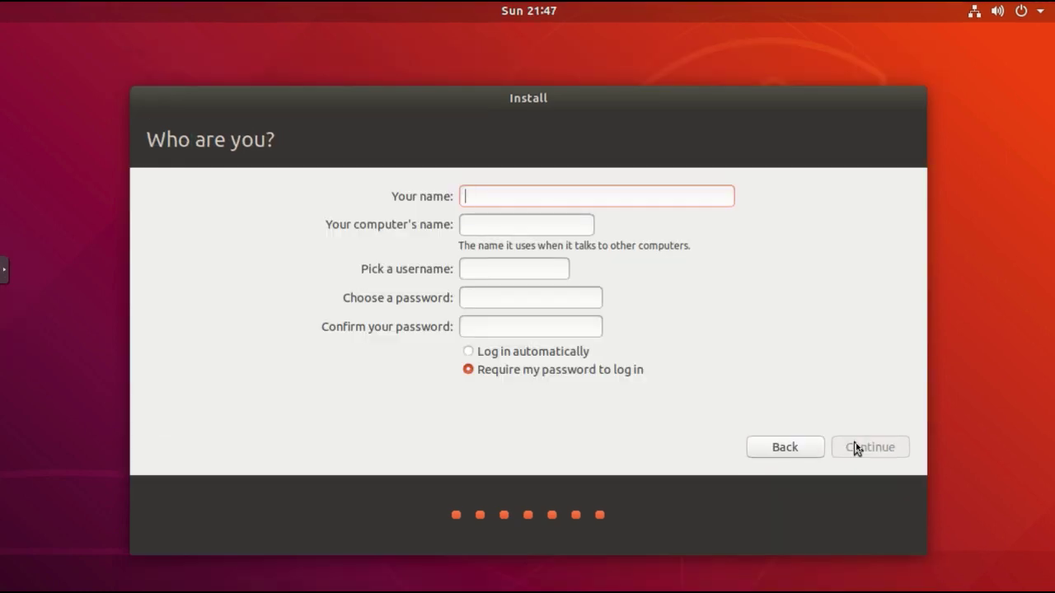
text(kiosk)
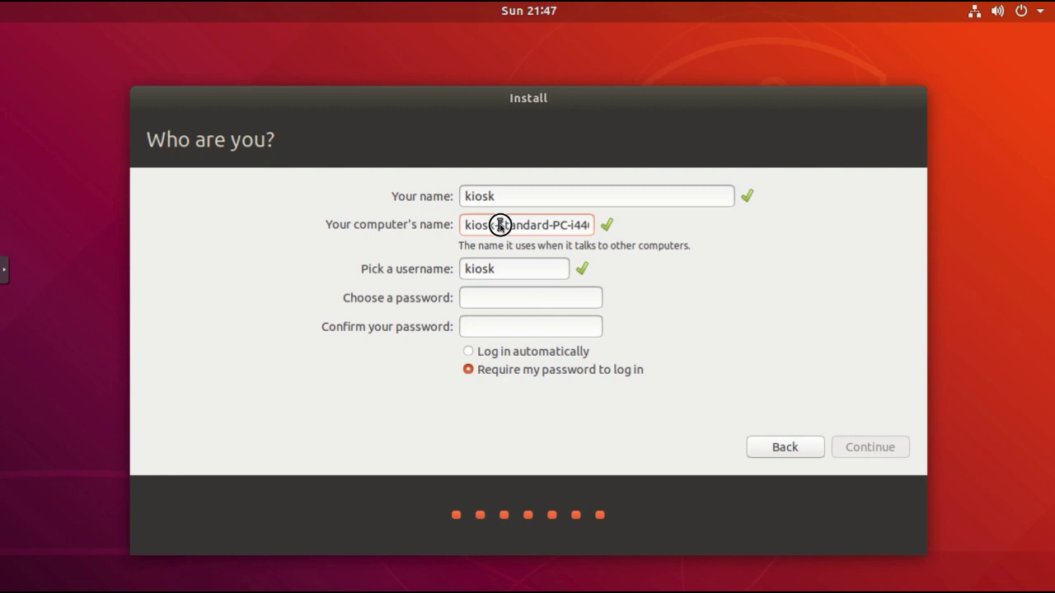
text(kiosk-ubuntu18)
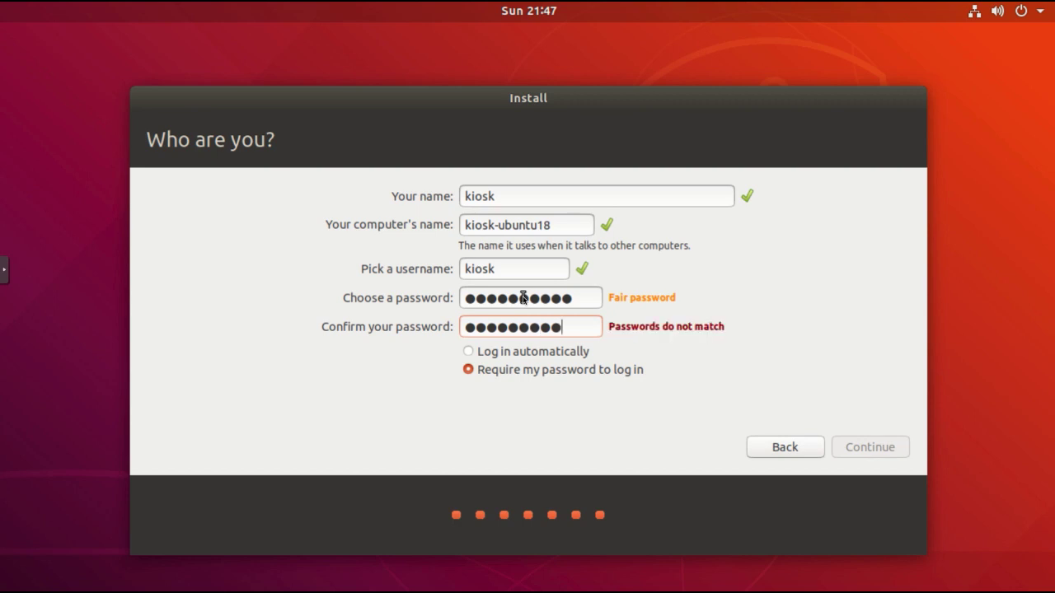
click(869, 446)
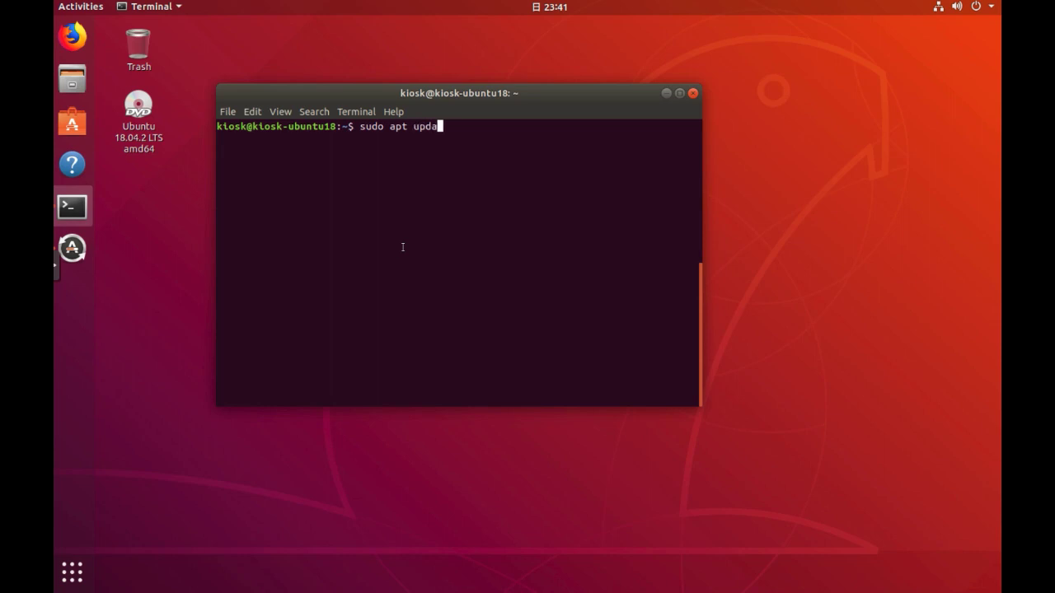
- Run sudo apt update, which reports 395 upgradable packages
key(Return)
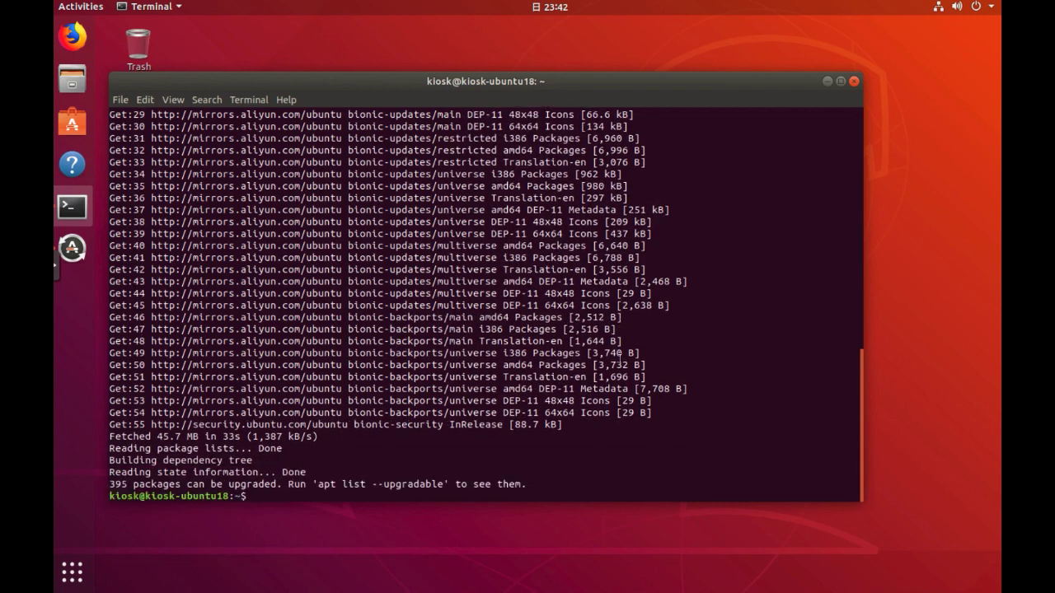
- Run sudo apt install vim-nox openssh-server chromium-browser slick-greeter
text(apt ins)
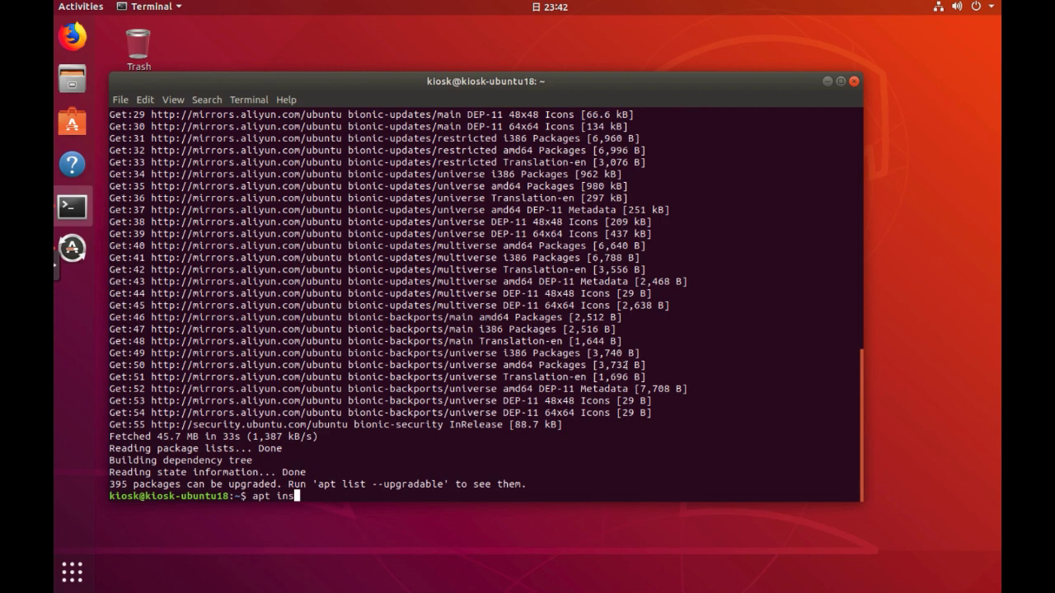
text(tall)
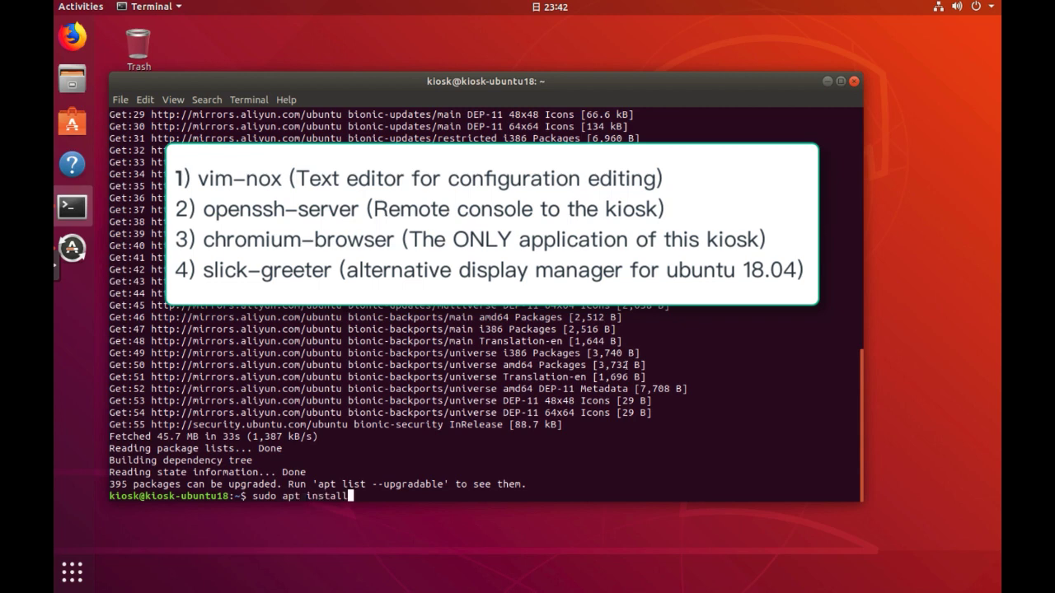
text(vim-nox)
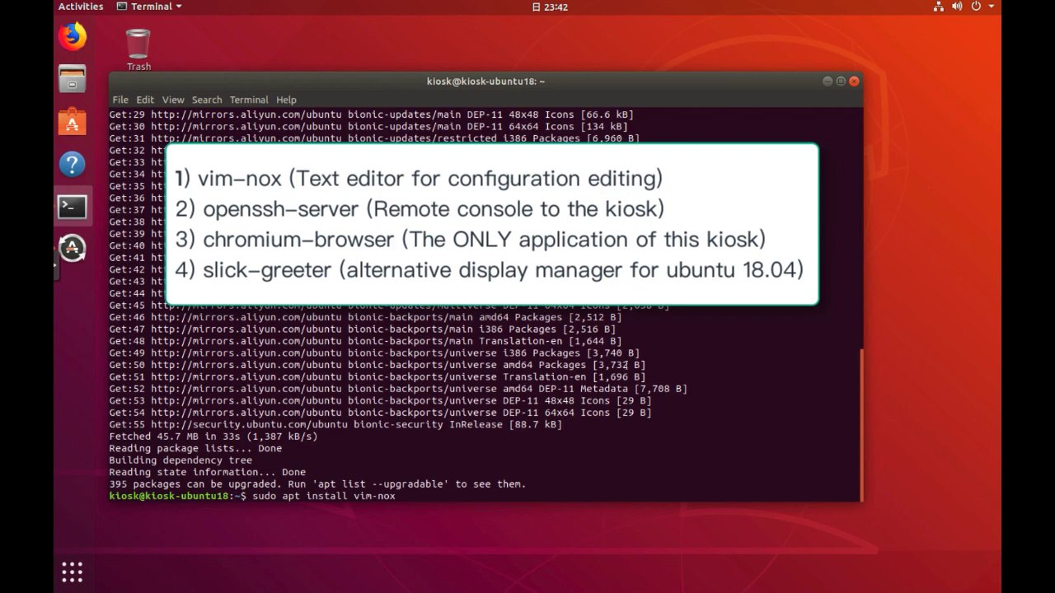
text(openssh-serve)
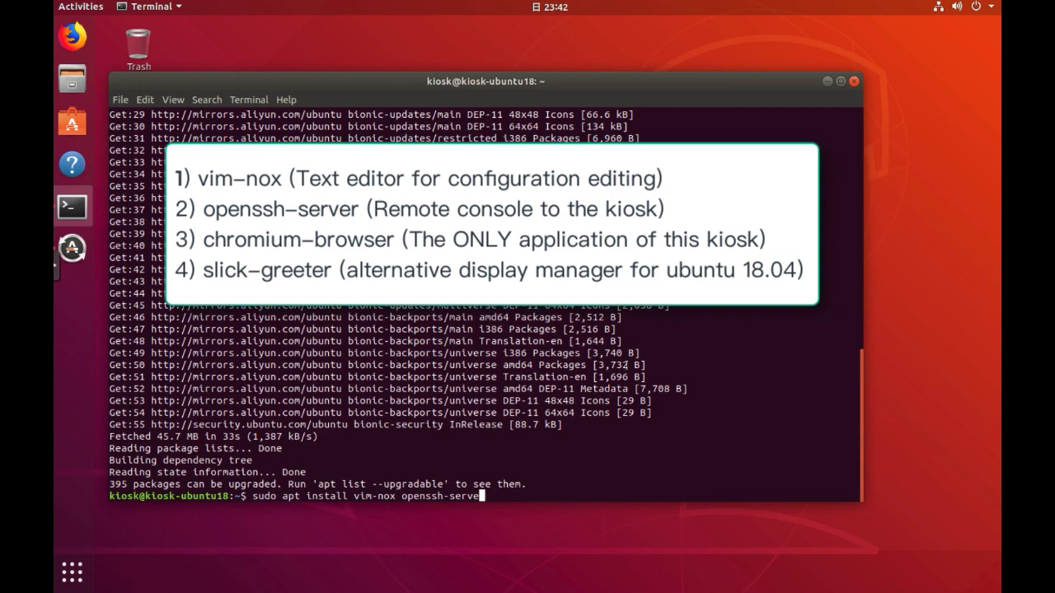
text(chromium-bro)
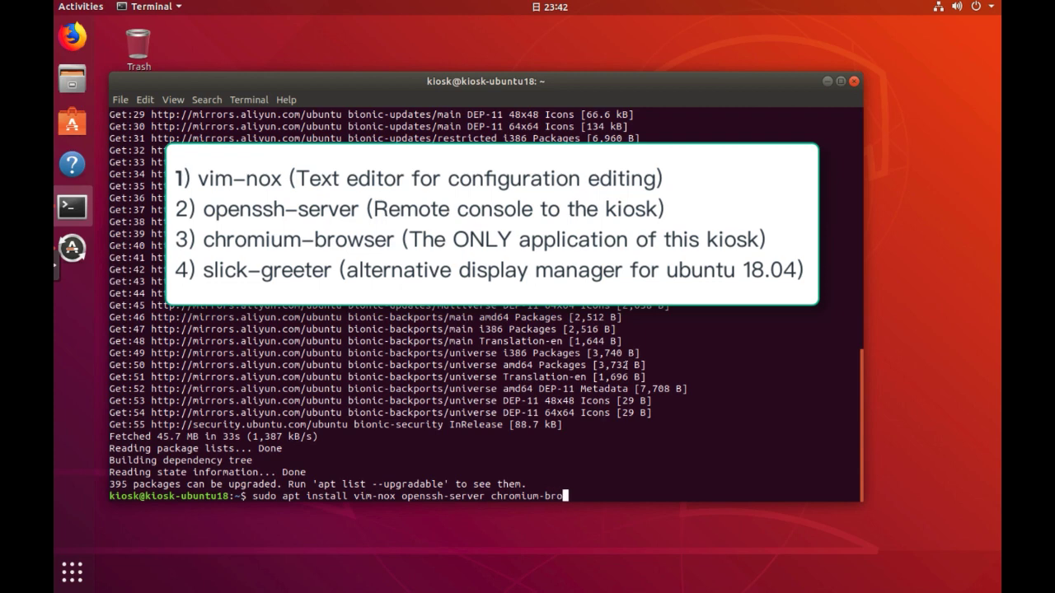
text(wser)
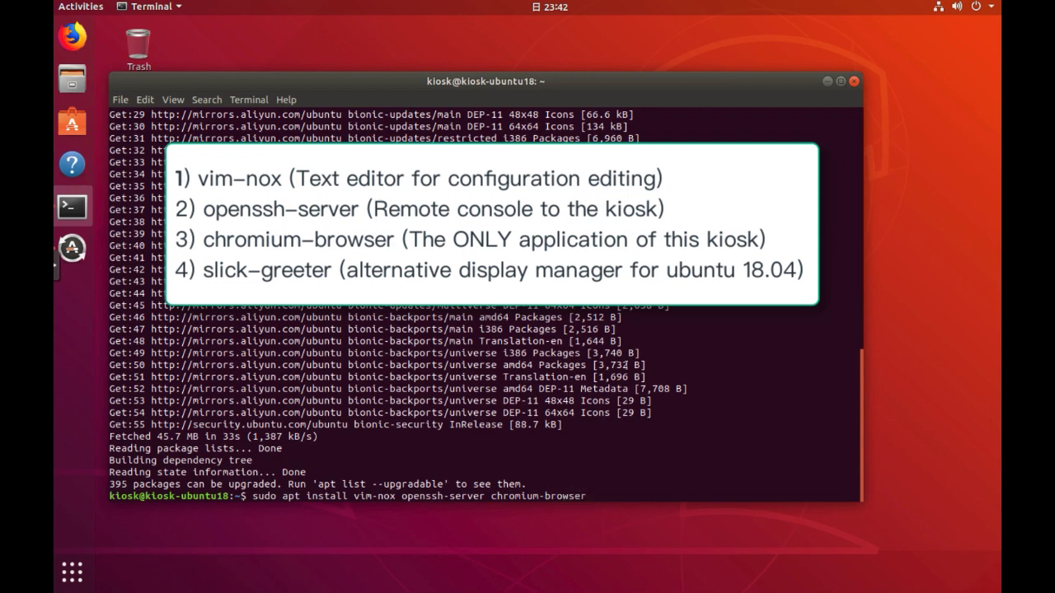
text(s)
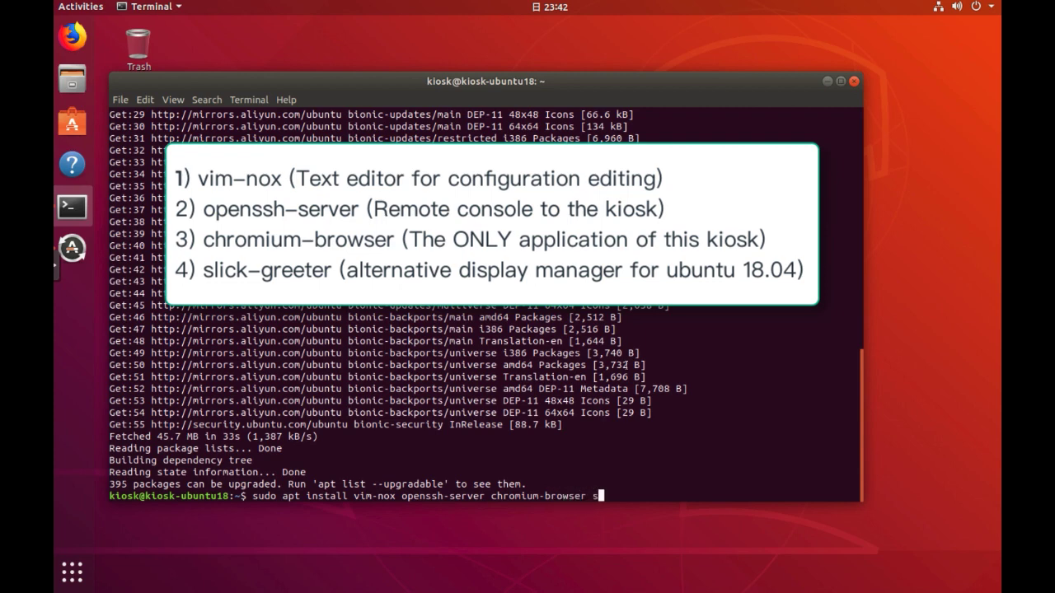
text(lick)
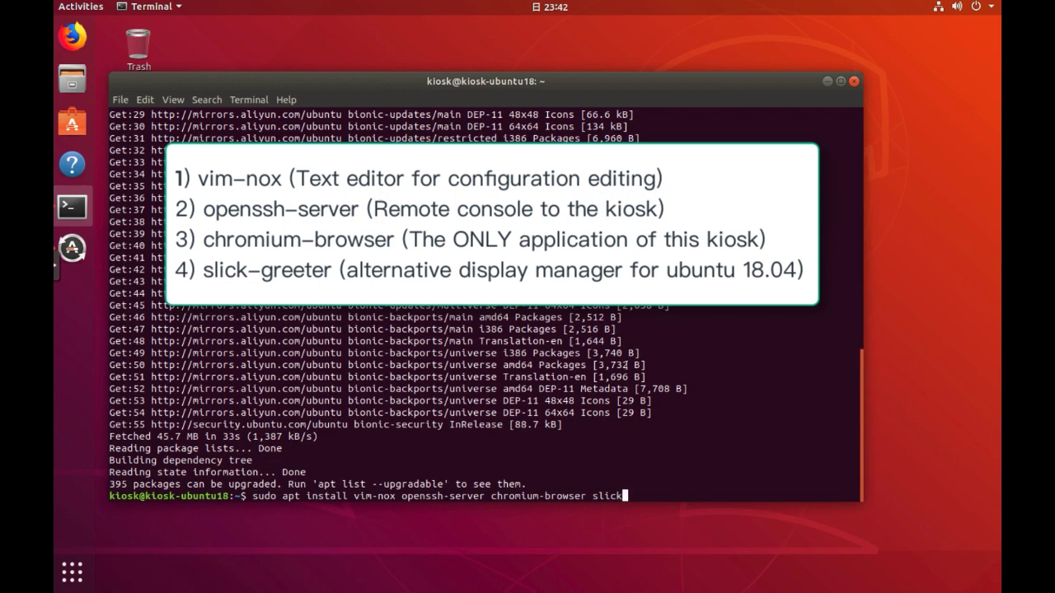
text(-greete)
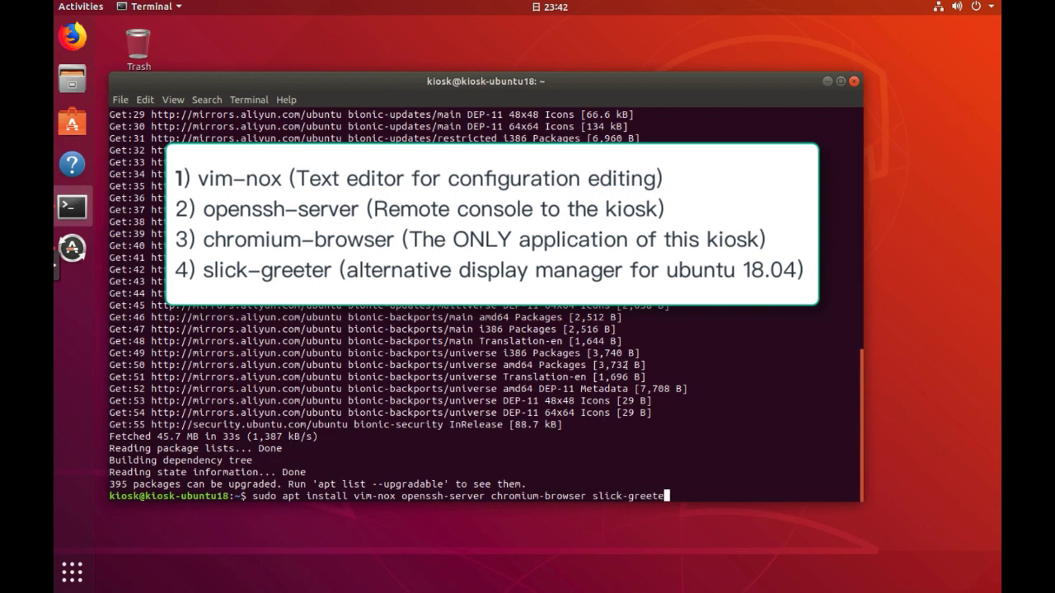
key(Return)
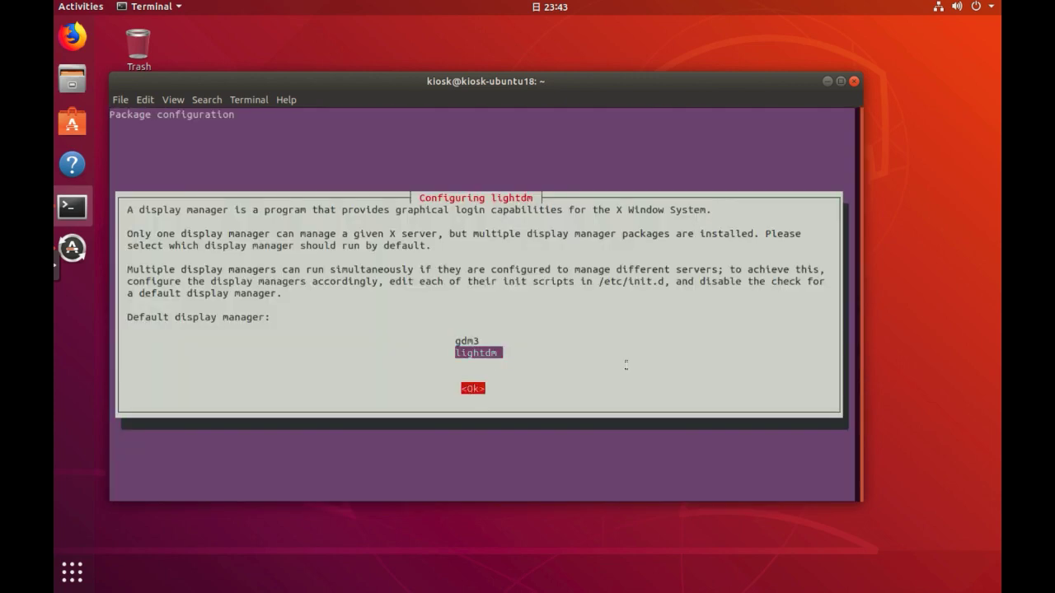
- Choose lightdm as the default display manager, then install x11vnc with apt
click(473, 388)
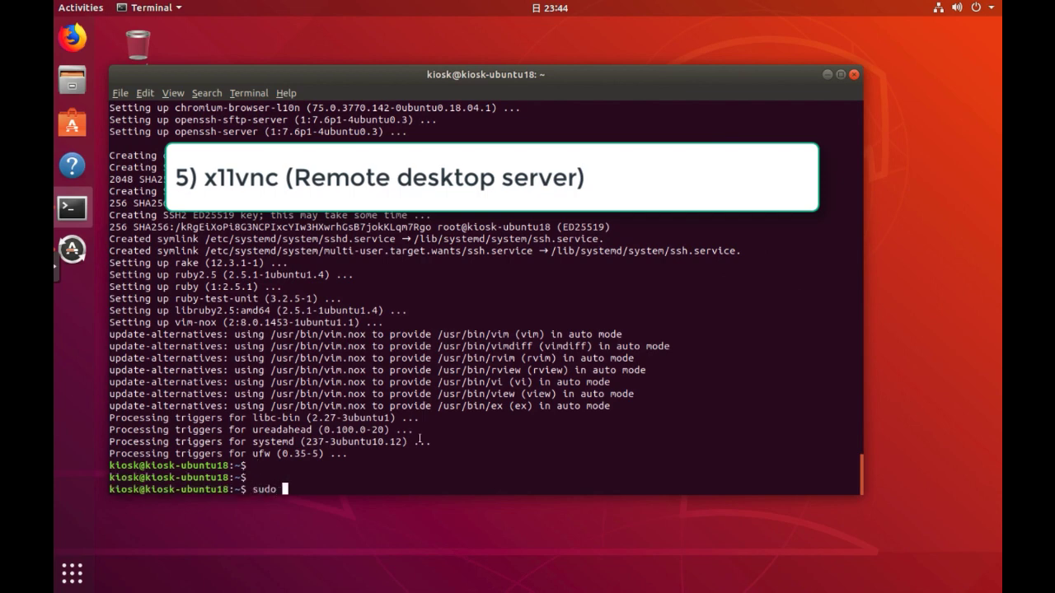
text(apt install x1)
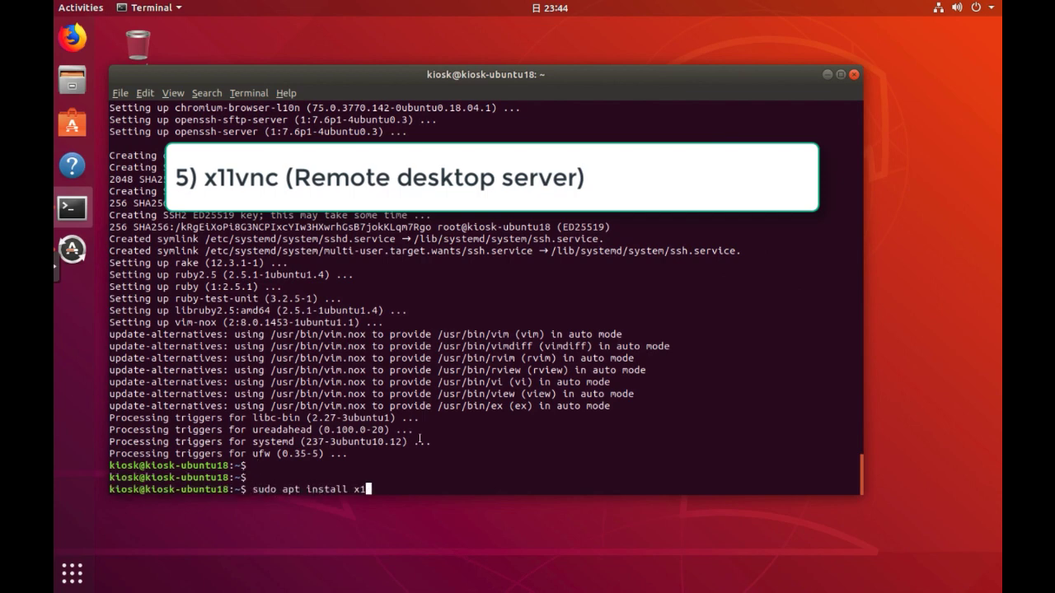
key(Return)
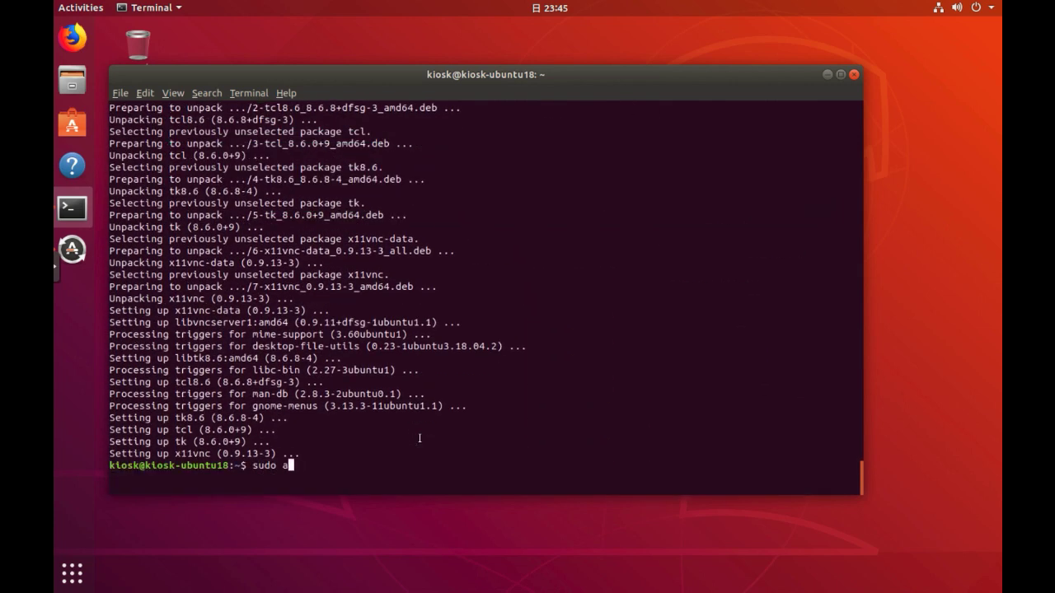
- Run sudo apt dist-upgrade and confirm to install all 391 upgrades, including the 5.0 kernel
text(pt dist-upgrade)
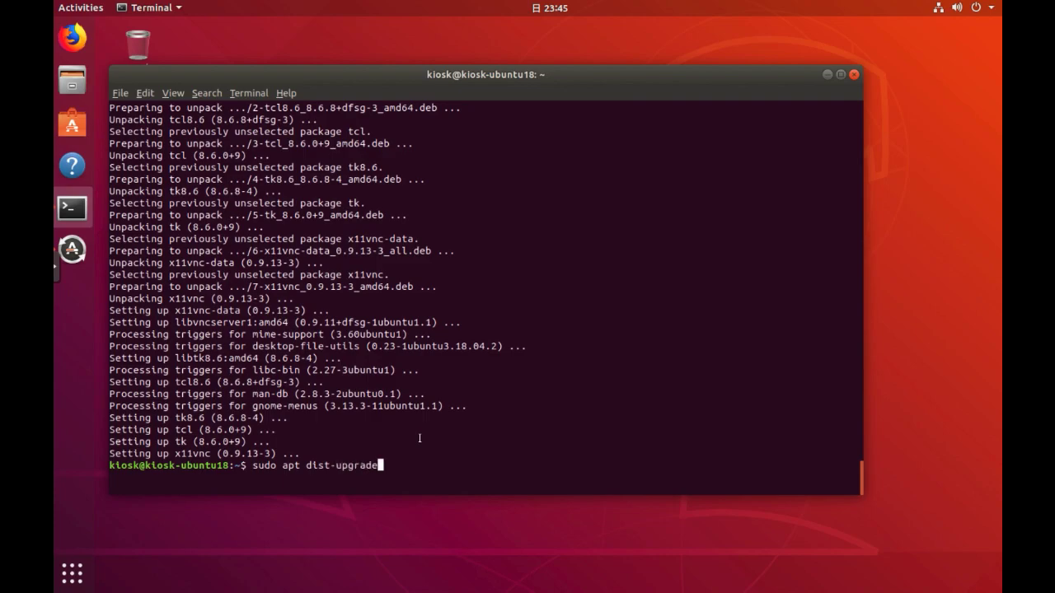
key(Return)
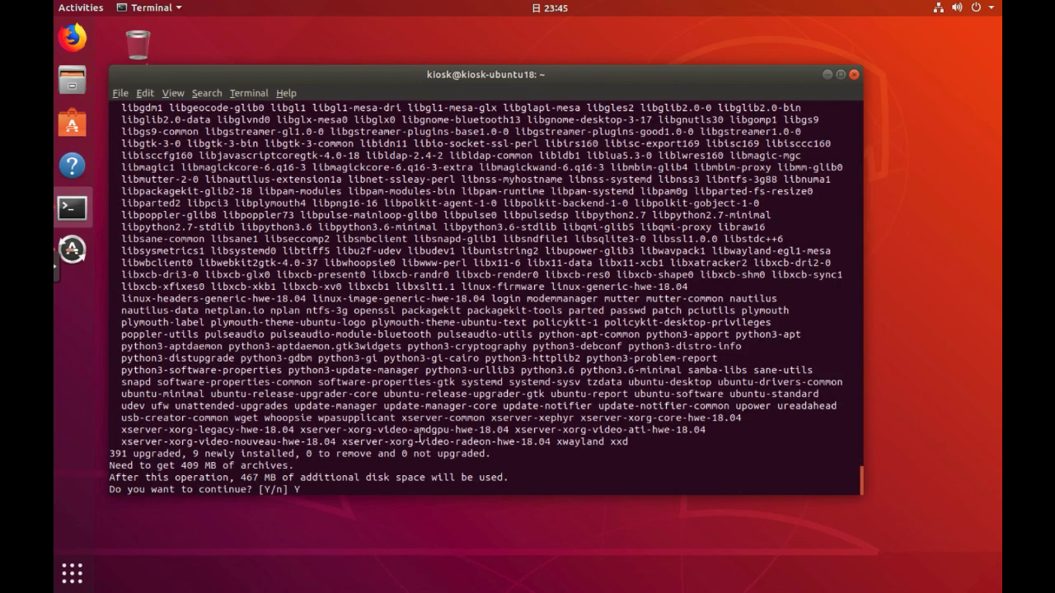
key(Return)
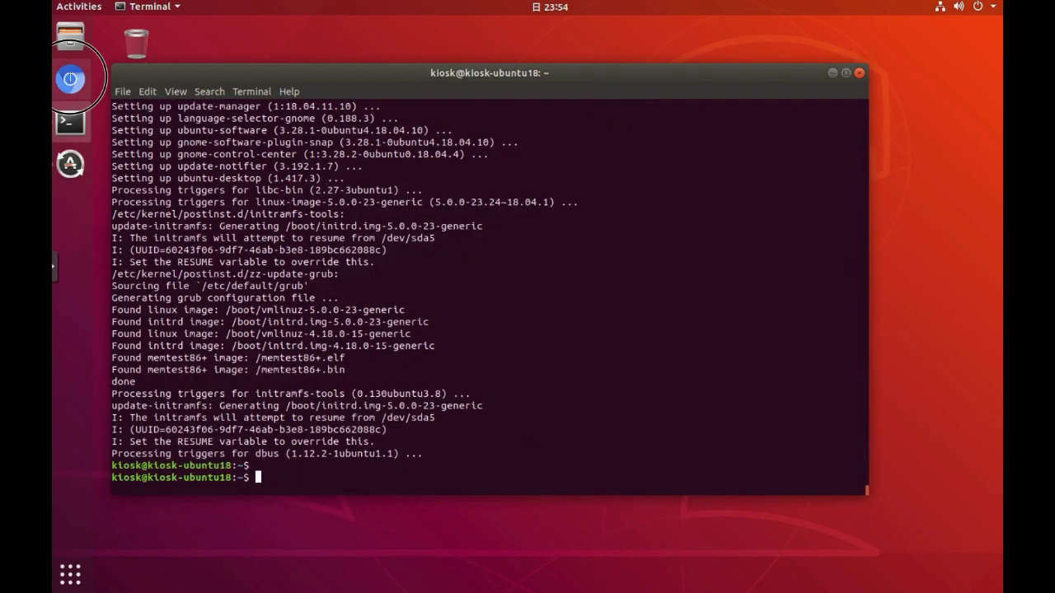
- In Chromium's Advanced settings, switch off 'Allow Chromium sign-in'
click(70, 79)
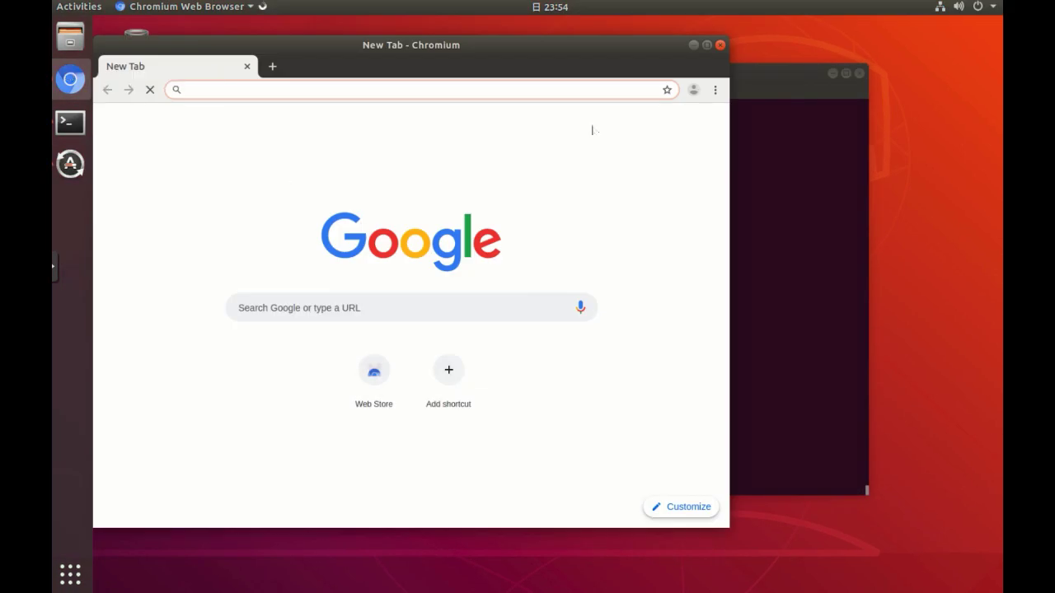
click(714, 90)
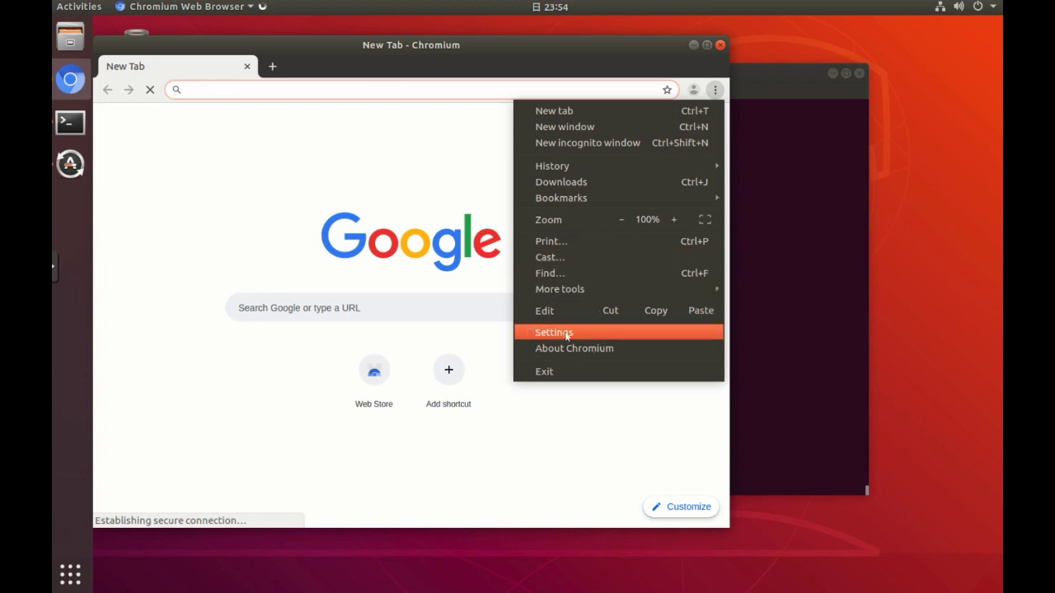
click(554, 333)
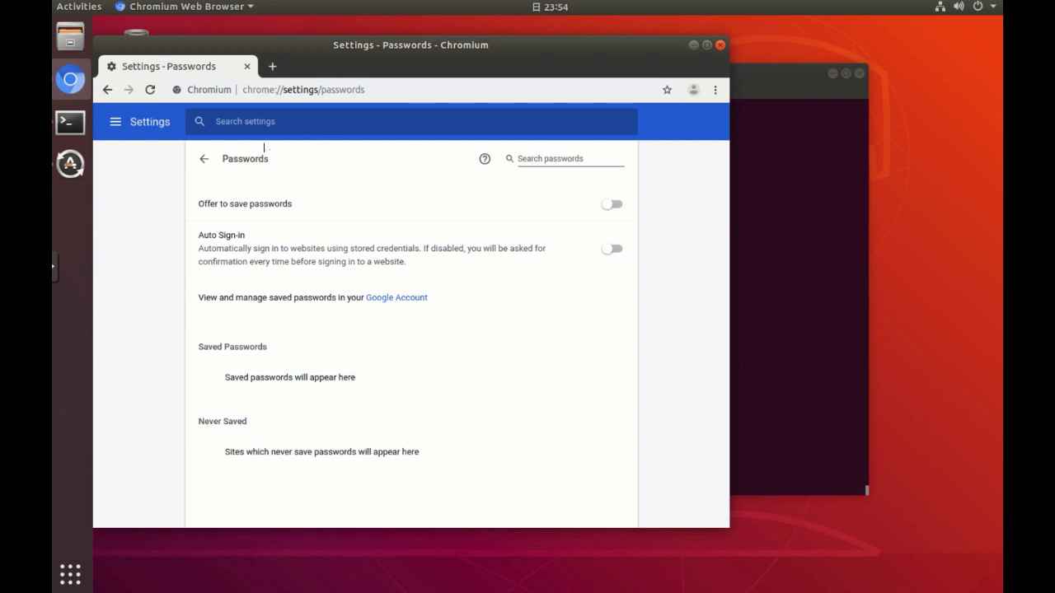
click(204, 159)
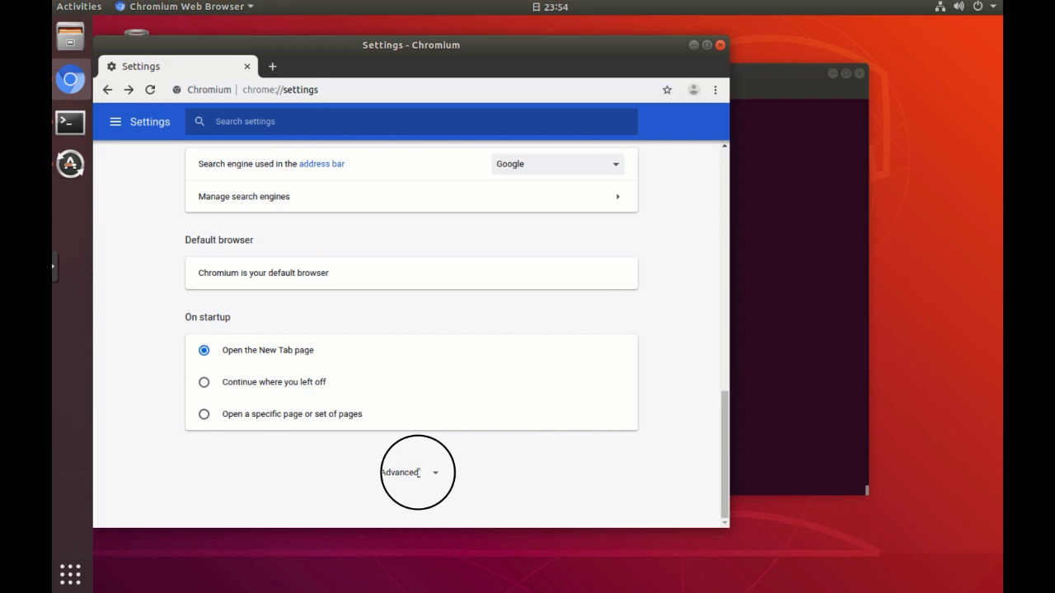
click(399, 473)
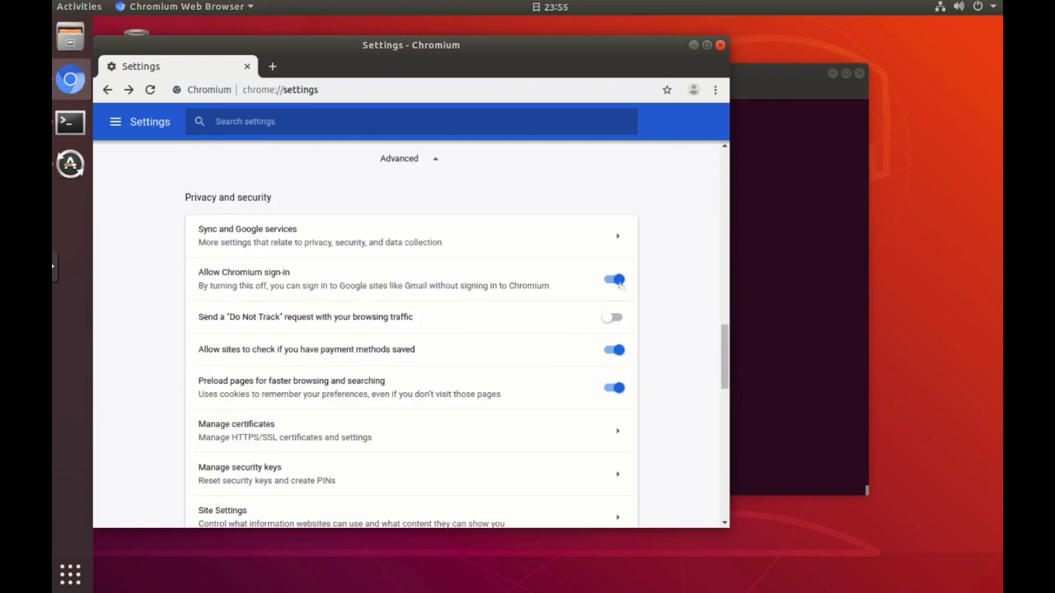
click(613, 279)
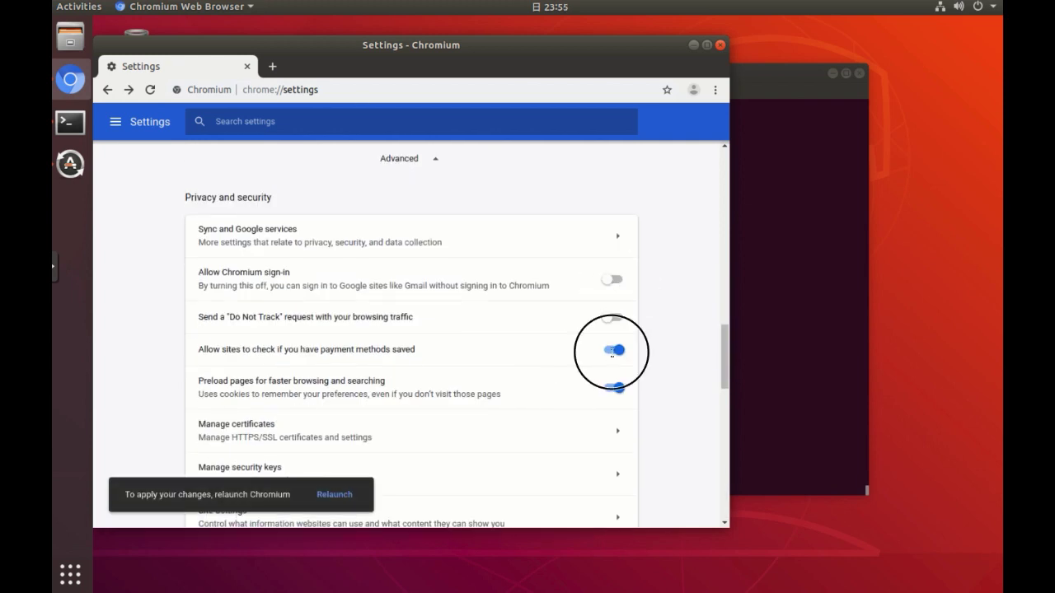
- Expand the language settings, then close the Chromium window
scroll(down, 3)
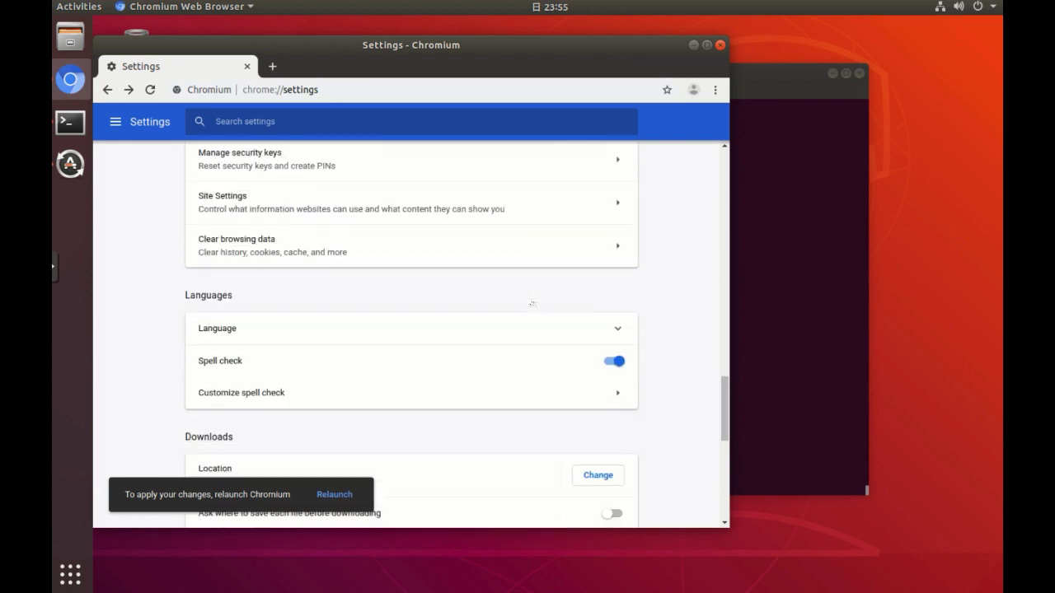
click(411, 328)
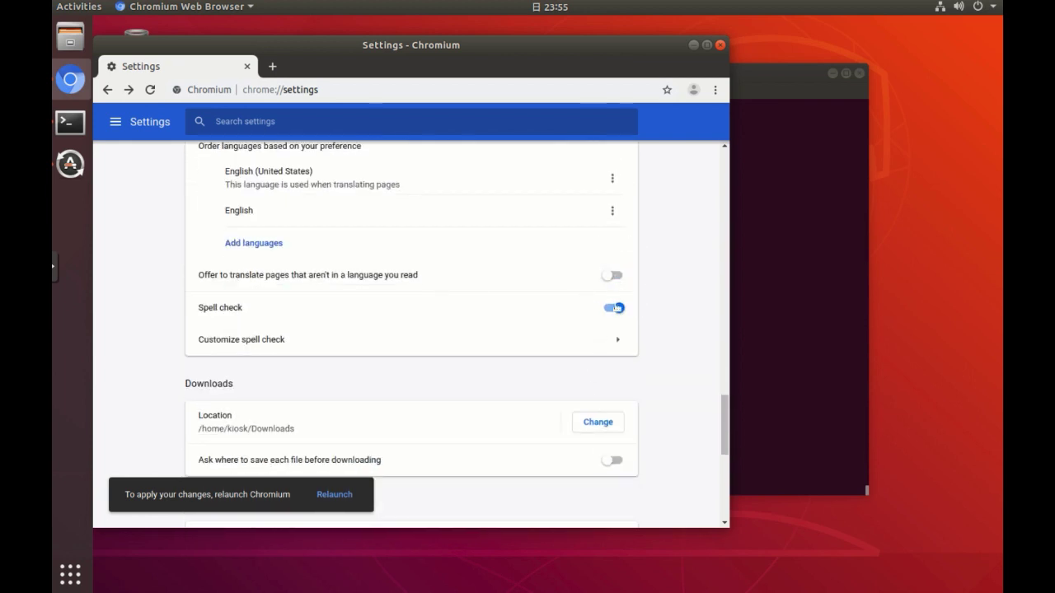
scroll(down, 3)
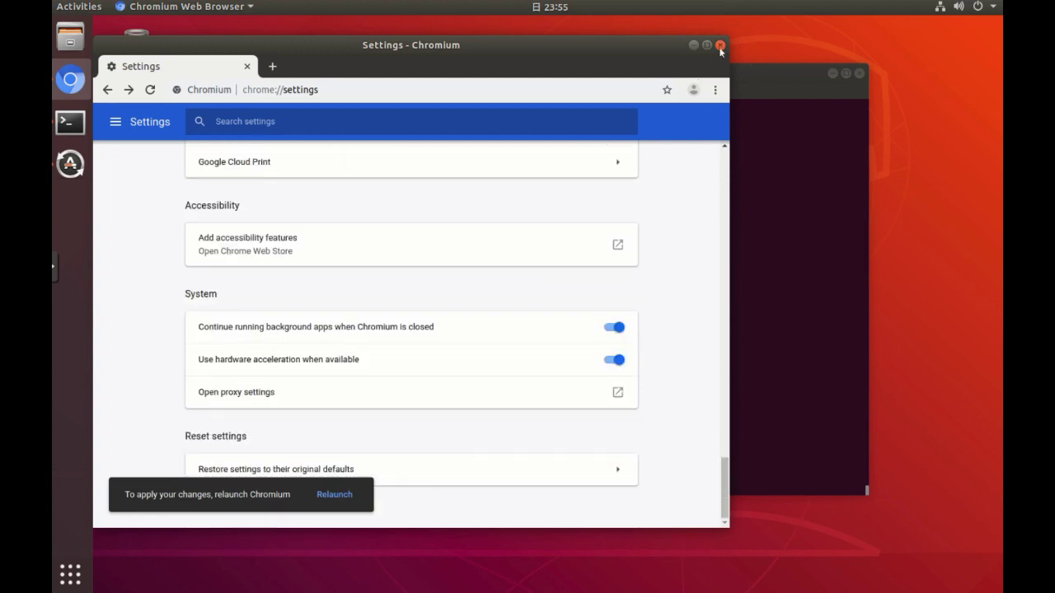
click(719, 46)
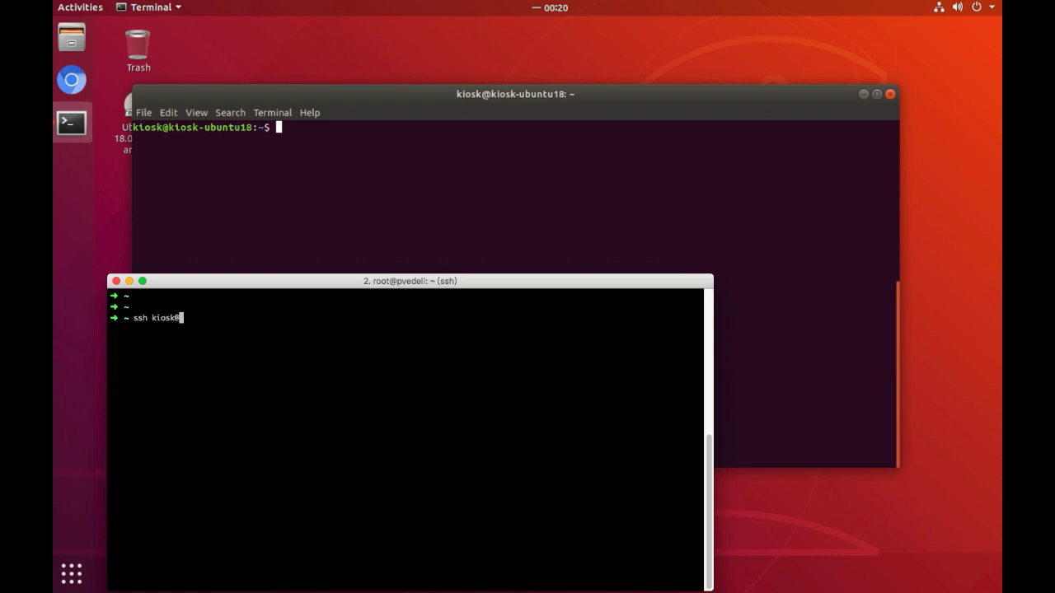
text(@192.168.1.2)
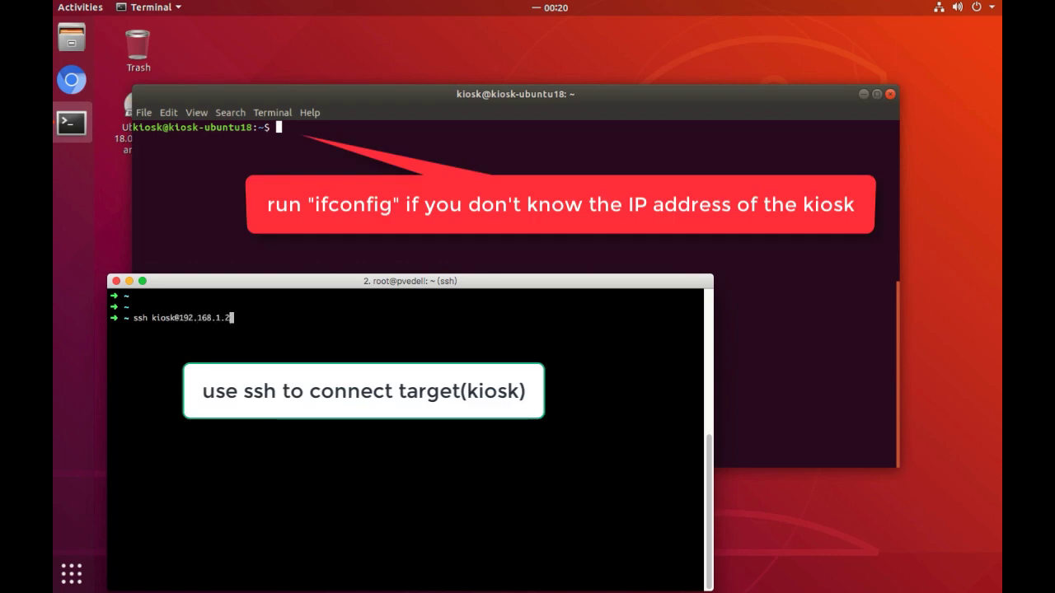
key(Return)
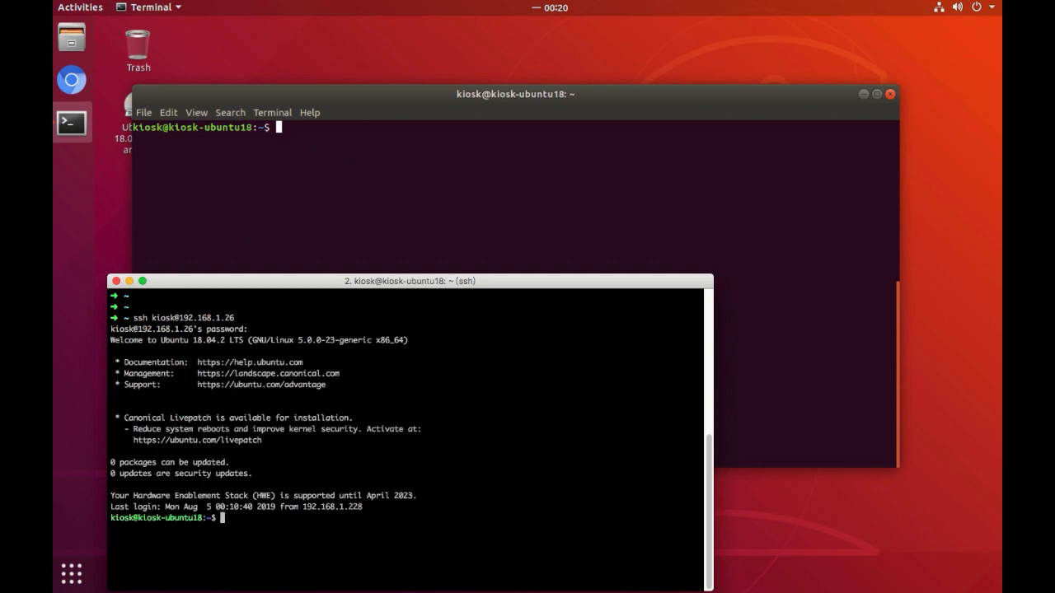
text(sudo vi)
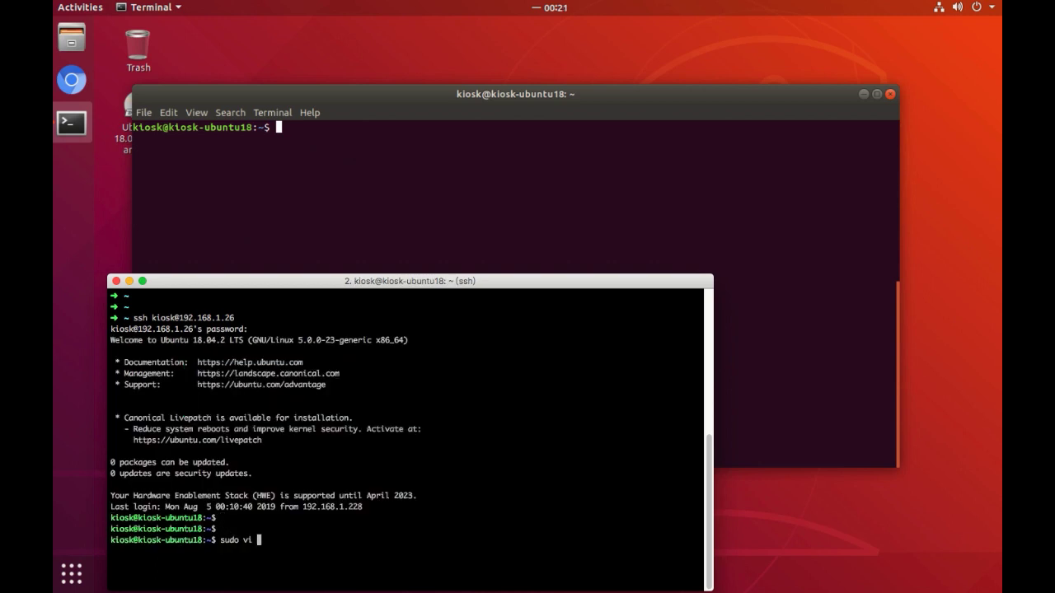
text(/etc/lightdm/)
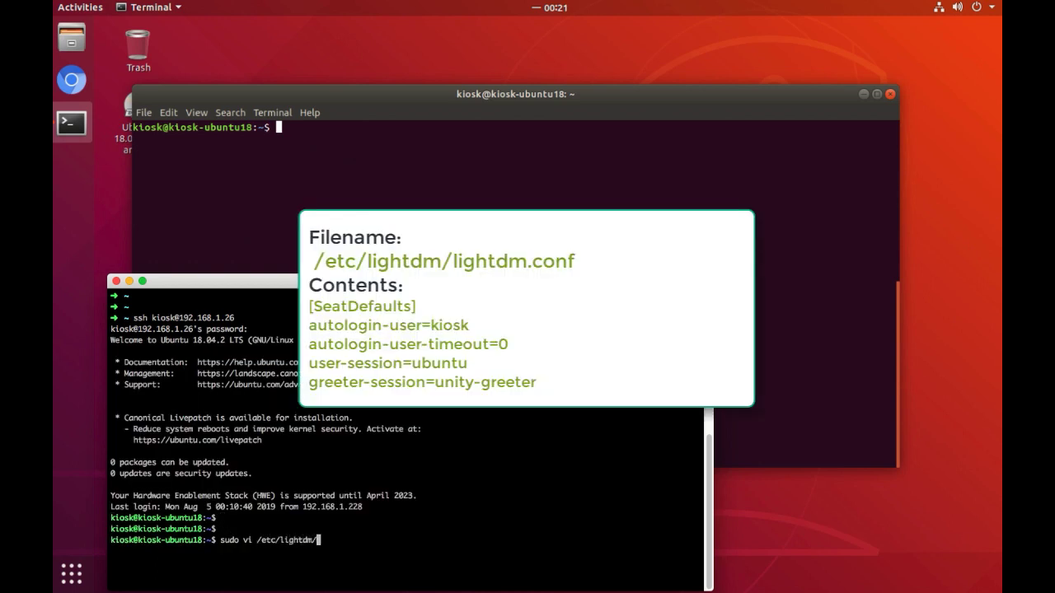
key(Return)
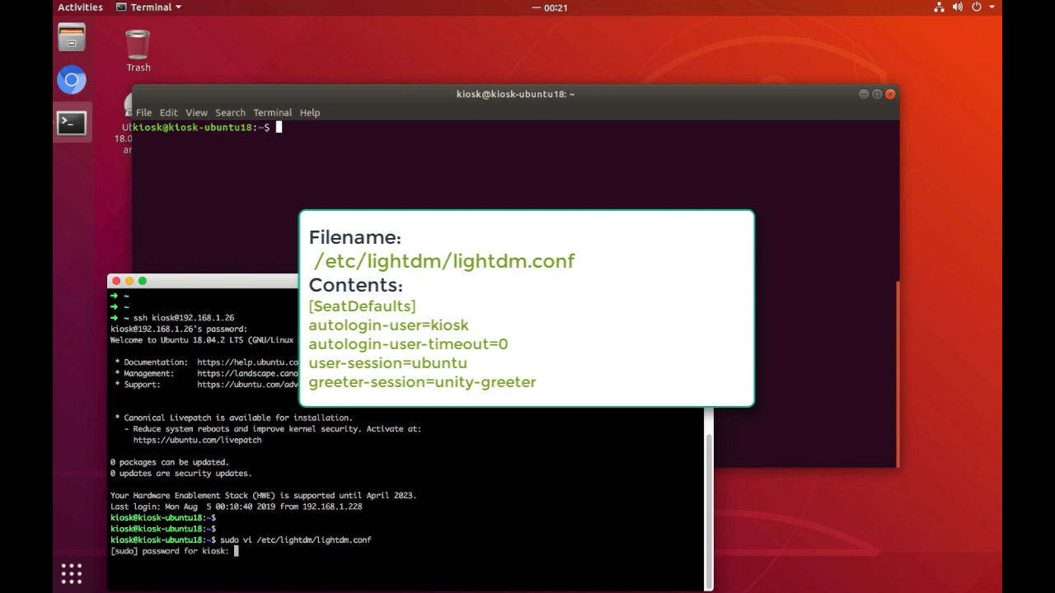
key(Return)
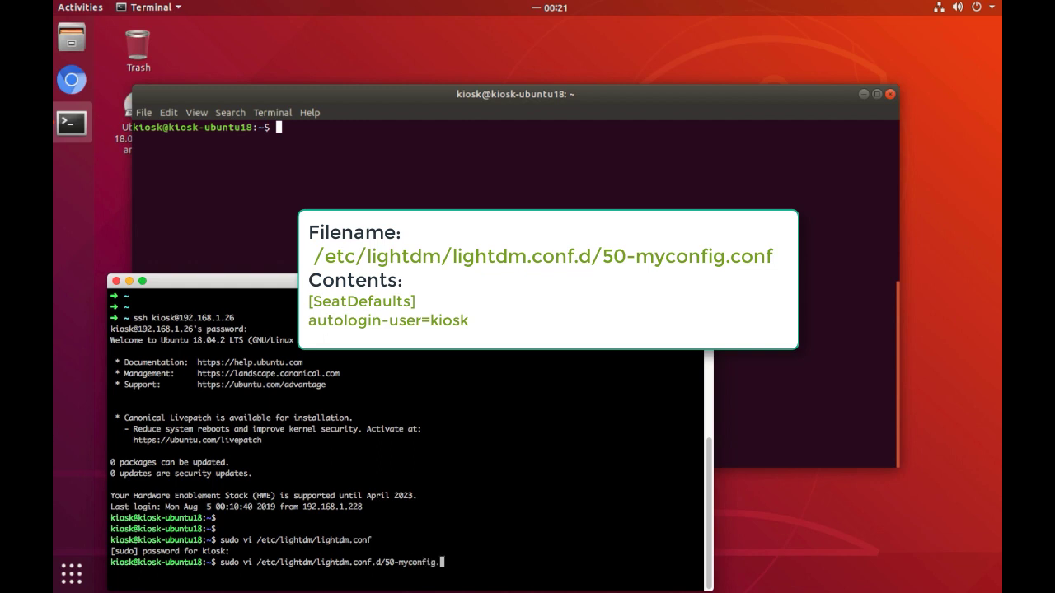
key(Return)
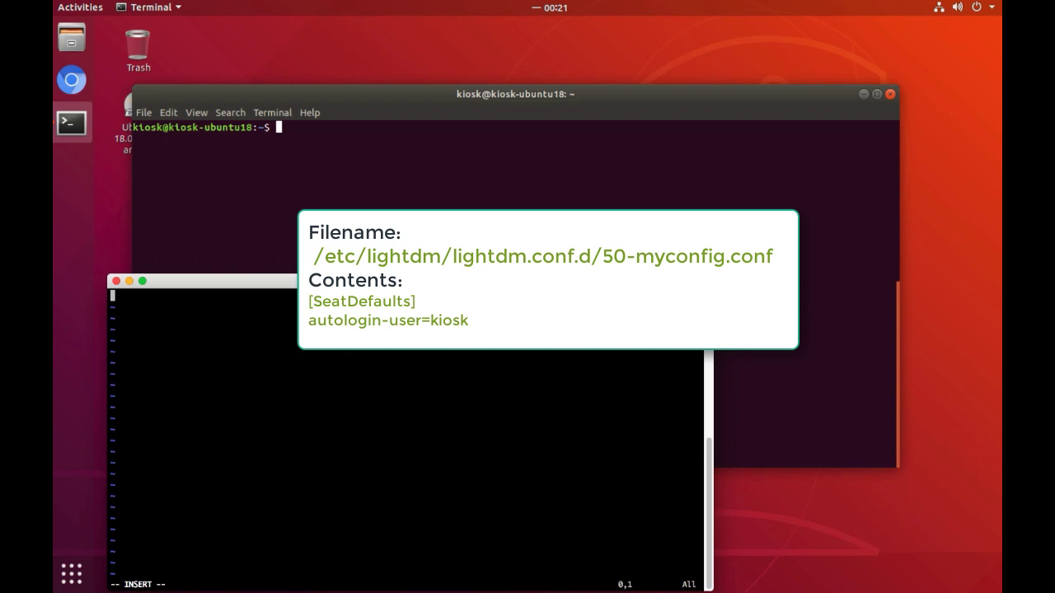
mouse_move(161, 363)
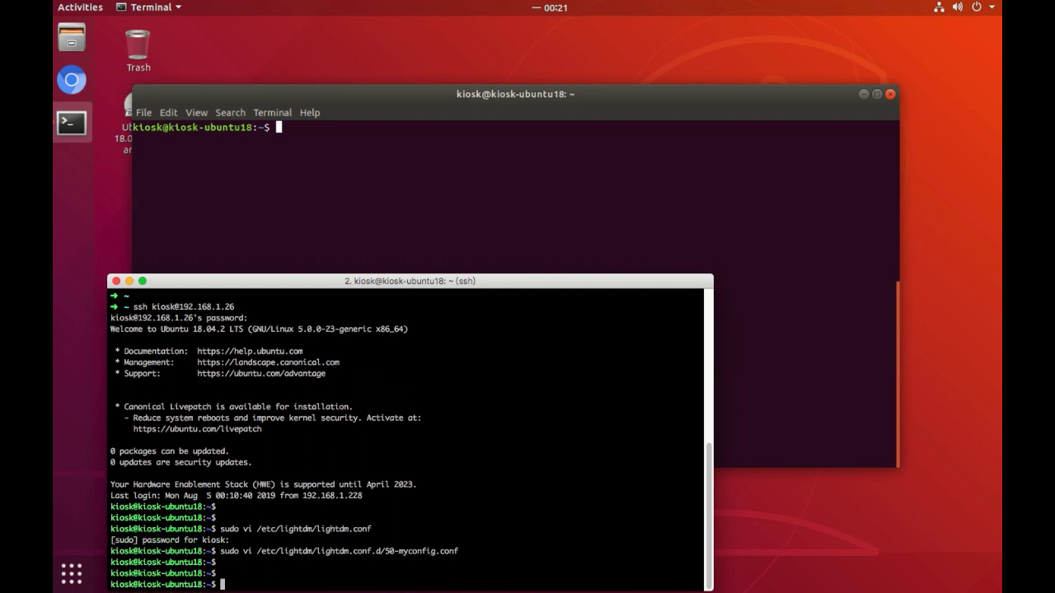
- Create the /home/kiosk/.config/autostart folder with sudo mkdir
text(su)
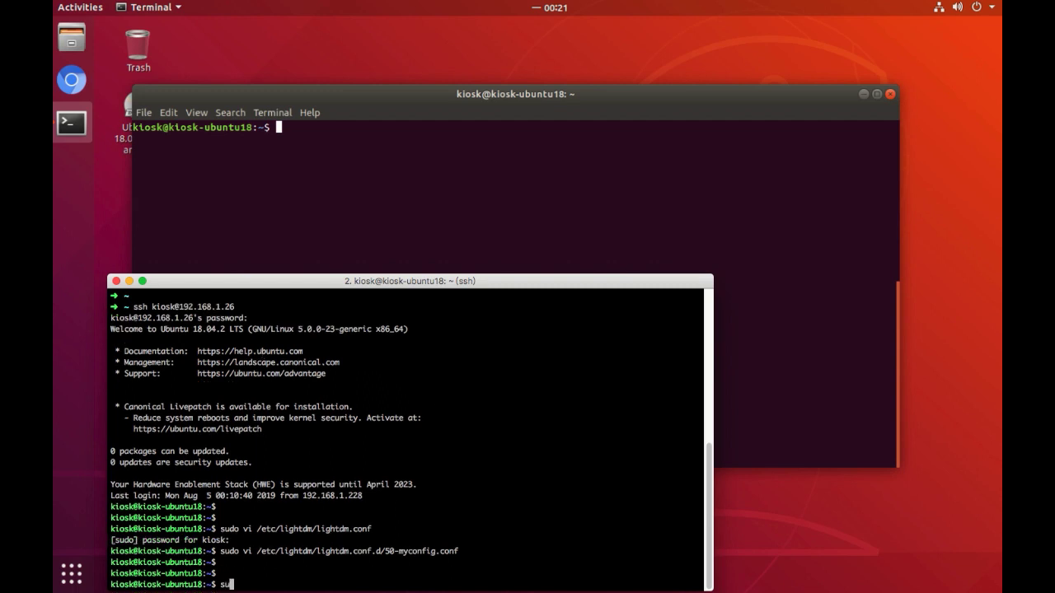
text(sudo mkdir)
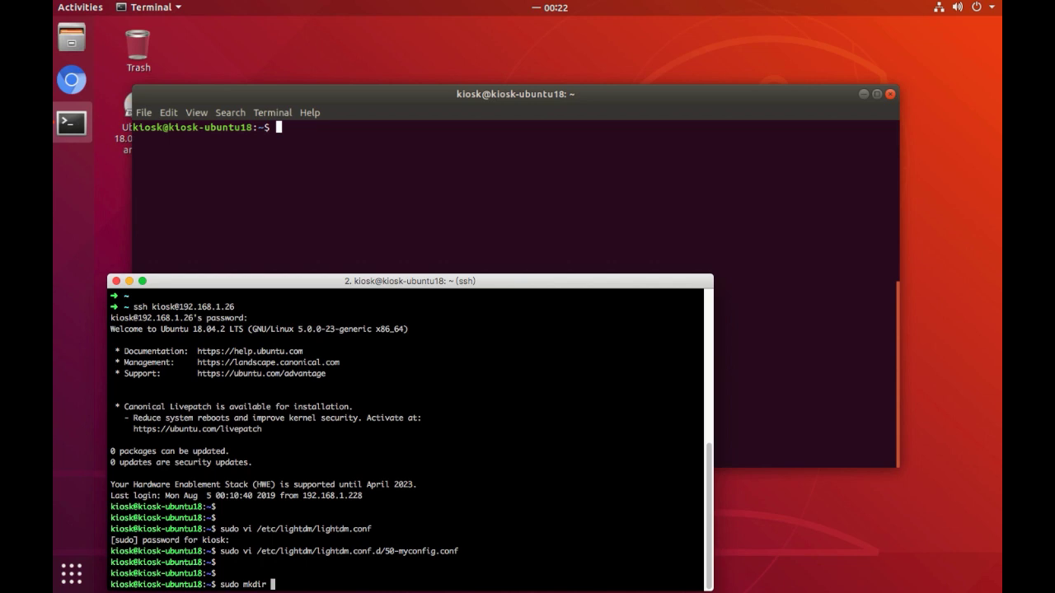
text(/home/)
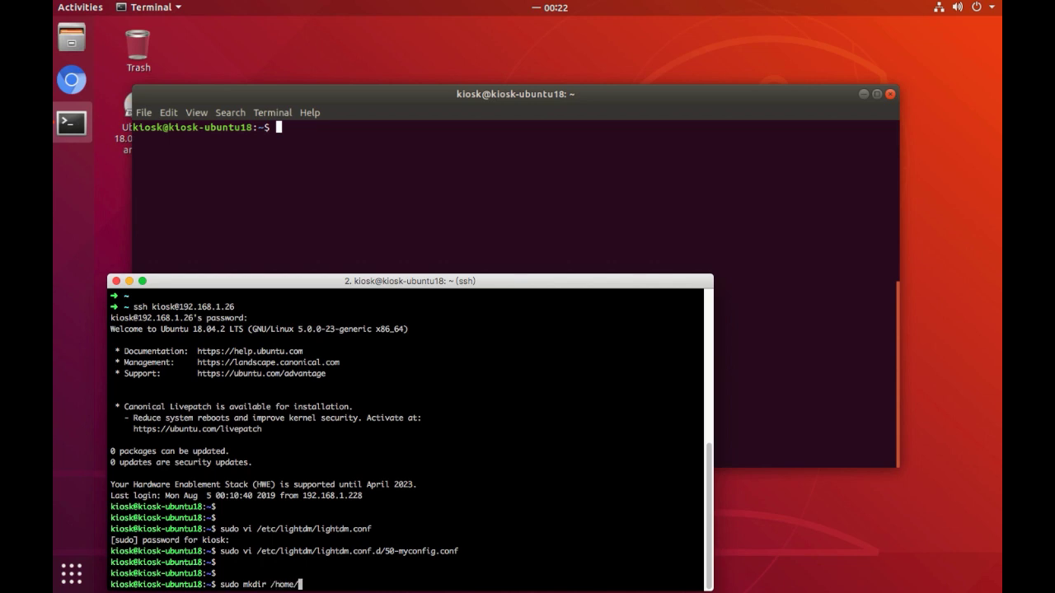
text(kiosk/)
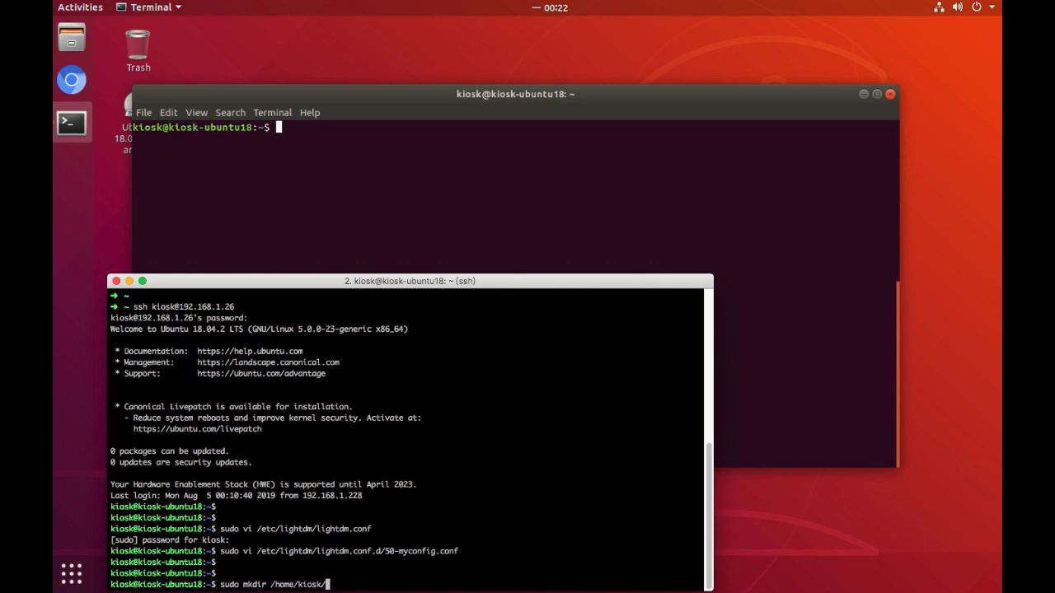
text(.config/autostart)
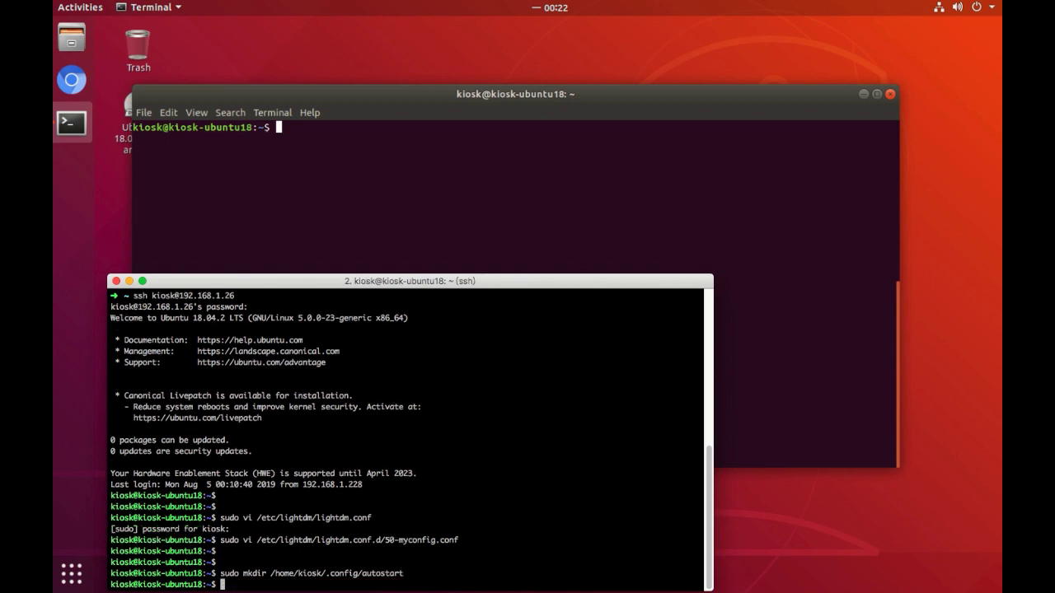
text(sudo vi /home/kiosk/.c)
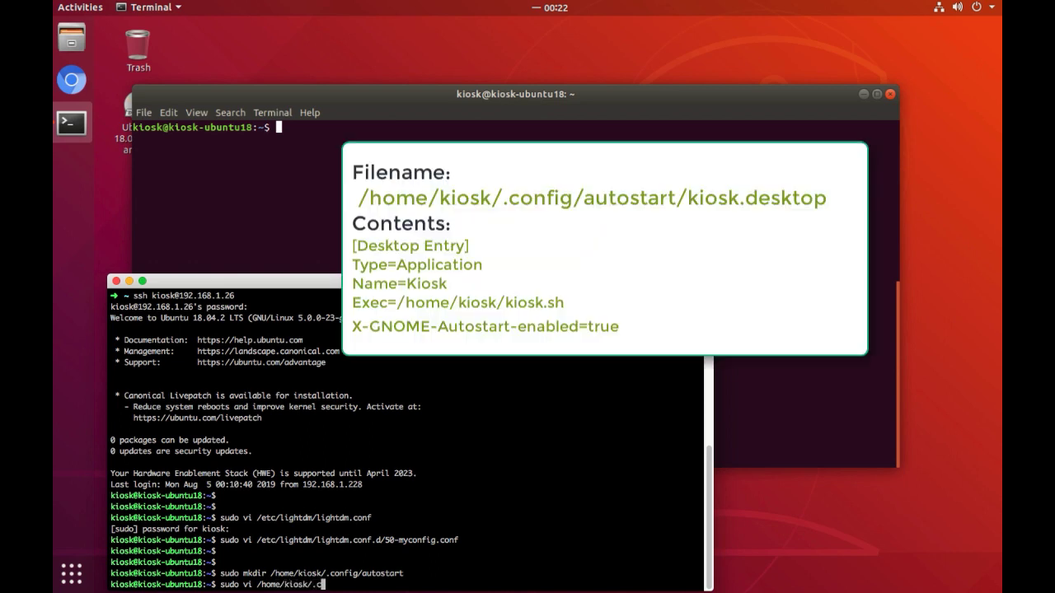
- Write autostart/kiosk.desktop with a Desktop Entry launching /home/kiosk/kiosk.sh, and save with :wq
text(onfig/autostart/)
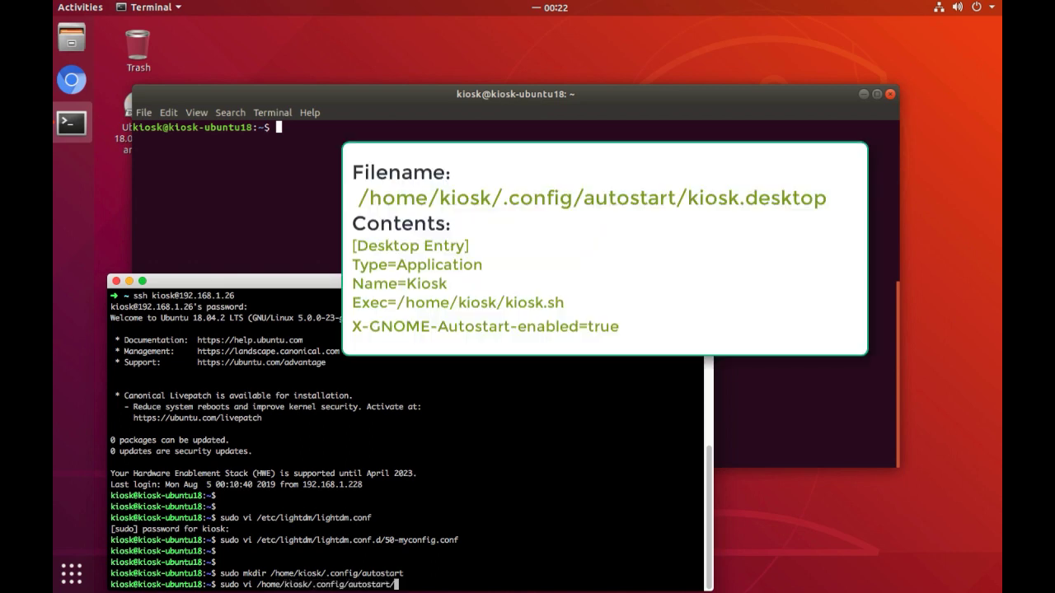
text(kiosk.deskt)
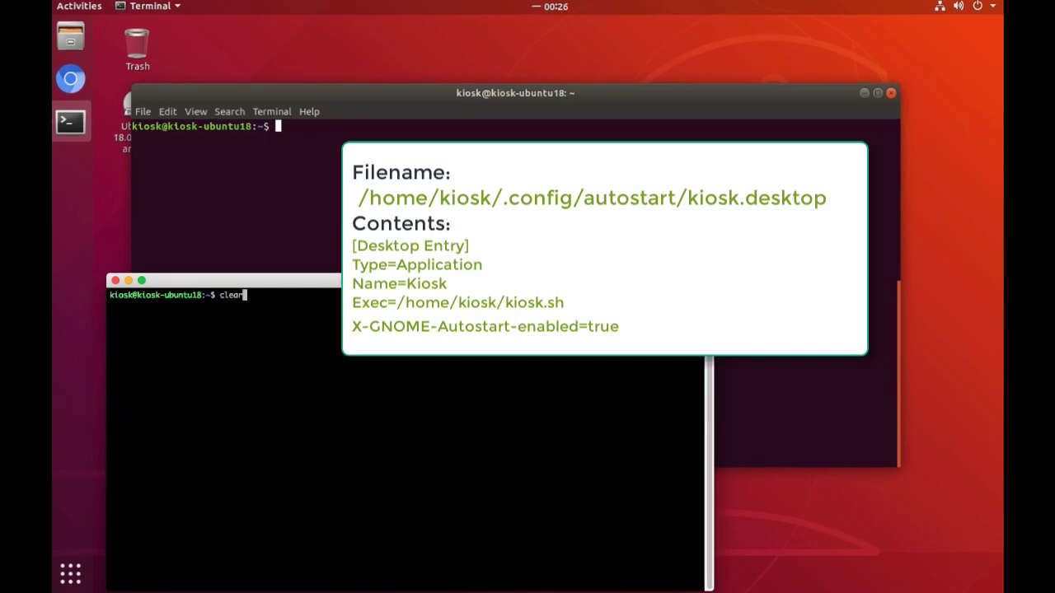
key(Return)
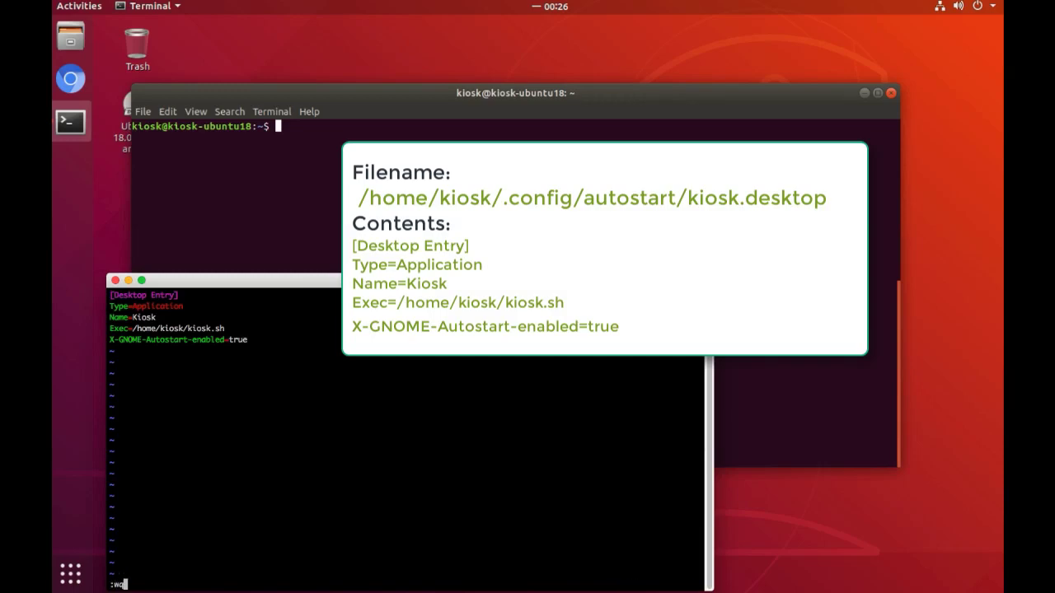
key(Return)
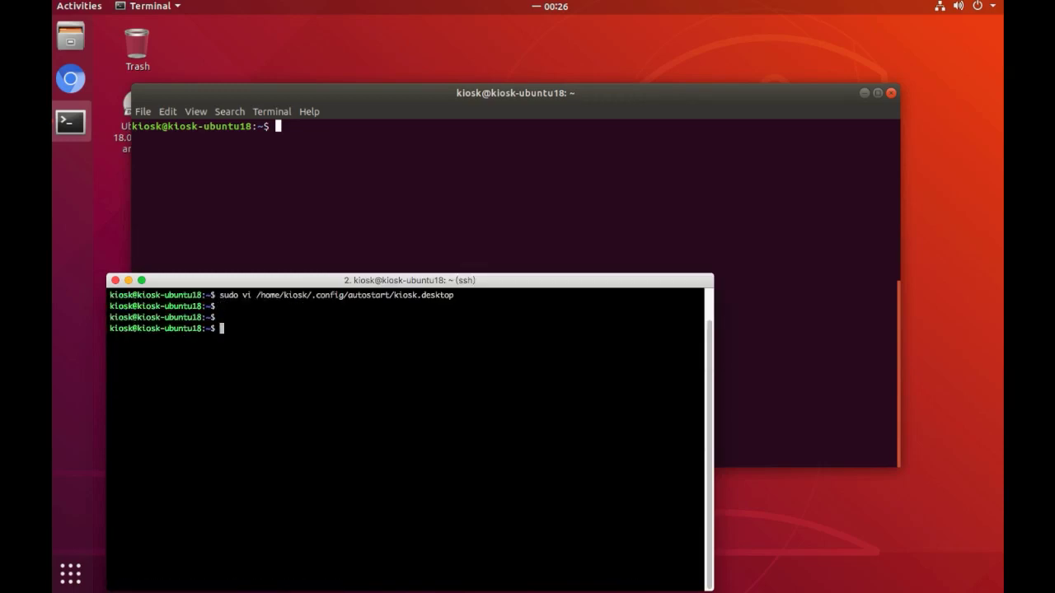
mouse_move(214, 383)
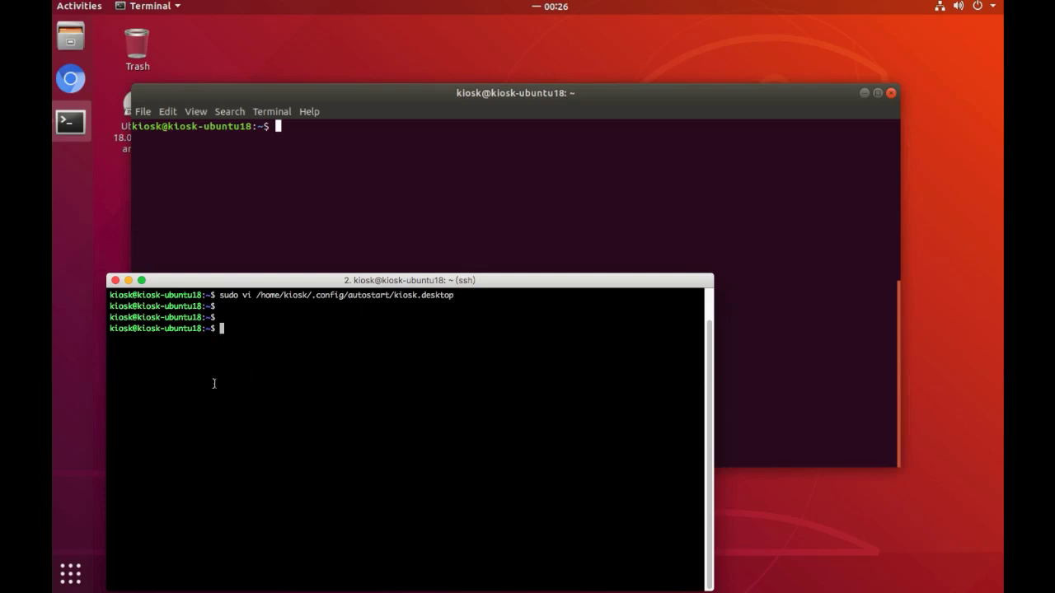
- Create the kiosk.sh script in the home folder with vi
text(vi kiso)
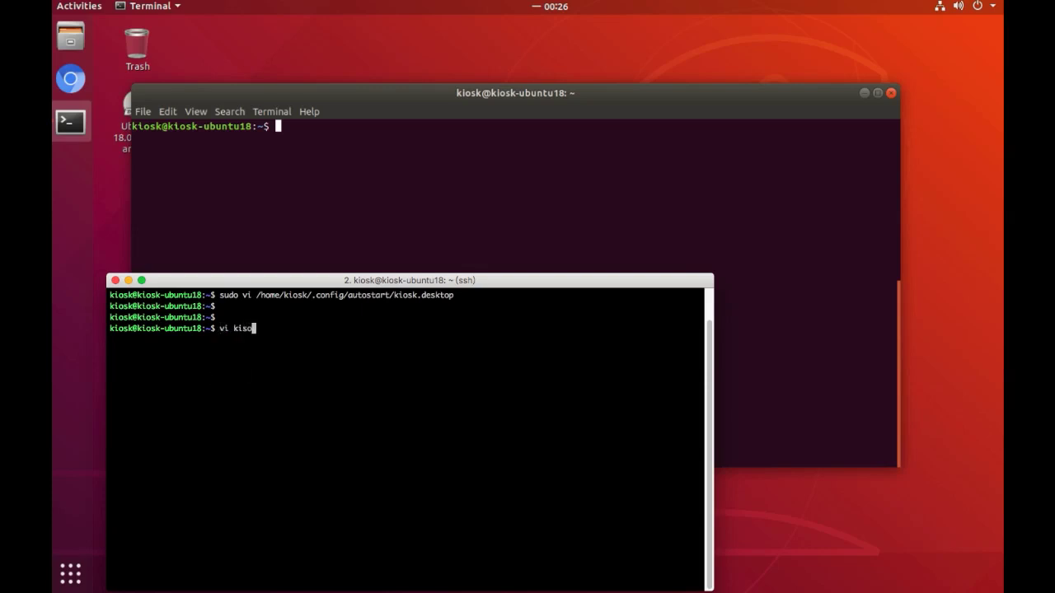
key(BackSpace)
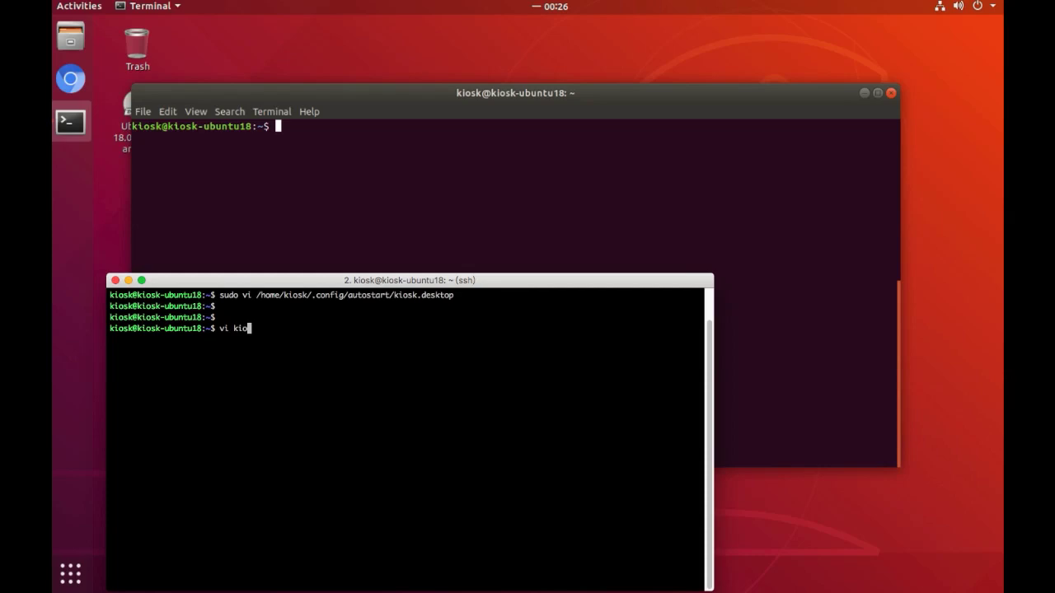
text(sk.sh)
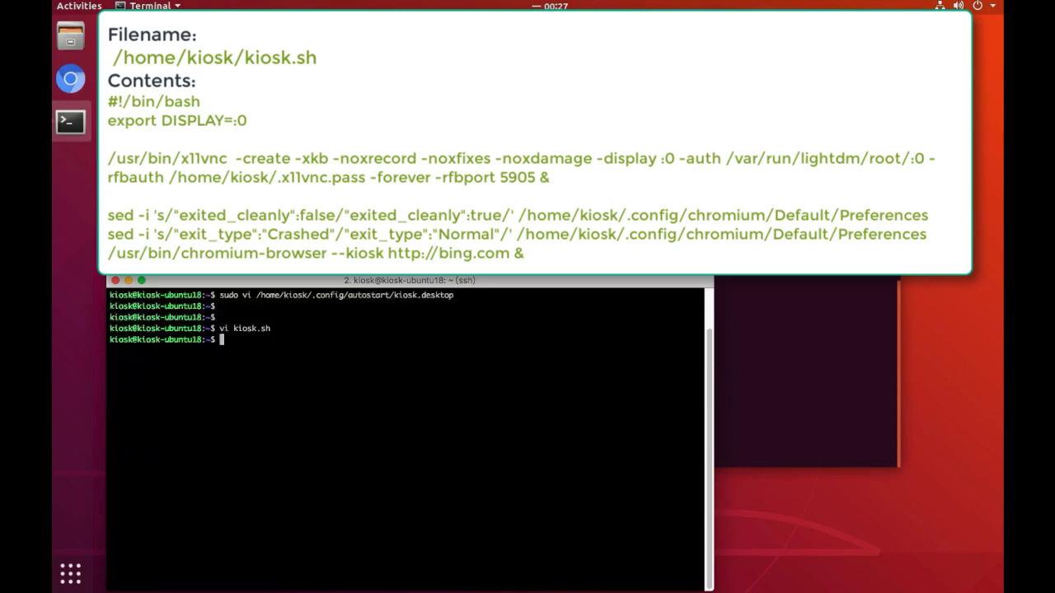
- Make kiosk.sh executable with chmod +x kiosk.sh
text(c)
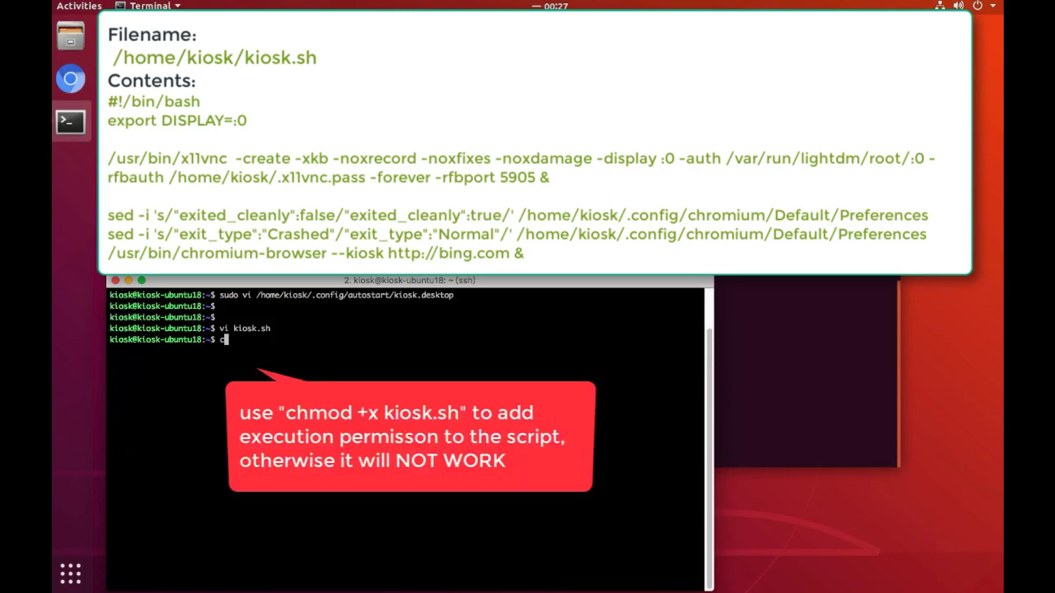
text(chmod)
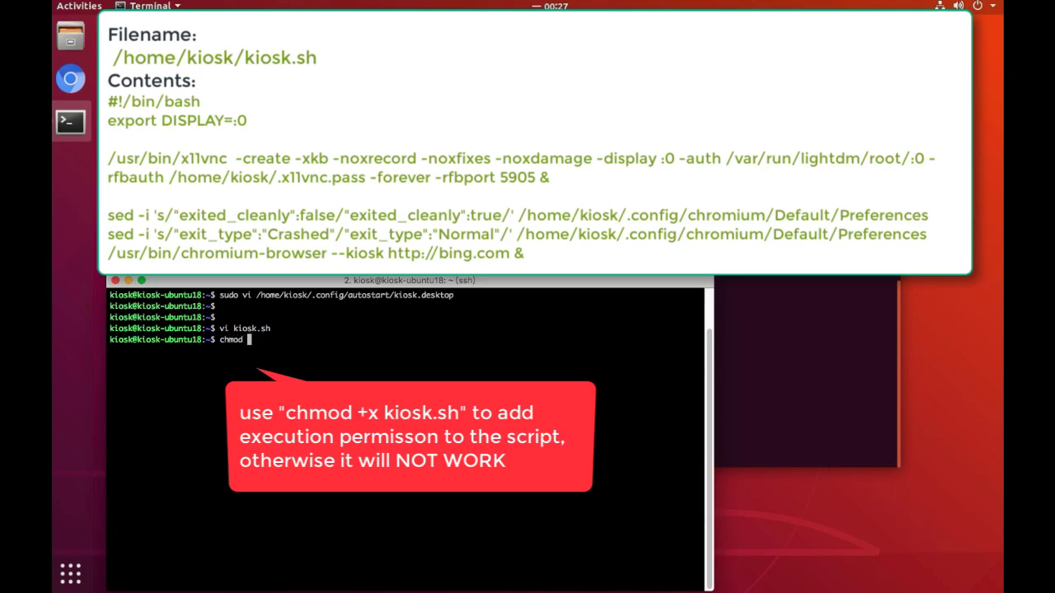
text(+x kiosk.sh)
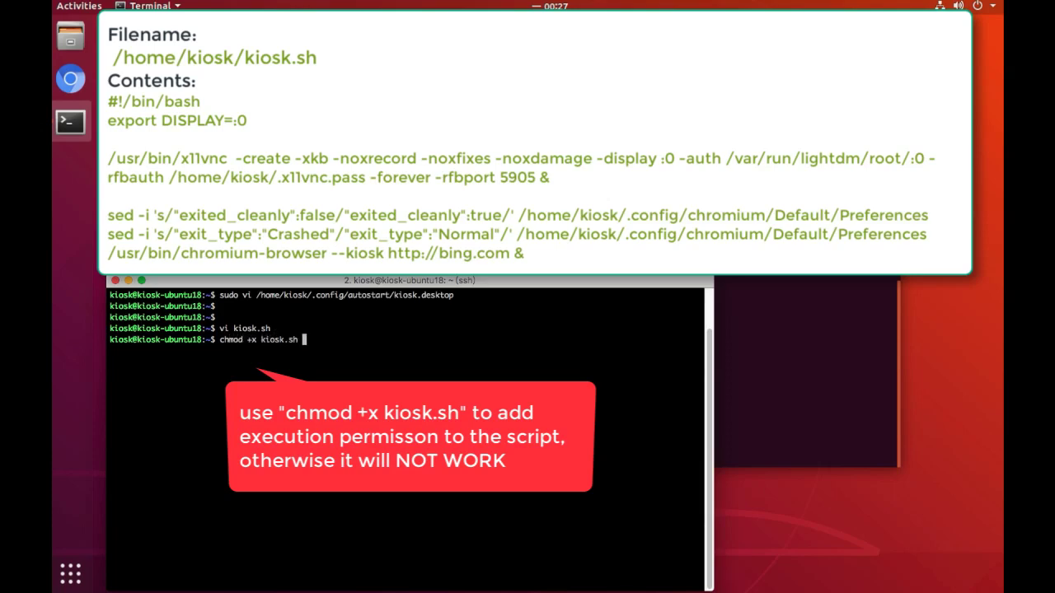
key(Return)
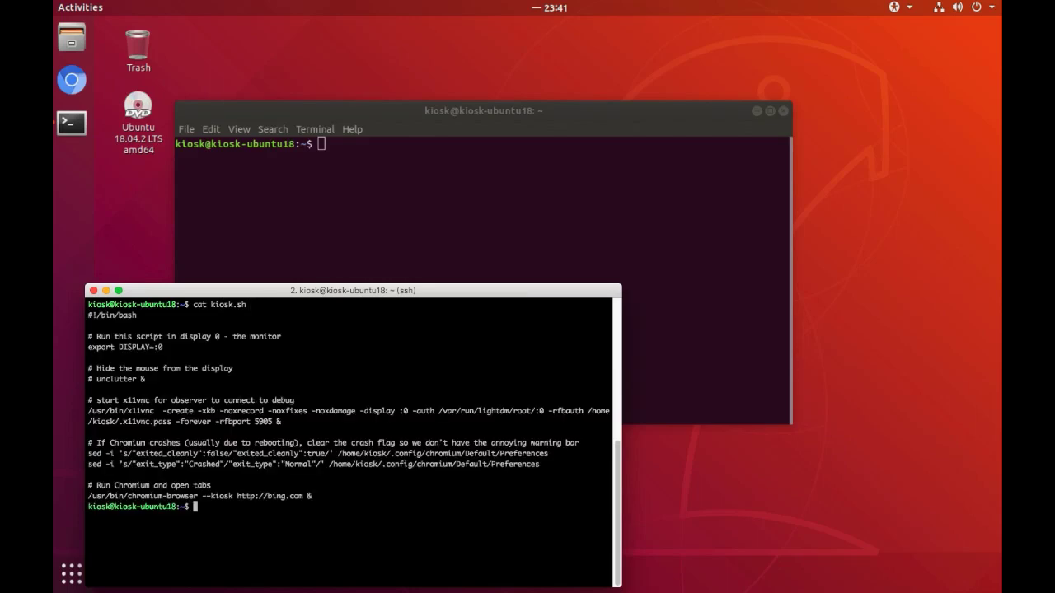
- Store the chosen VNC password in .x11vnc.pass using x11vnc -storepasswd
double_click(139, 421)
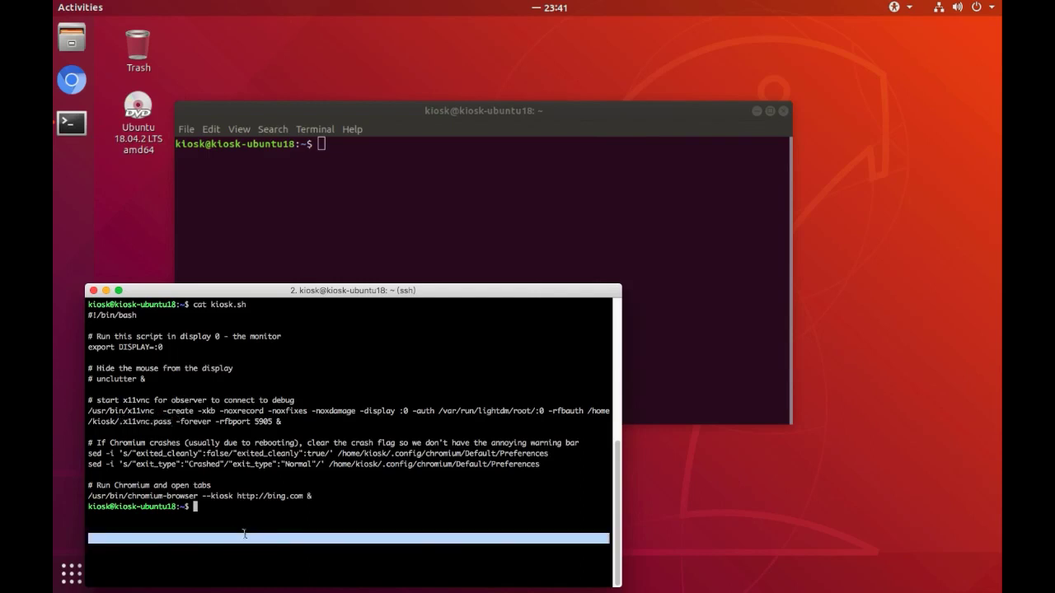
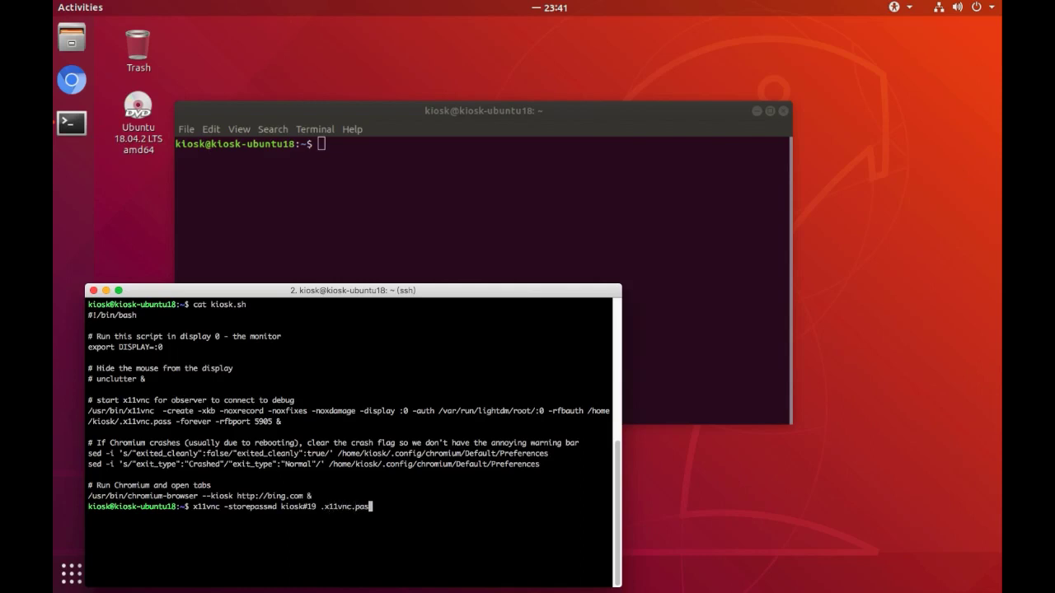
key(Return)
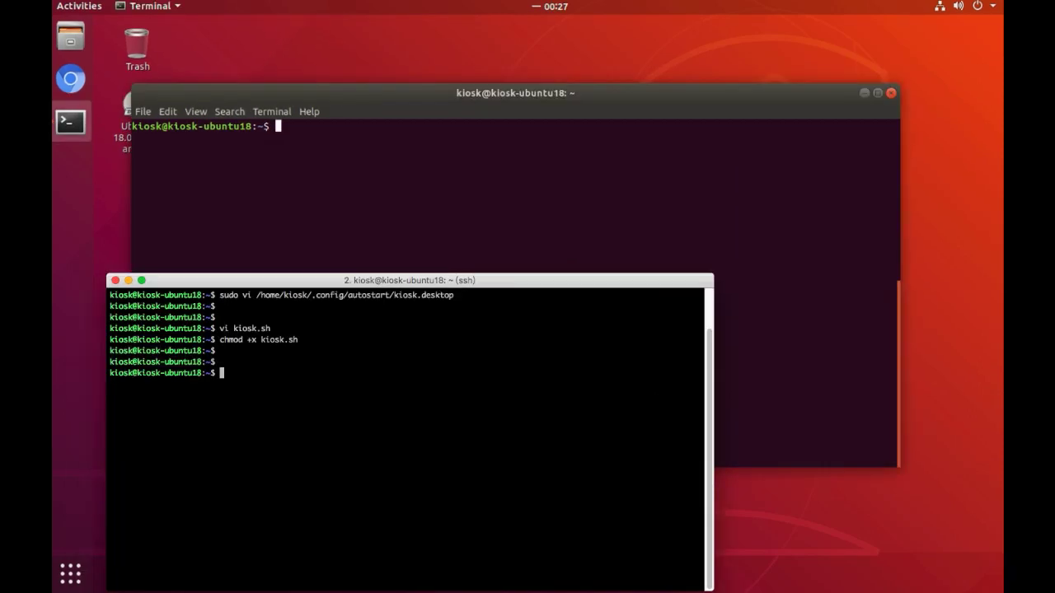
- Reboot the kiosk VM with sudo reboot
text(sudo re)
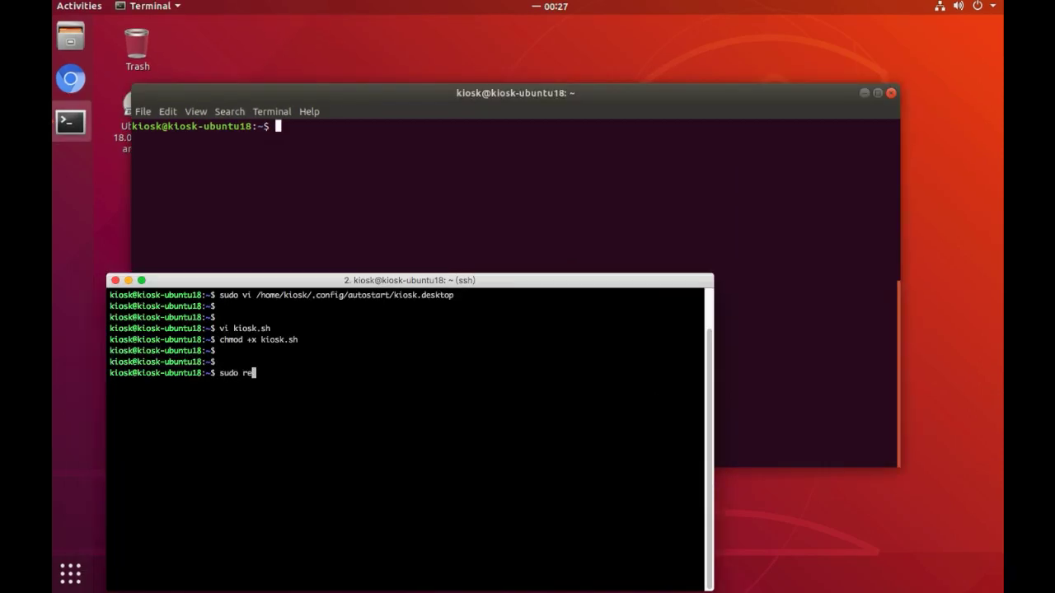
text(boot)
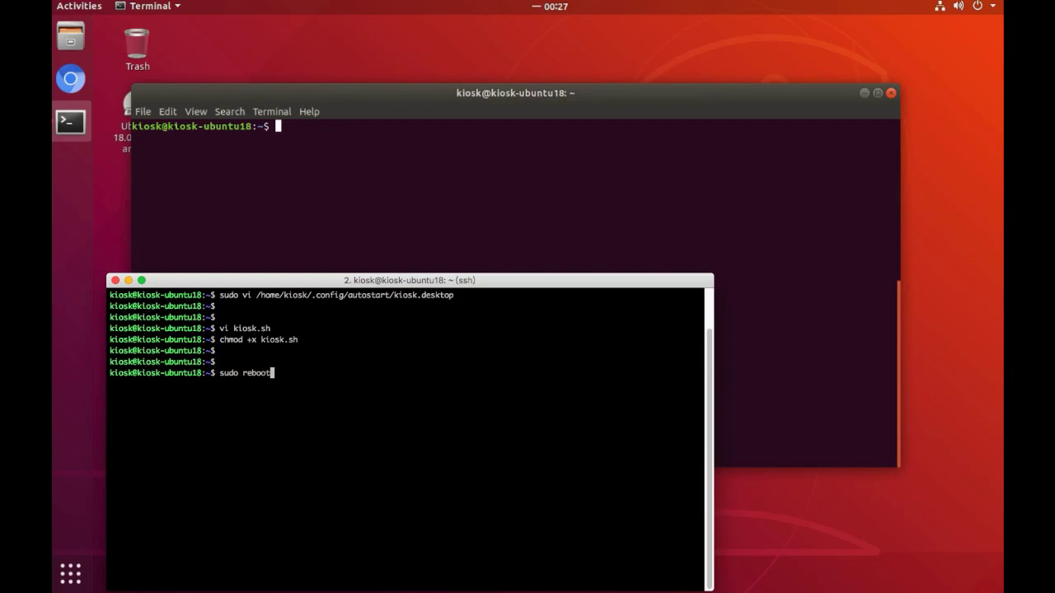
key(Return)
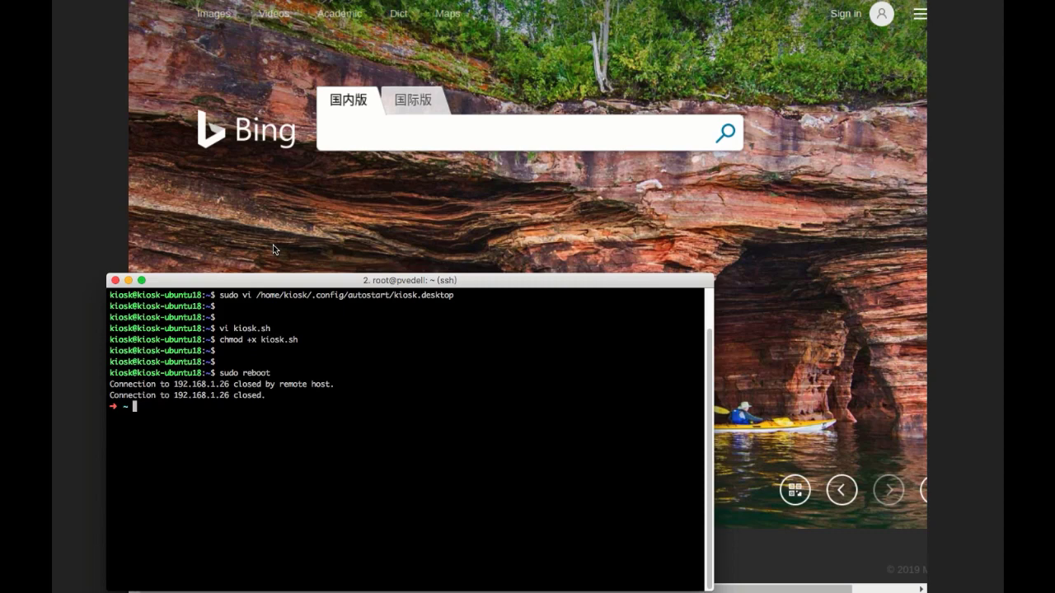
text(ssh kiosk@192.168.1.26)
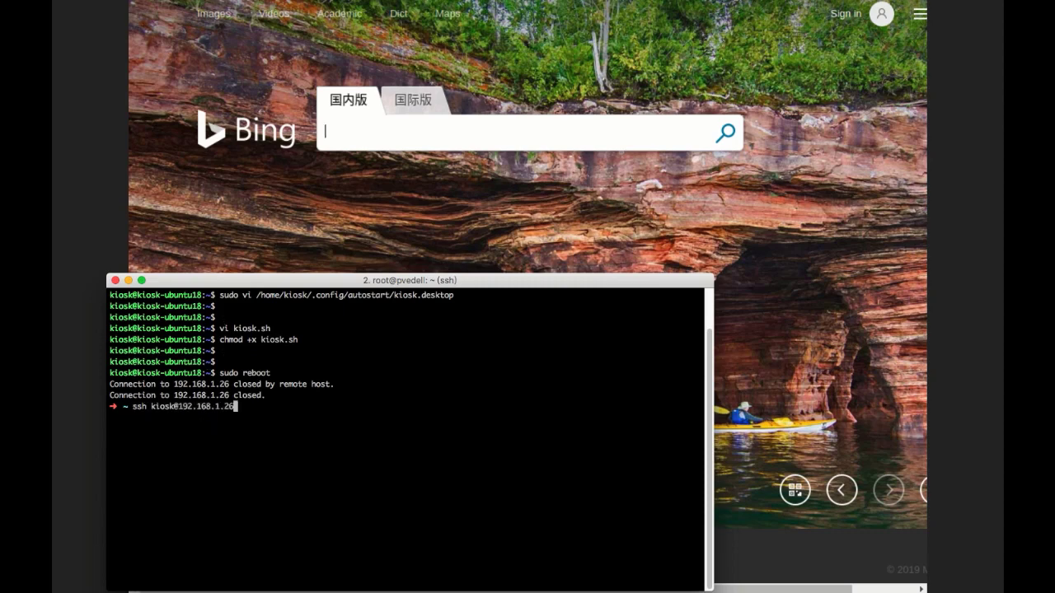
key(Return)
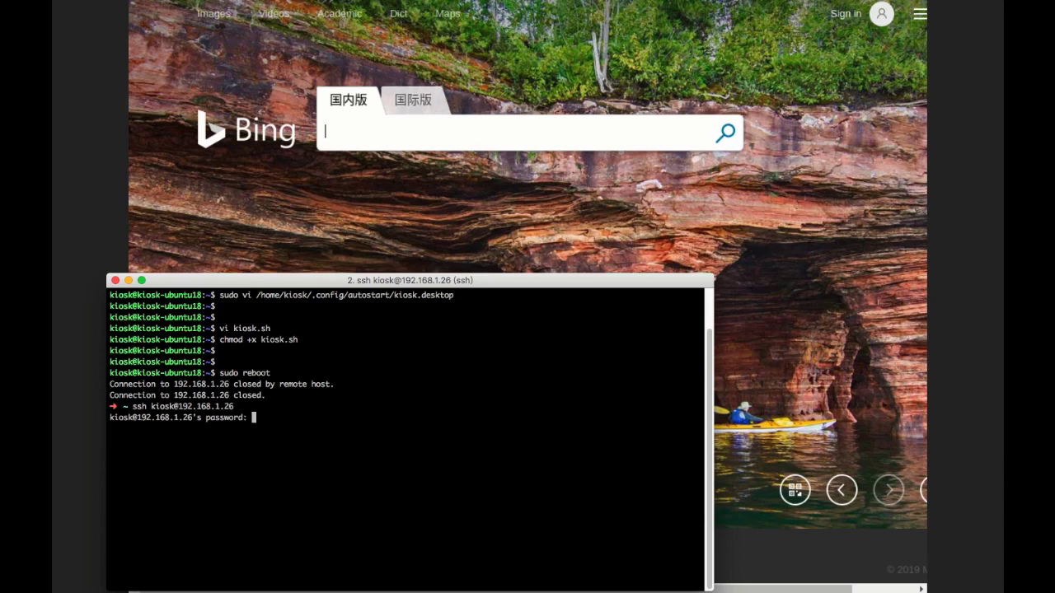
key(Return)
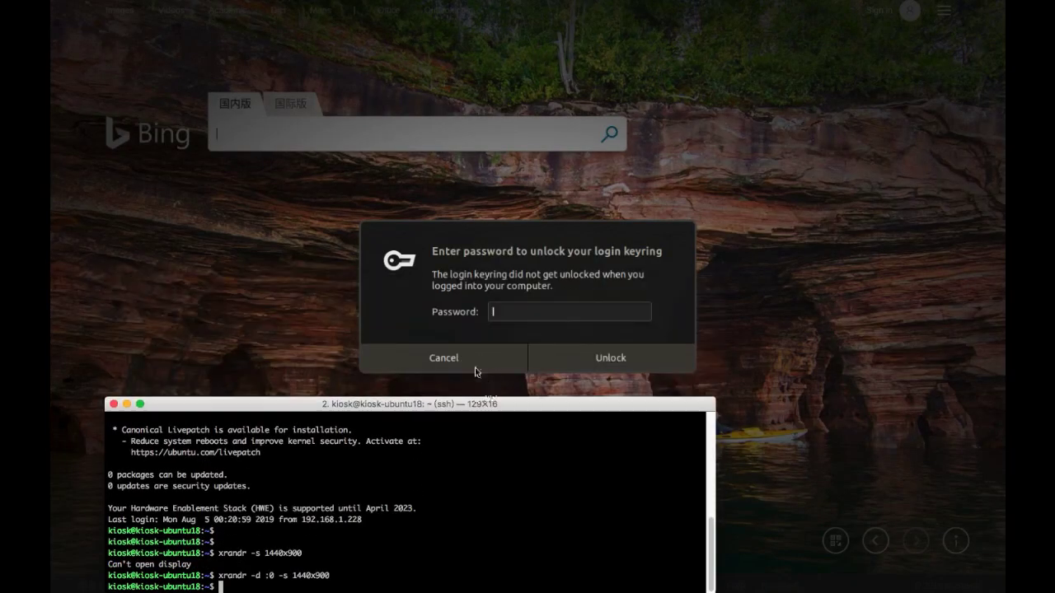
mouse_move(551, 319)
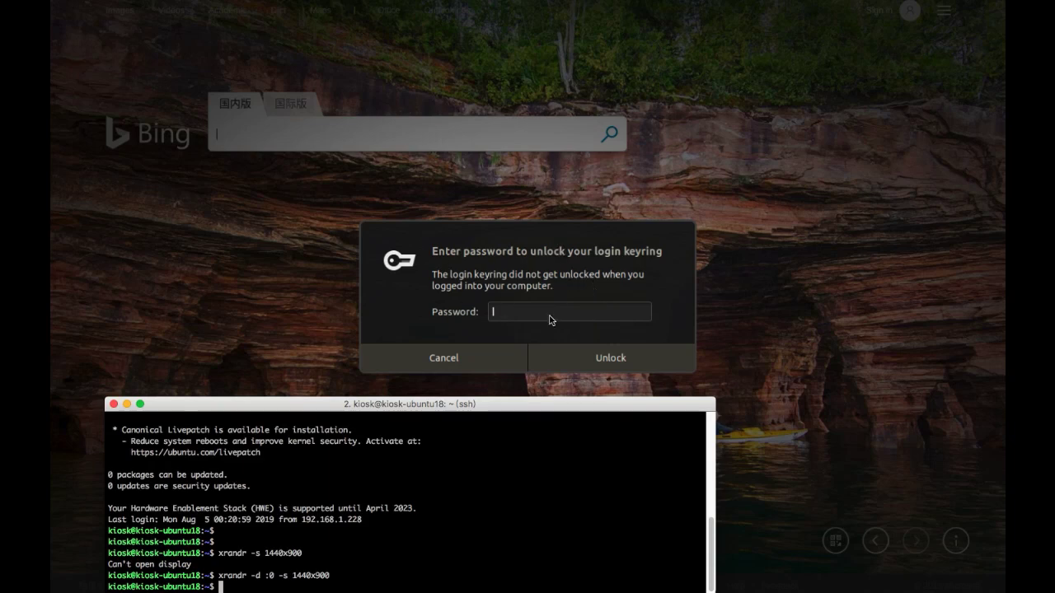
mouse_move(234, 126)
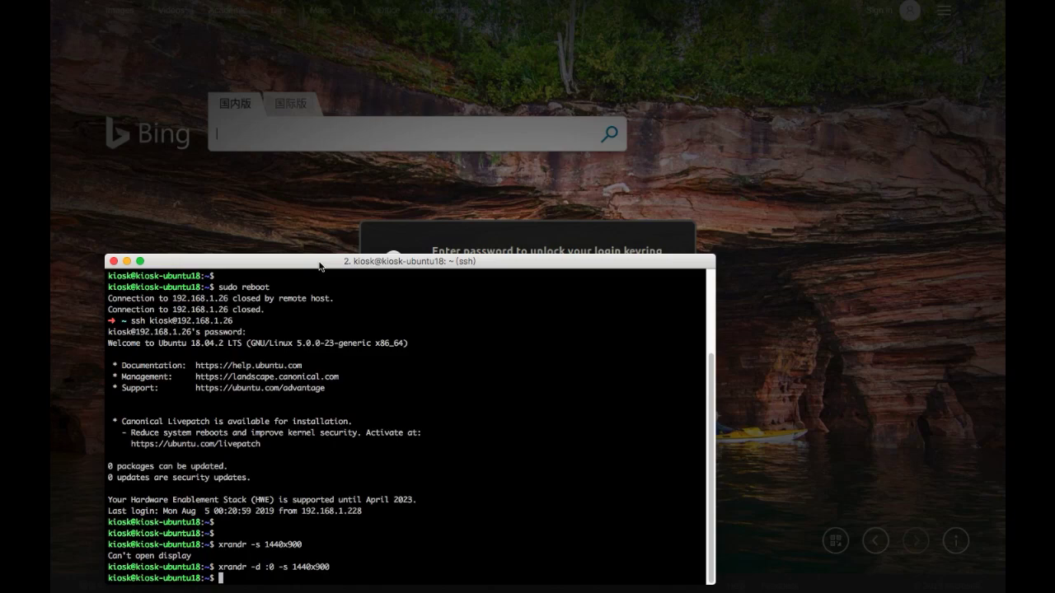
- List processes with ps -ef and select the Chromium kiosk process ID
text(ps -ef)
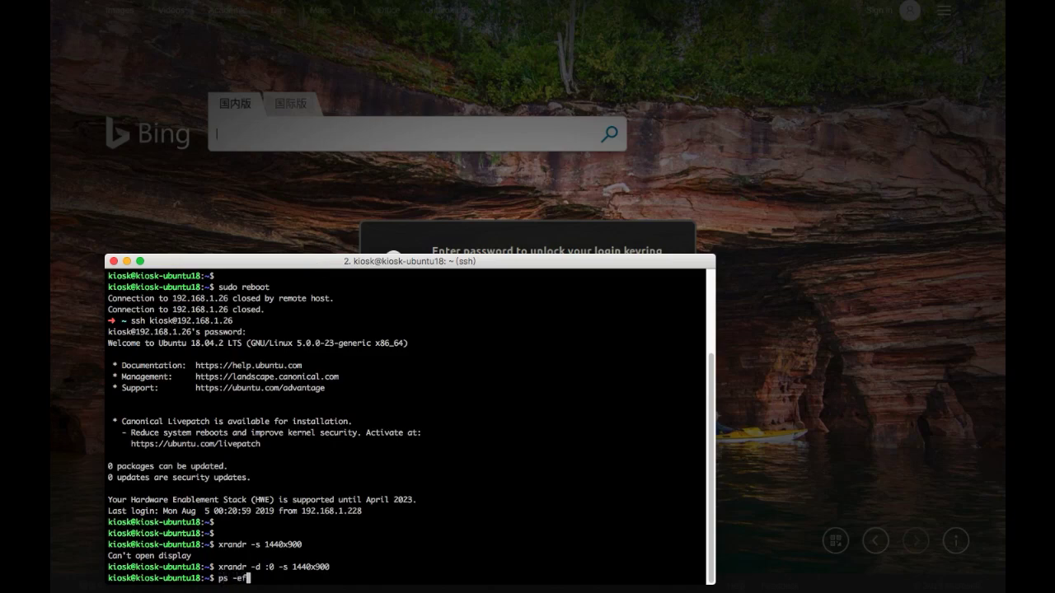
key(Return)
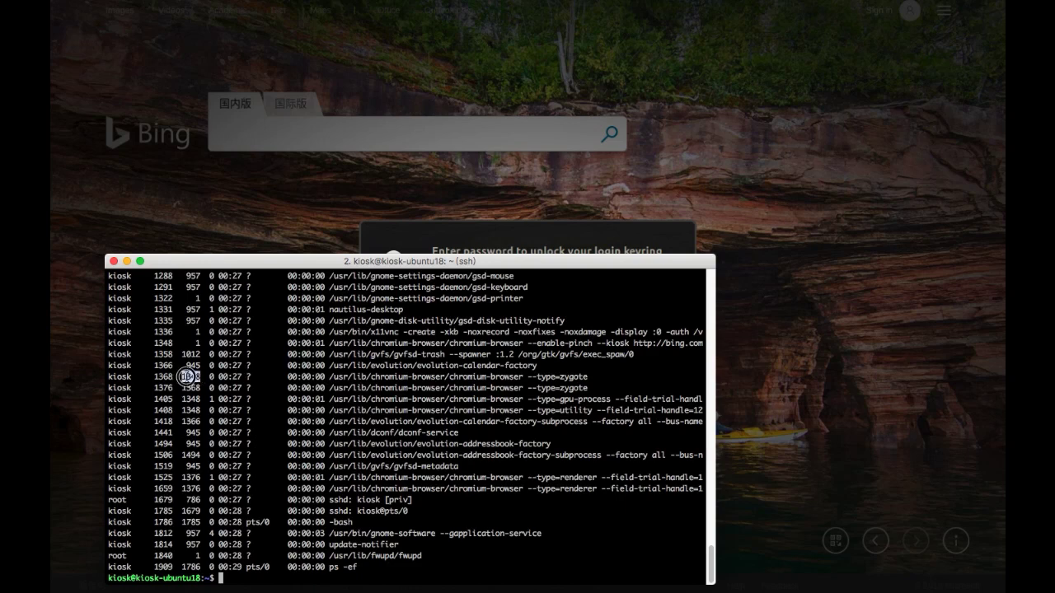
double_click(163, 377)
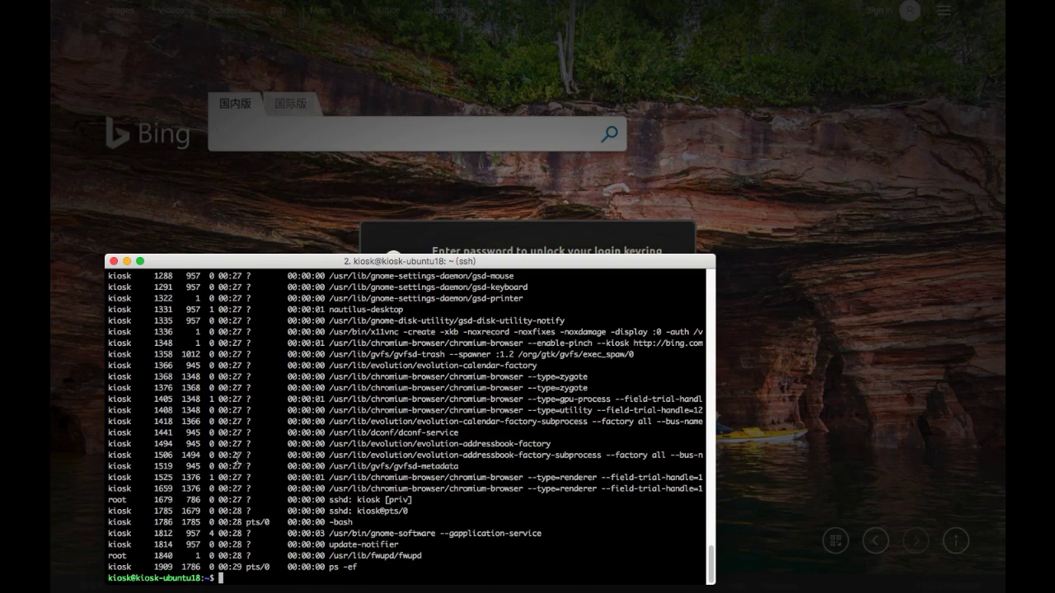
- Force-kill the Chromium kiosk processes with sudo kill -9
text(sudo ki)
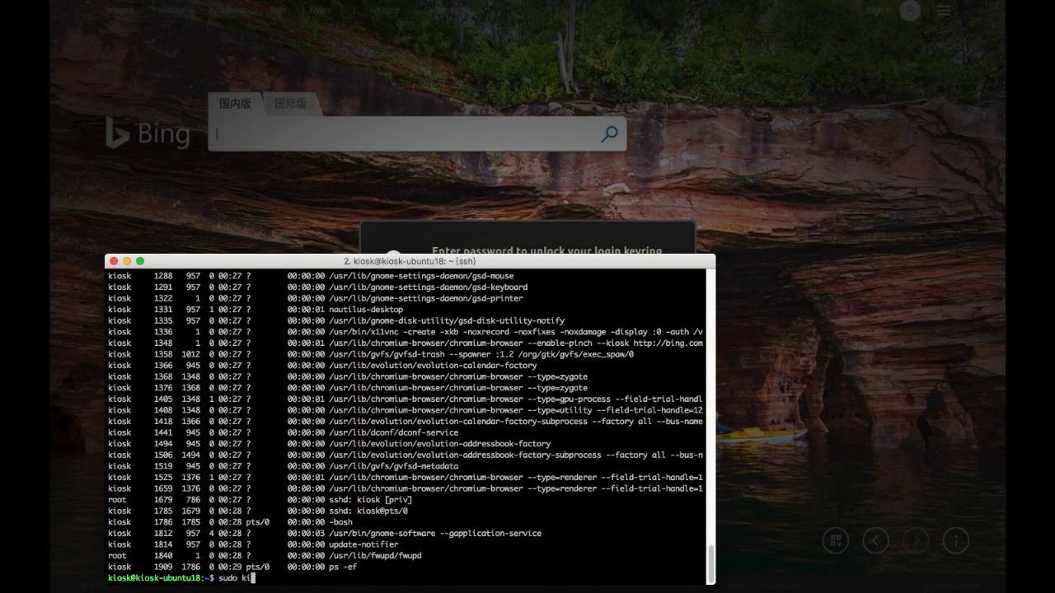
text(ll -9 1)
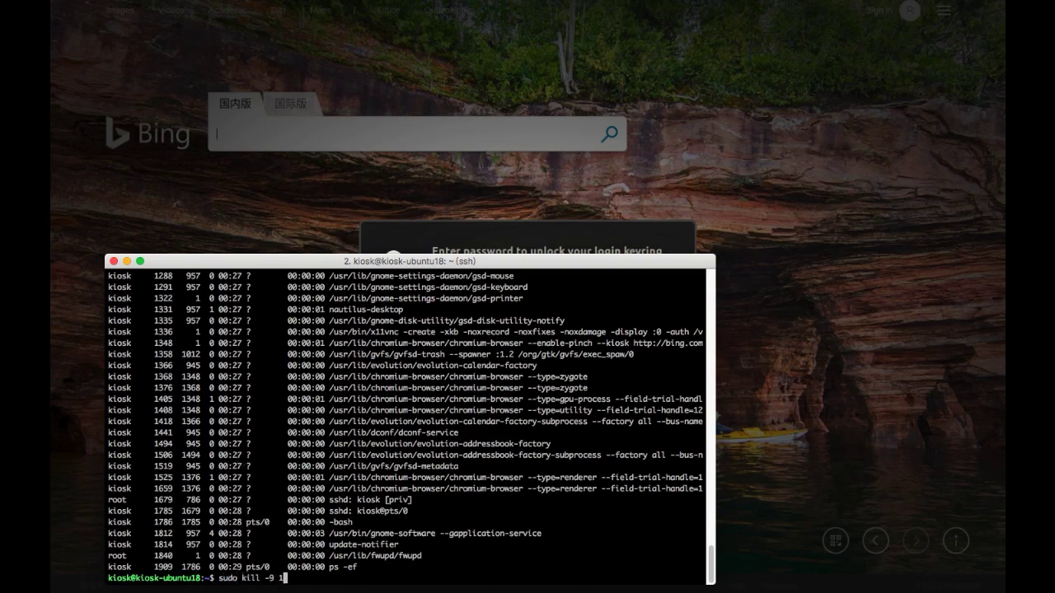
key(Return)
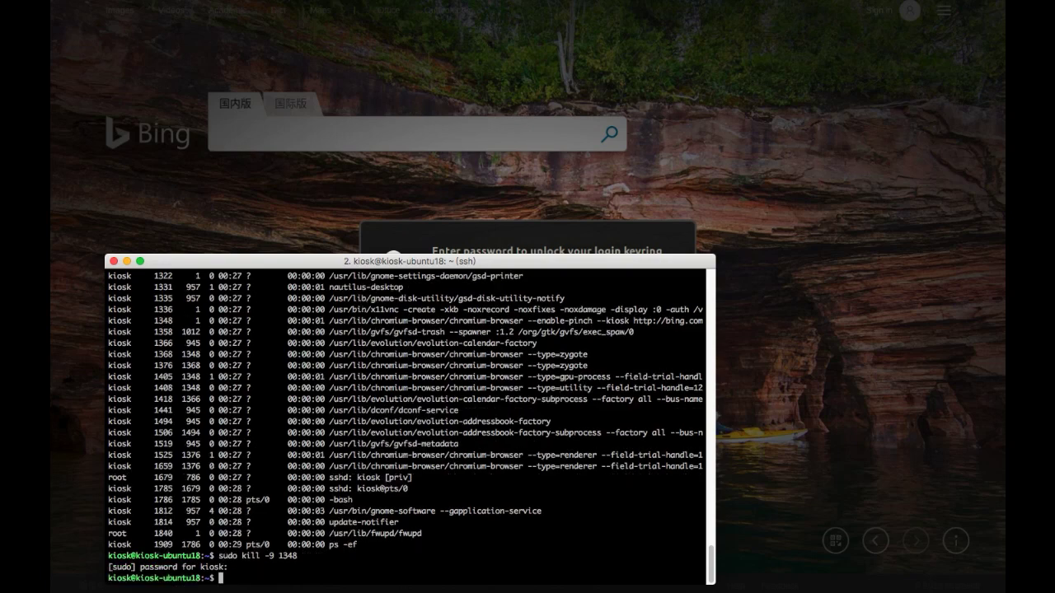
text(sudo kill -9 13)
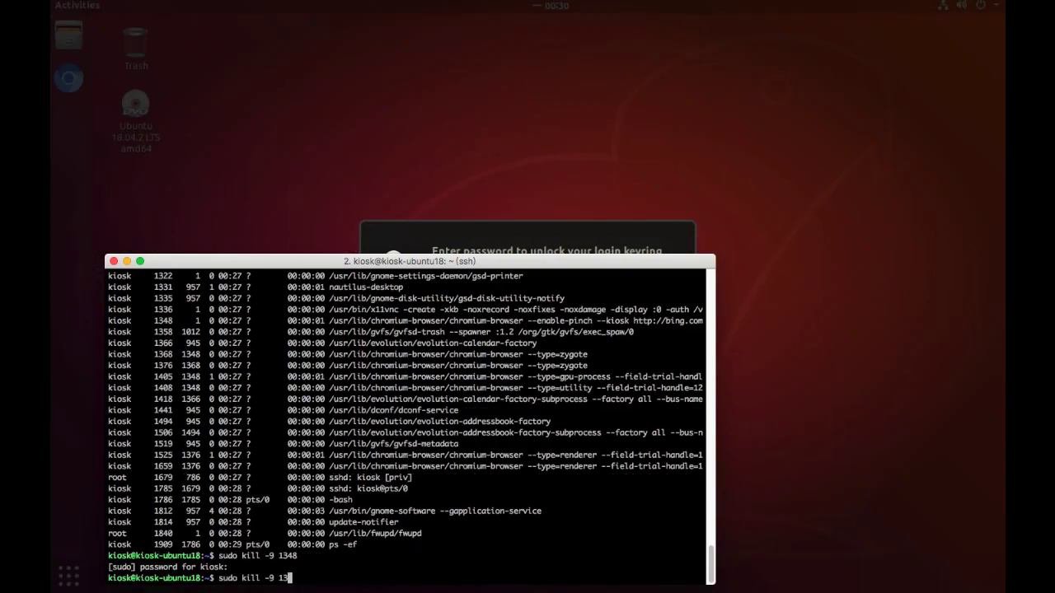
key(BackSpace)
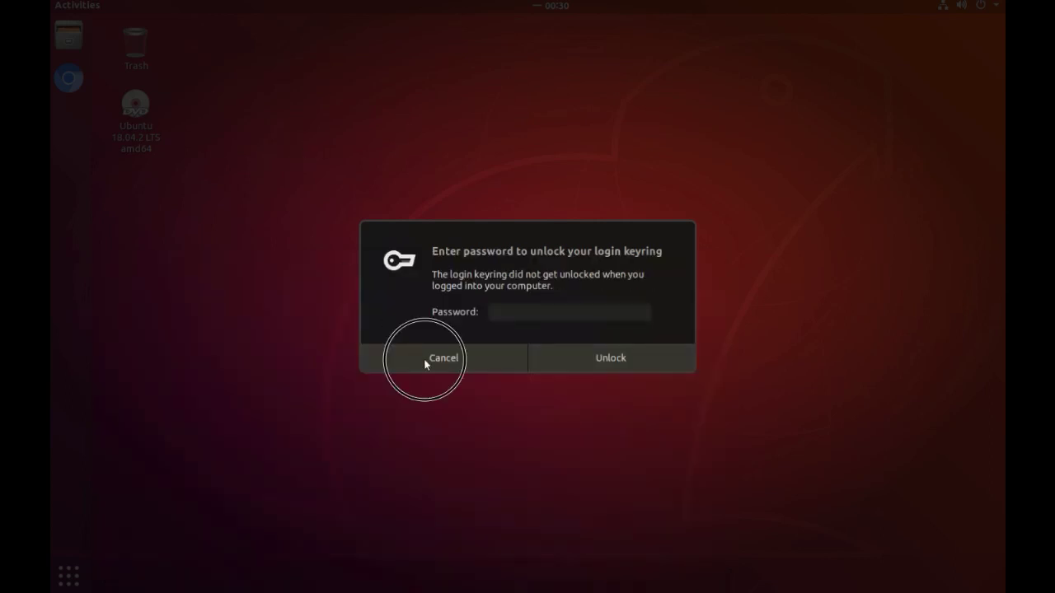
- Dismiss the keyring unlock prompt and launch Passwords and Keys from the app grid
click(443, 358)
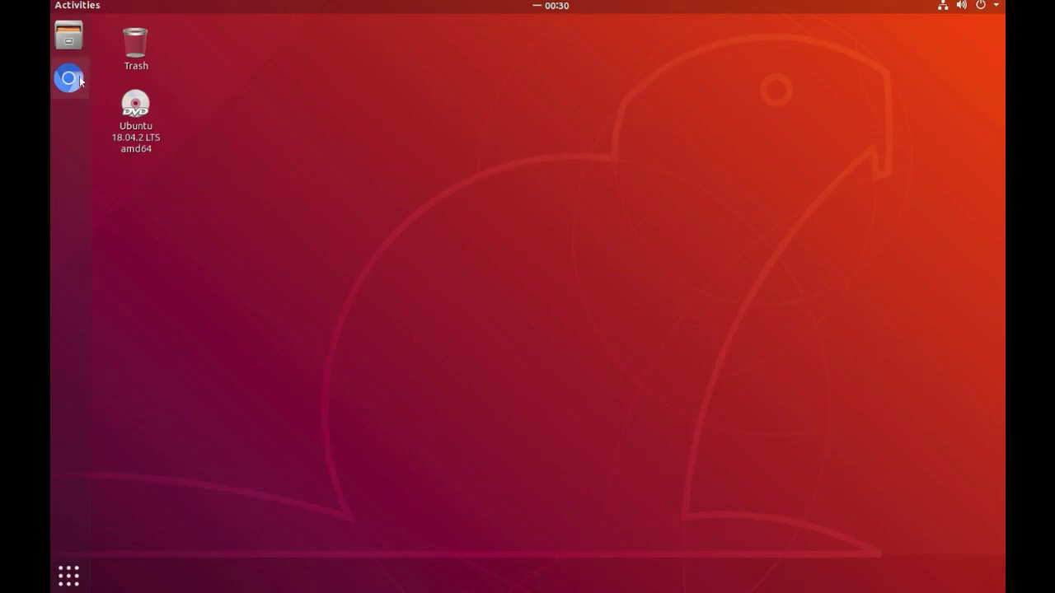
mouse_move(69, 575)
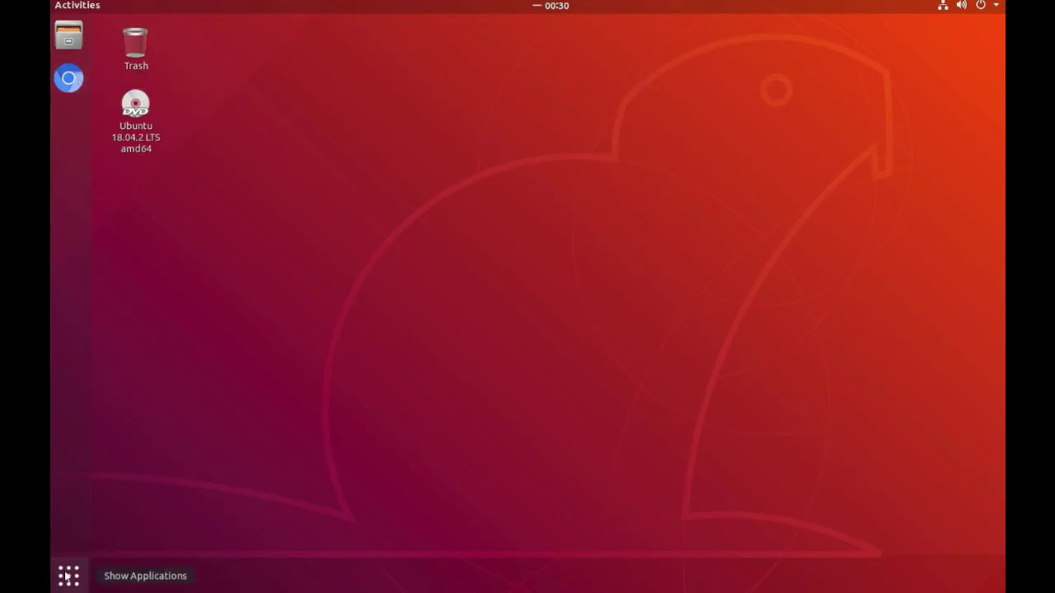
click(68, 575)
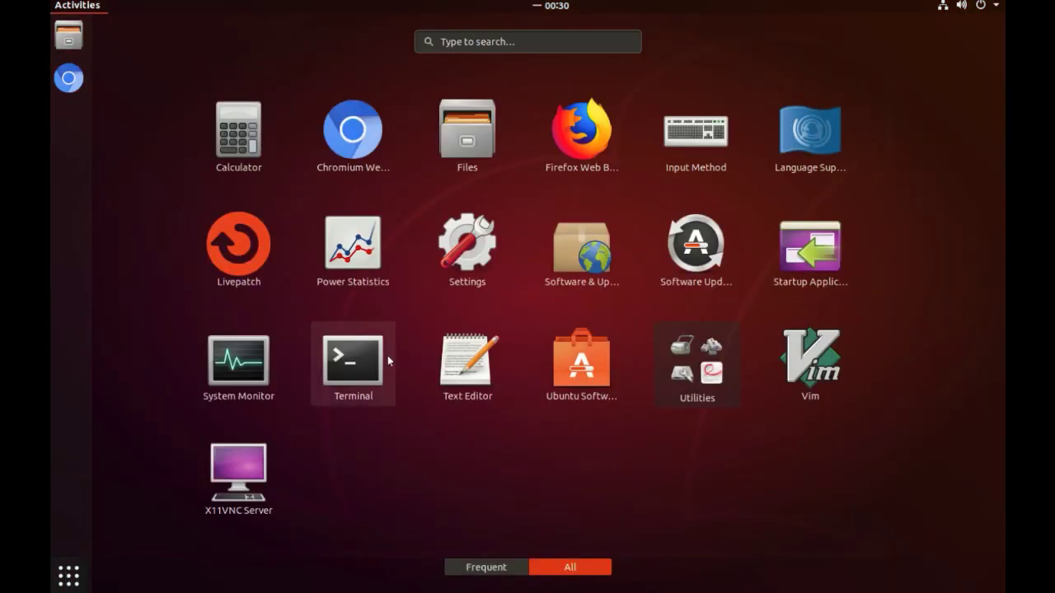
mouse_move(512, 43)
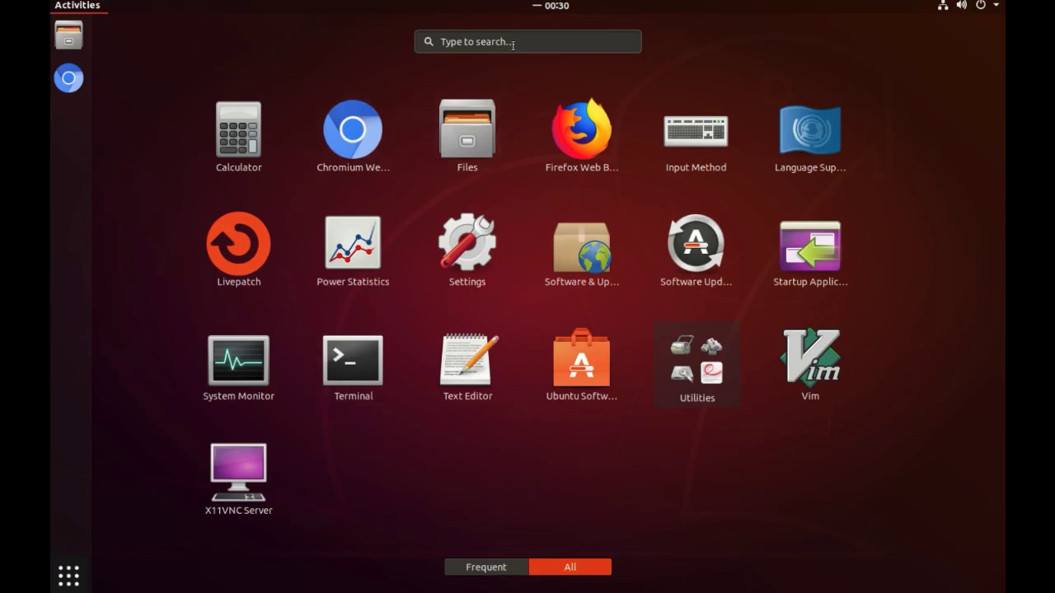
text(pal)
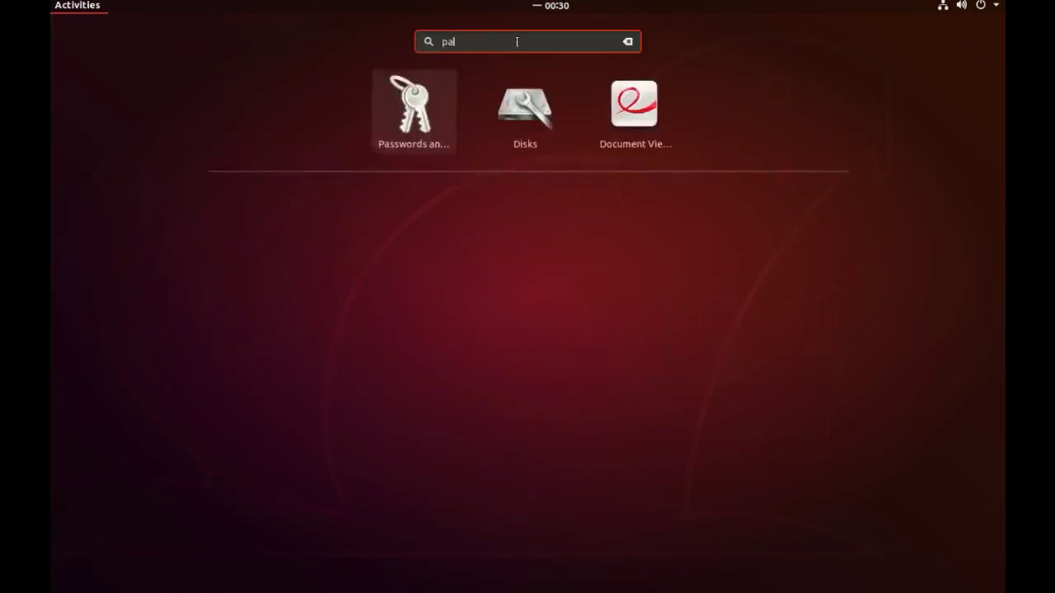
click(413, 108)
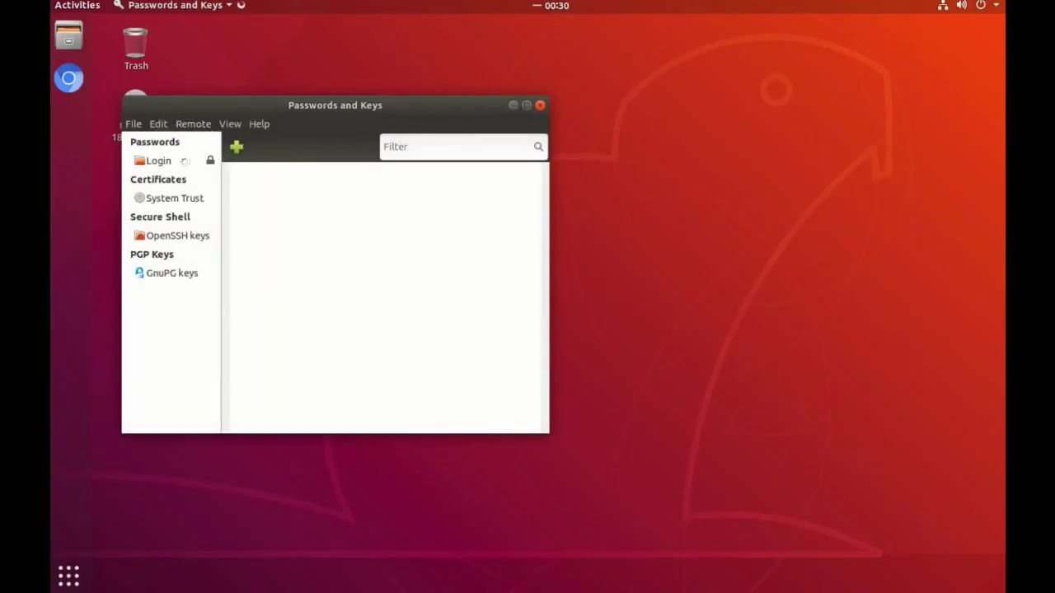
- Change the Login keyring password to blank, accept unencrypted storage, and close the app
click(158, 161)
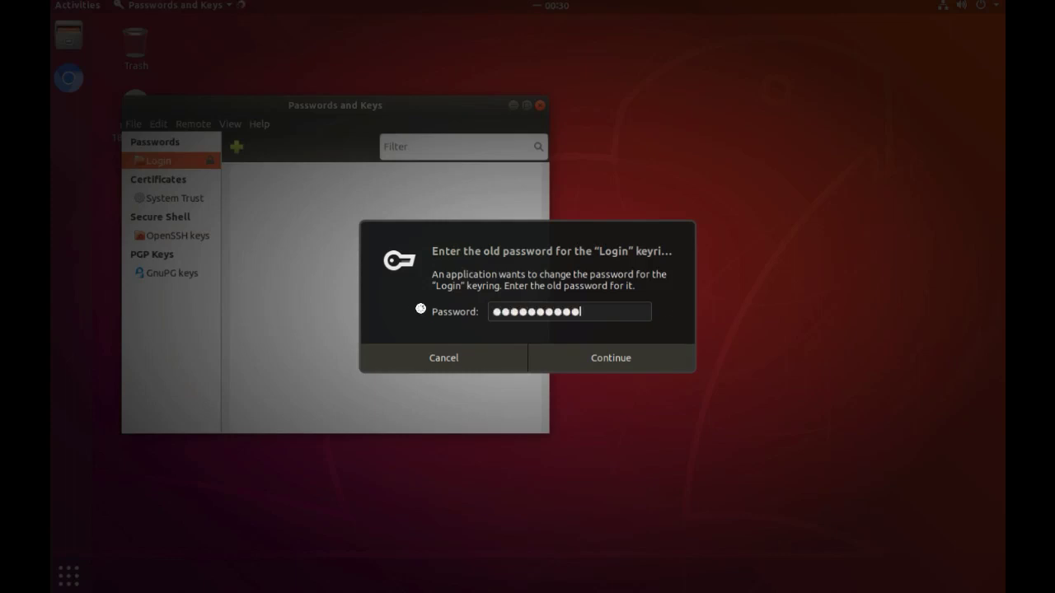
click(610, 357)
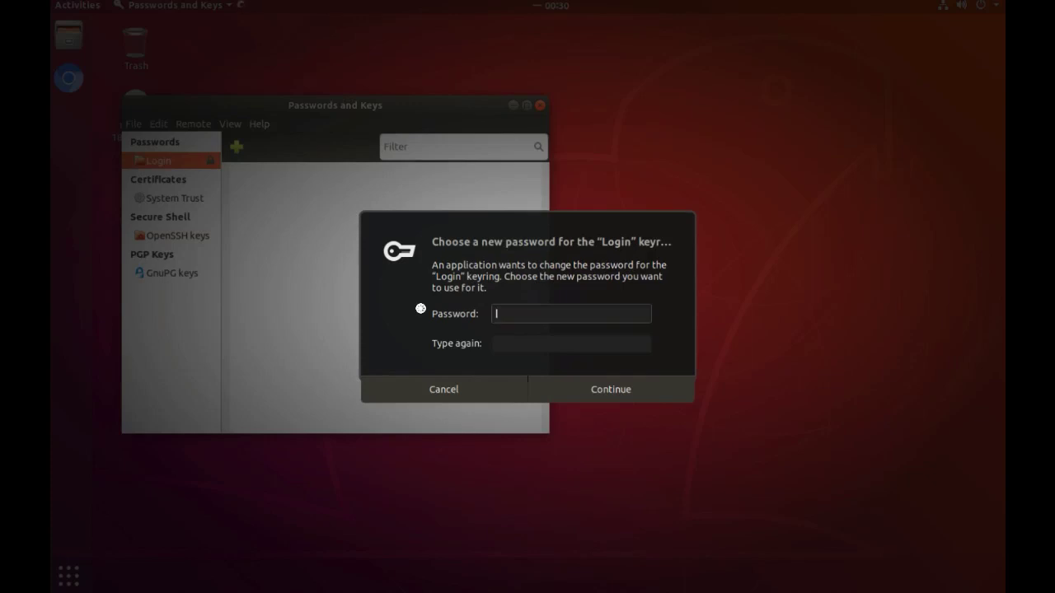
click(610, 389)
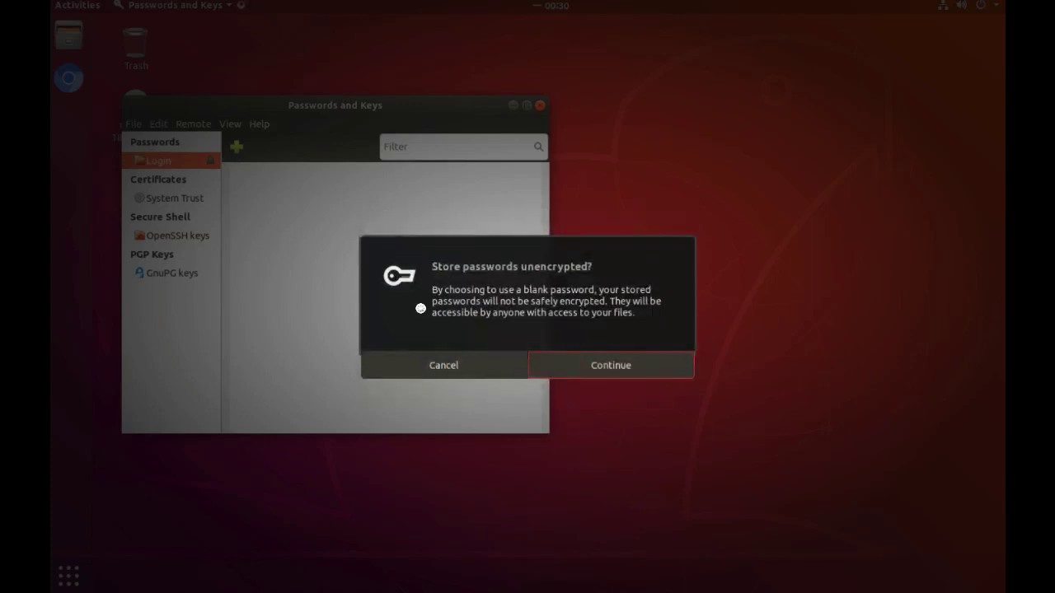
click(610, 365)
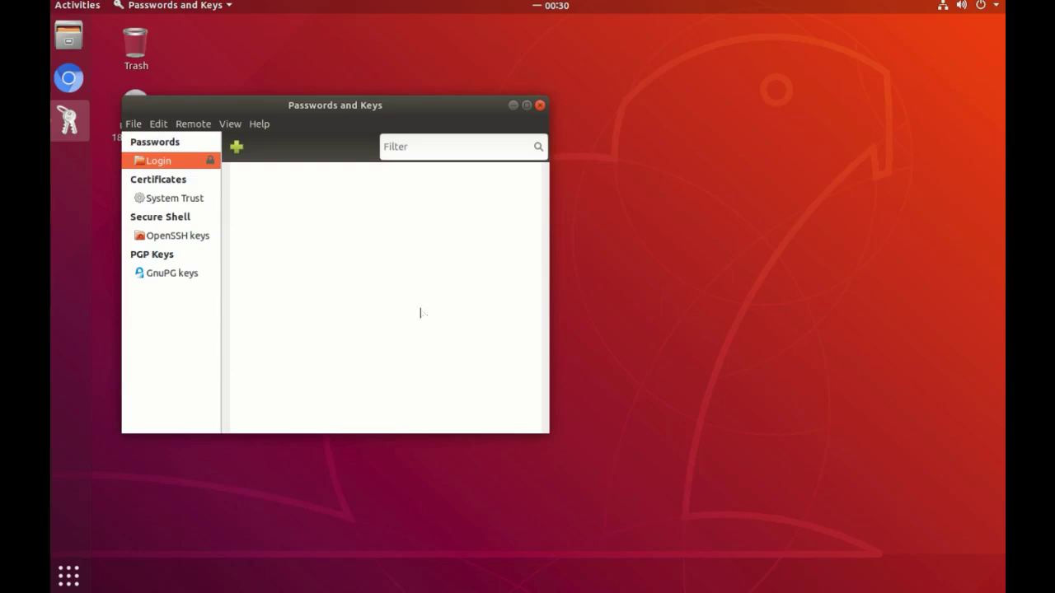
click(540, 105)
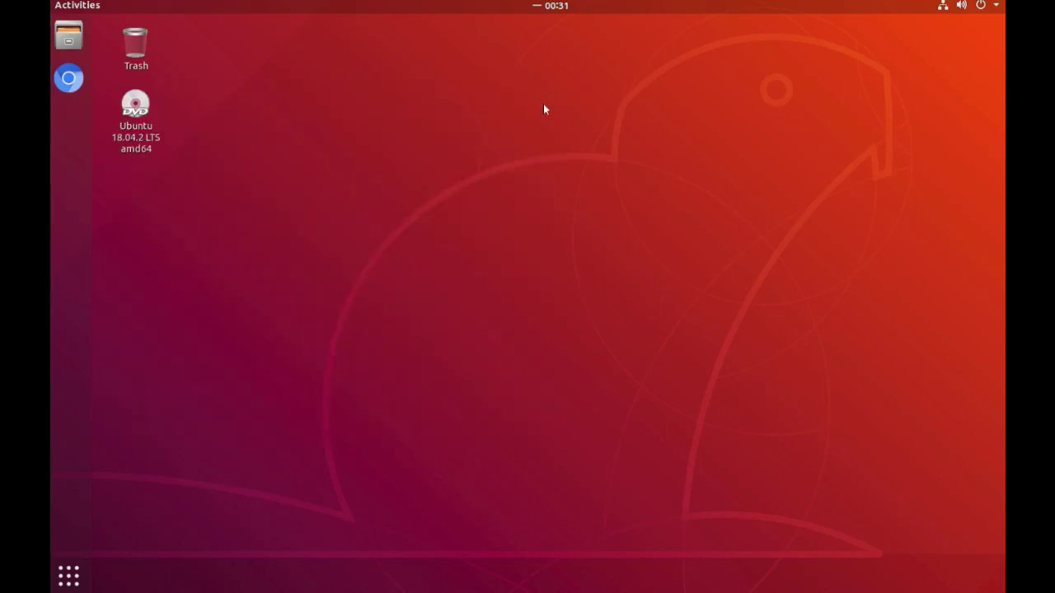
mouse_move(68, 575)
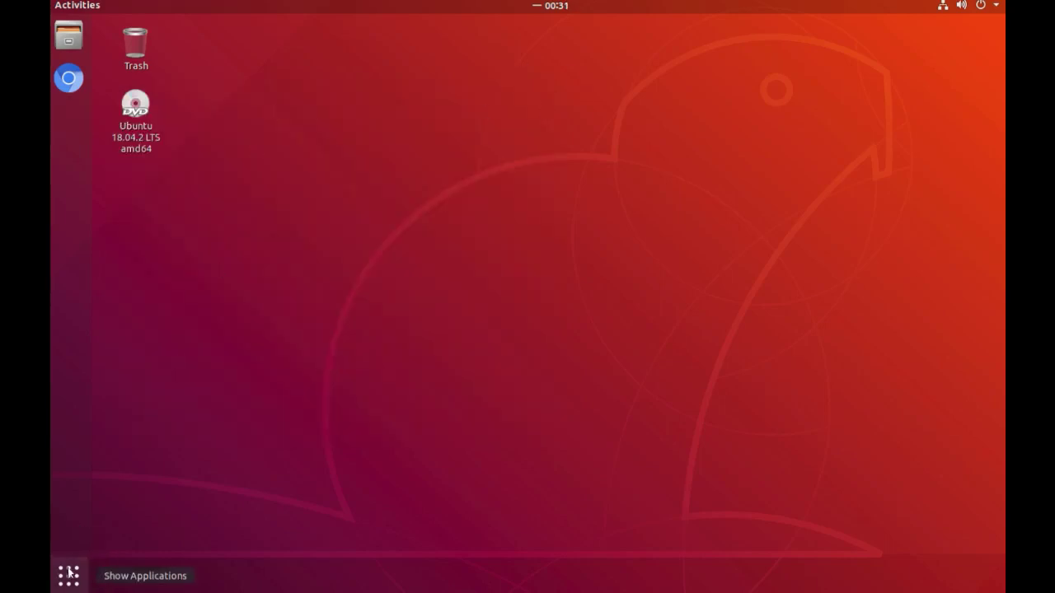
- Turn on Screen Keyboard under Universal Access > Typing in Settings
click(69, 575)
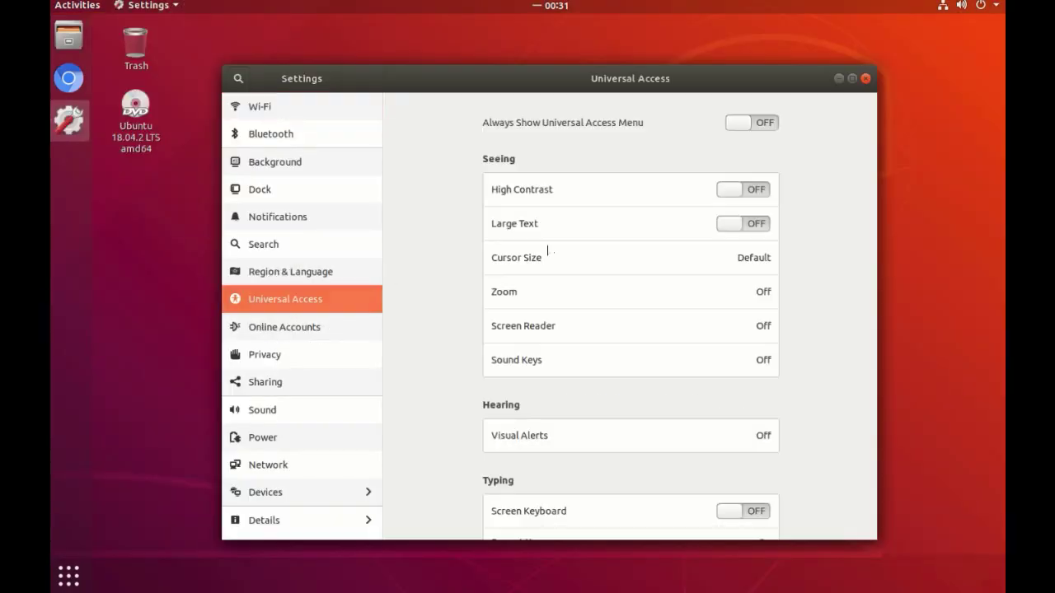
scroll(down, 3)
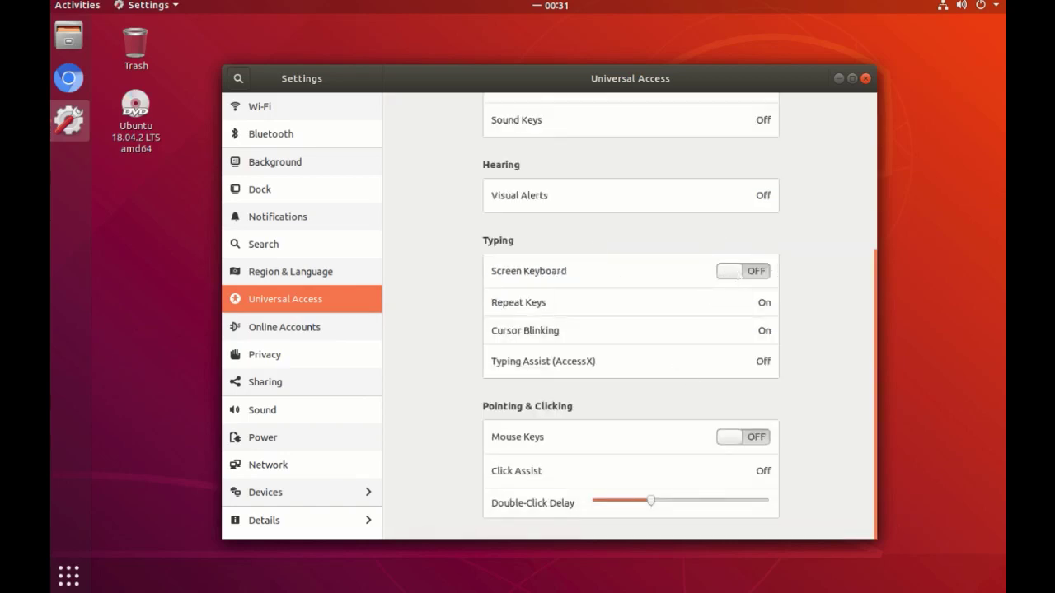
click(741, 271)
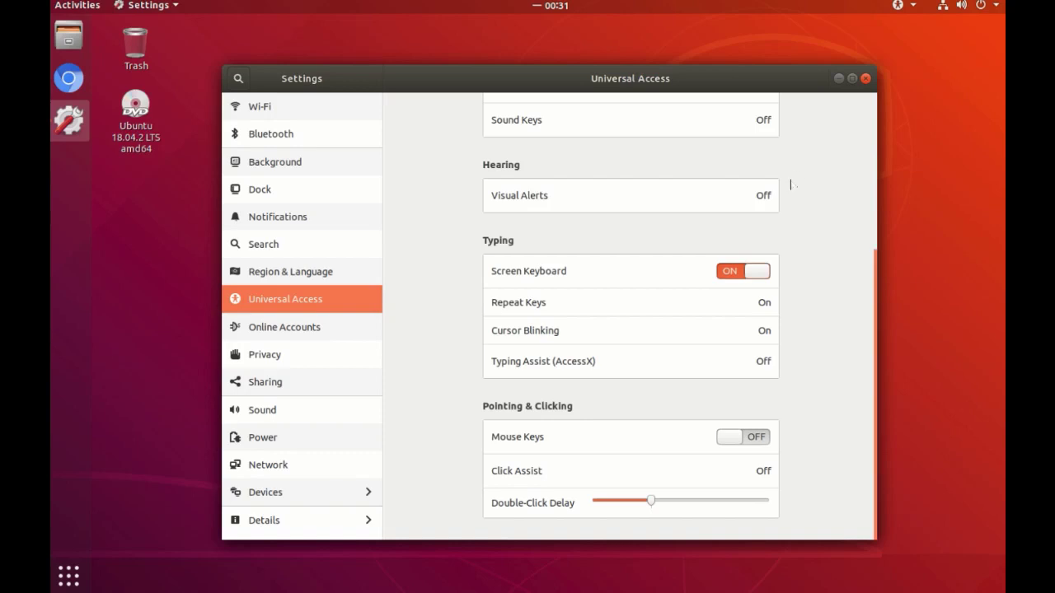
mouse_move(866, 93)
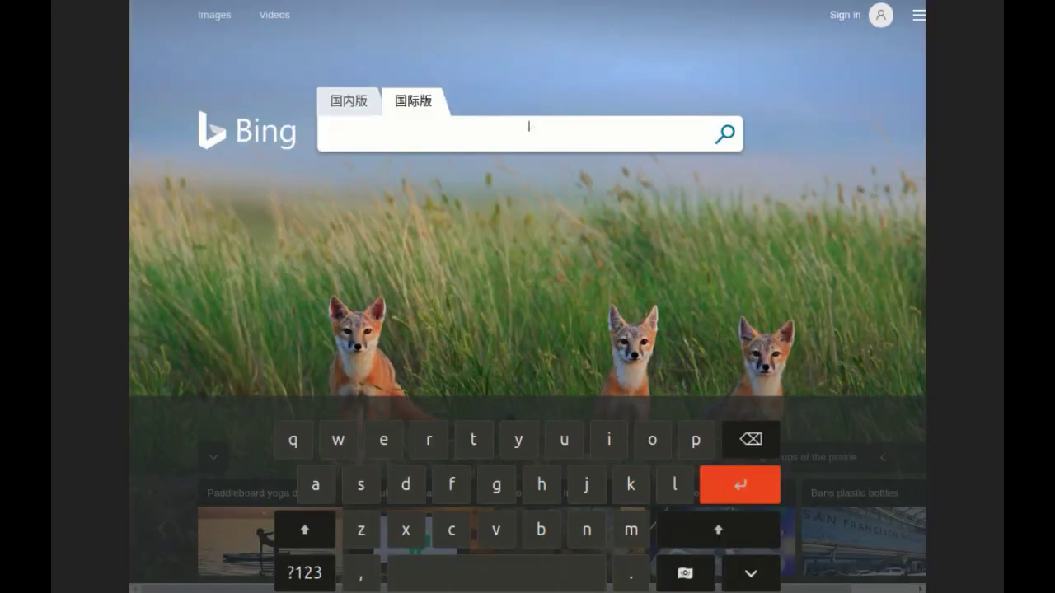
- Search Bing for 'typing test' using the on-screen keyboard suggestion
click(473, 440)
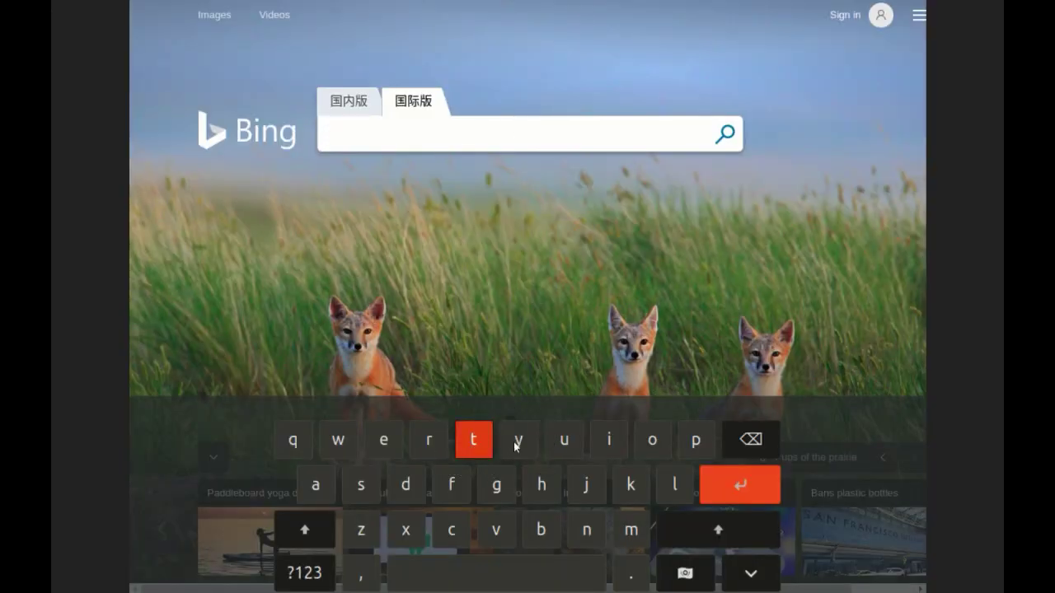
click(517, 439)
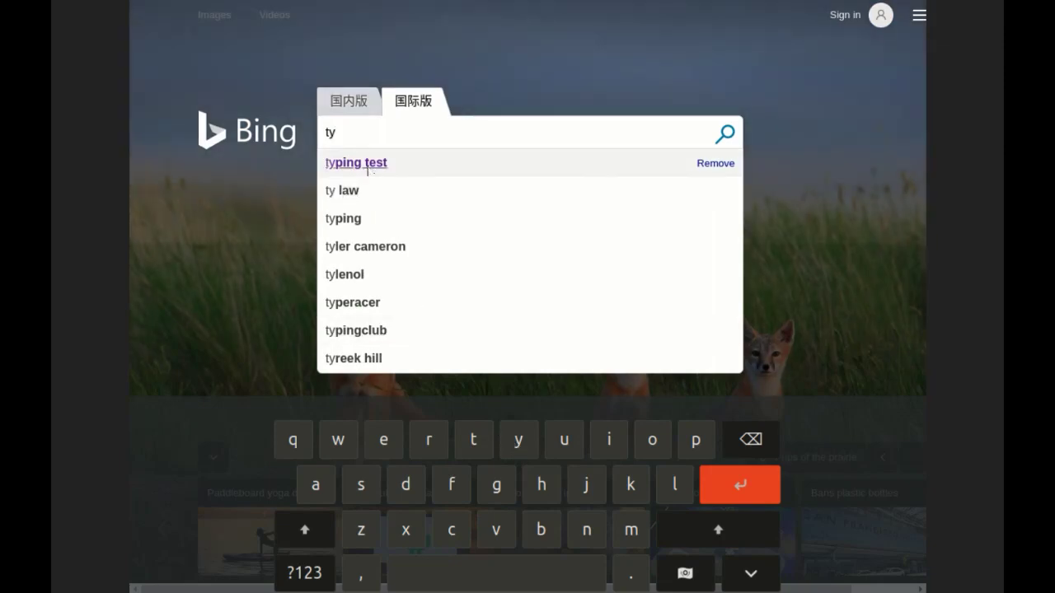
click(355, 162)
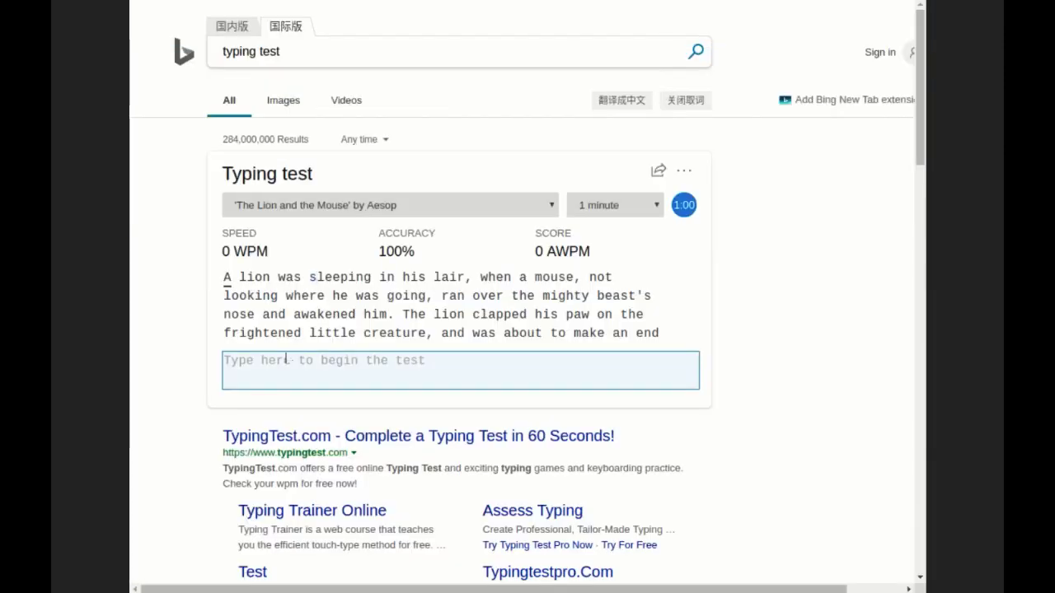
- Start the typing test by entering its first letters in the test box
click(460, 370)
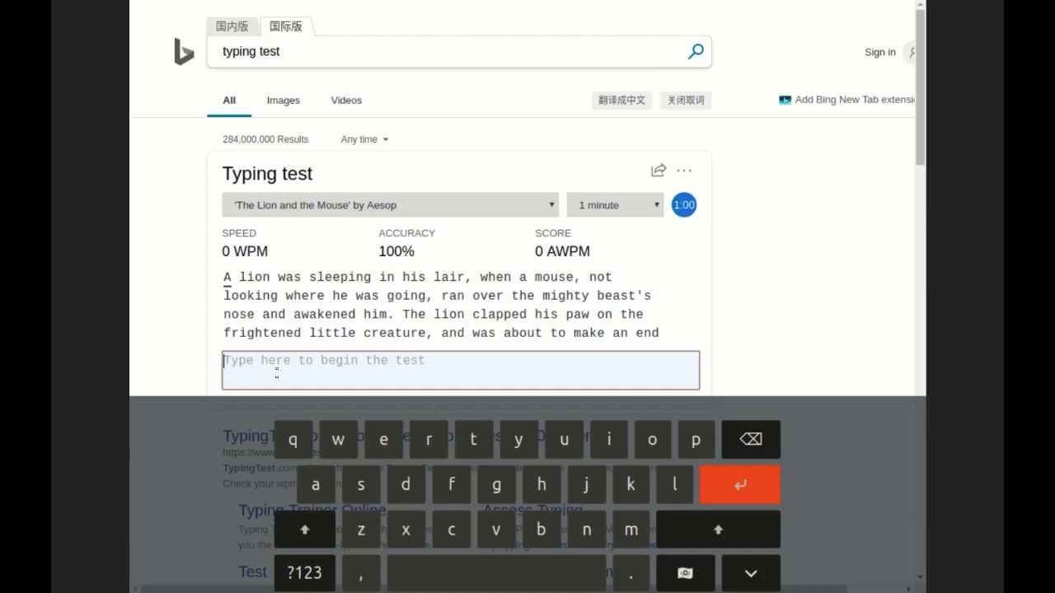
text(A)
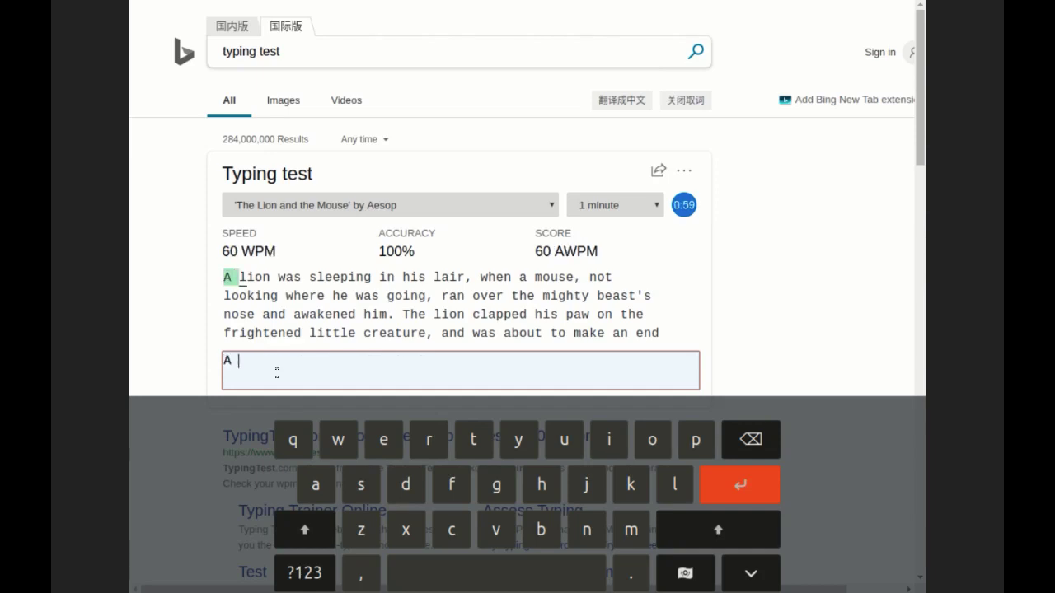
text(lin)
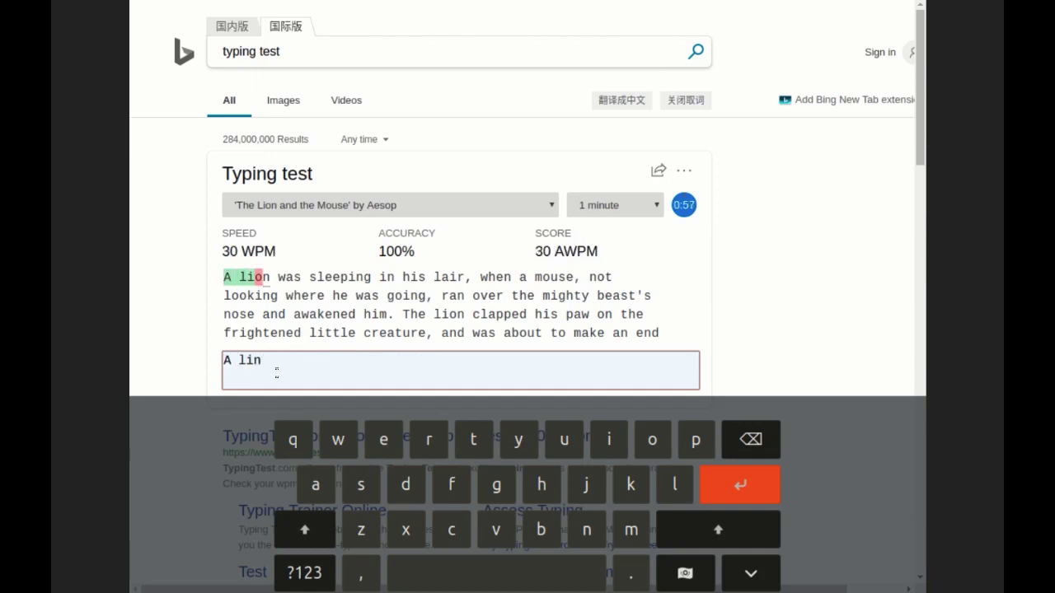
text(n)
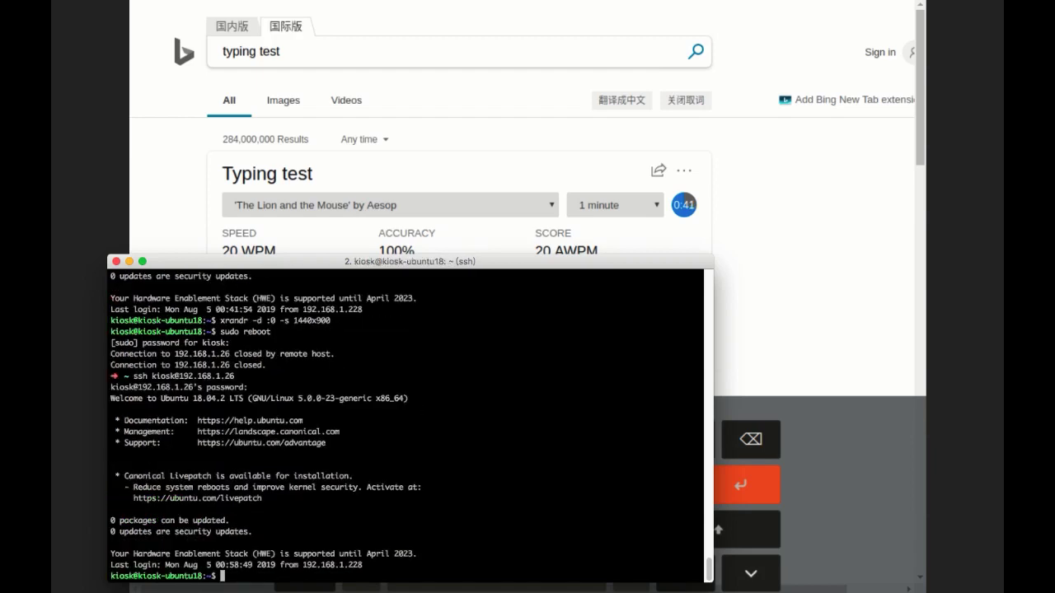
- Run xrandr -d :0 -s 1440x900 in the SSH session
text(xrandr)
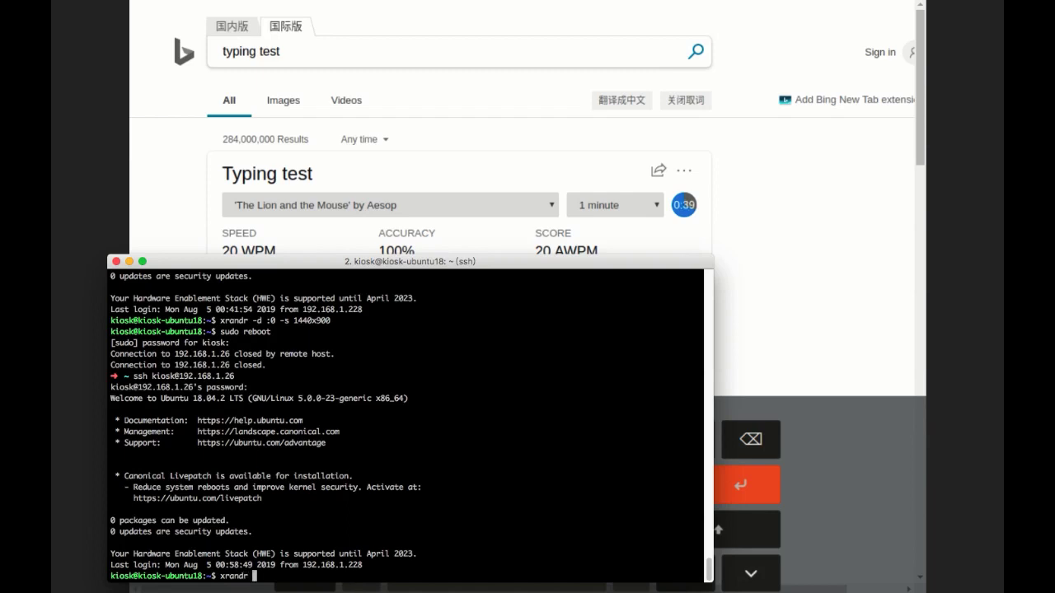
text(-d :0)
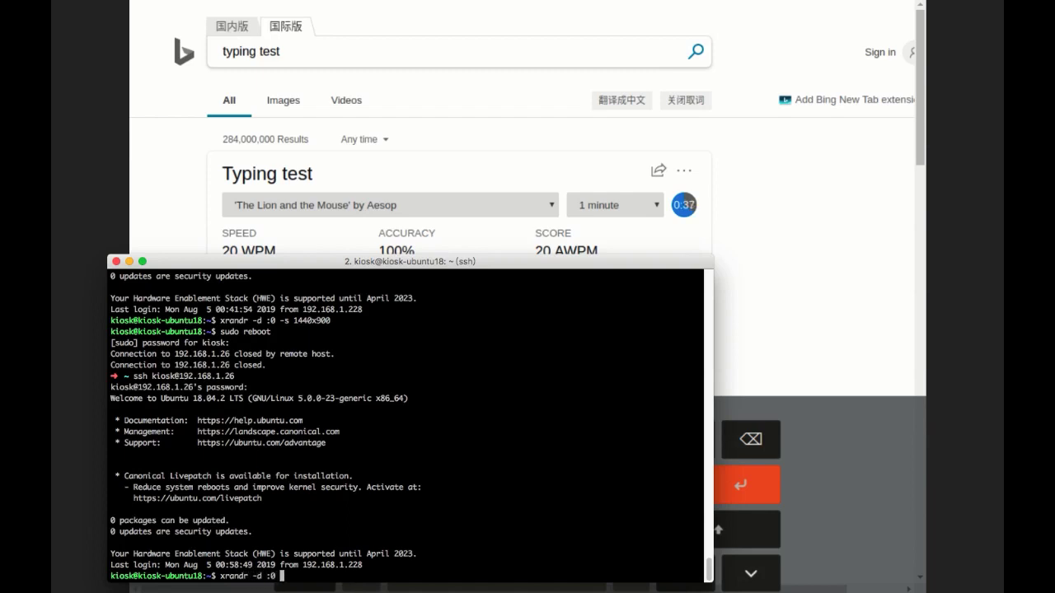
text(-s)
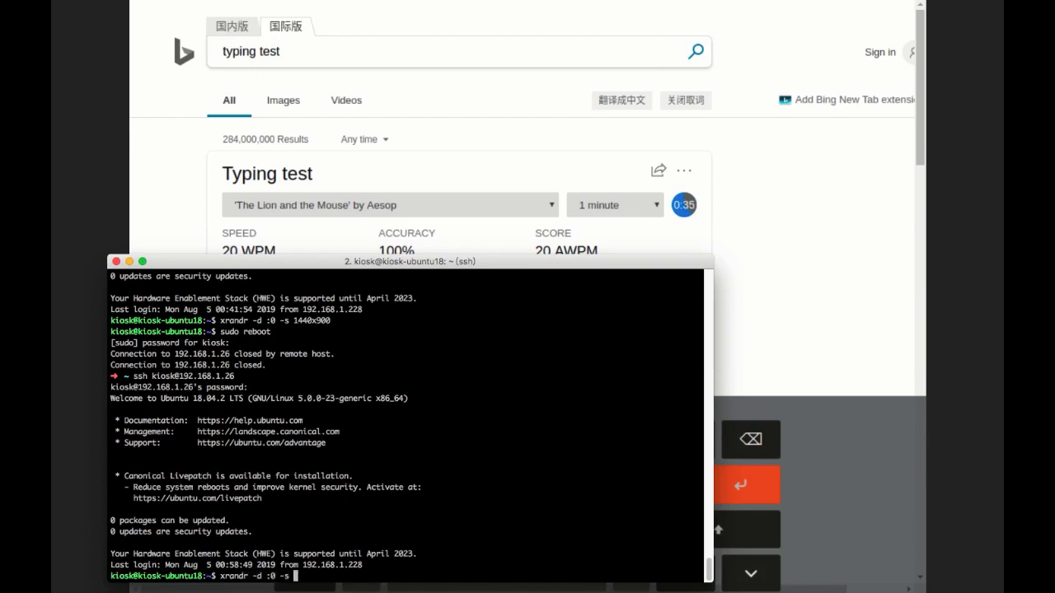
text(1440x900)
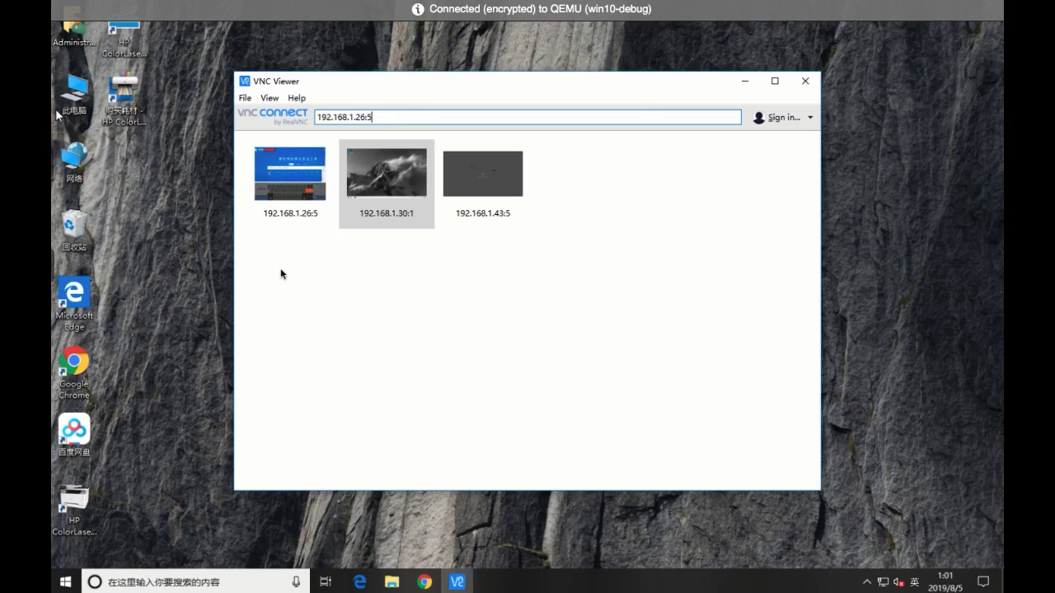
- Open the saved 192.168.1.26:5 connection in VNC Viewer and submit its password
click(358, 117)
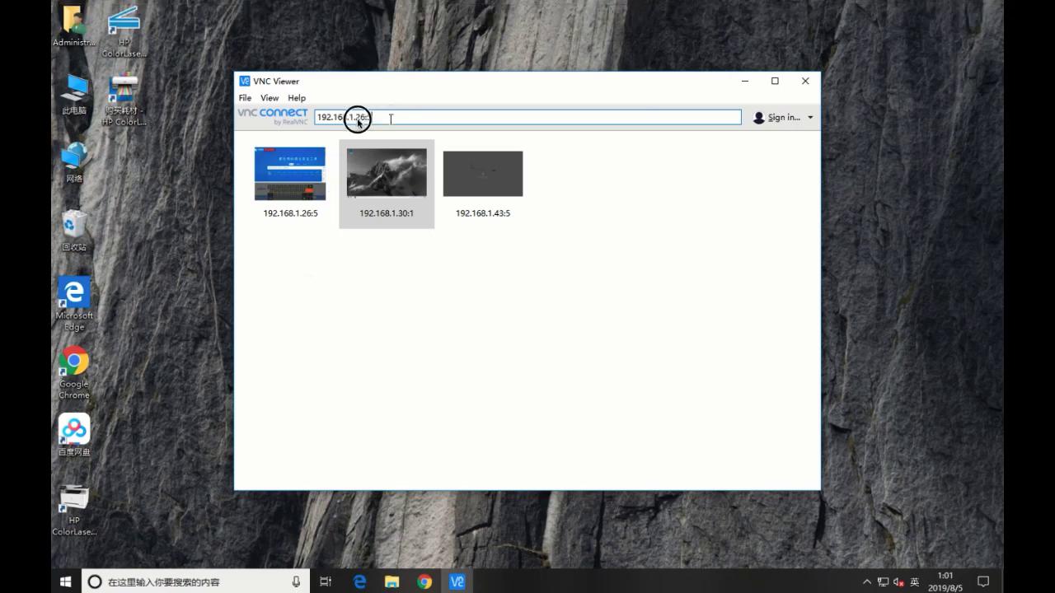
click(290, 174)
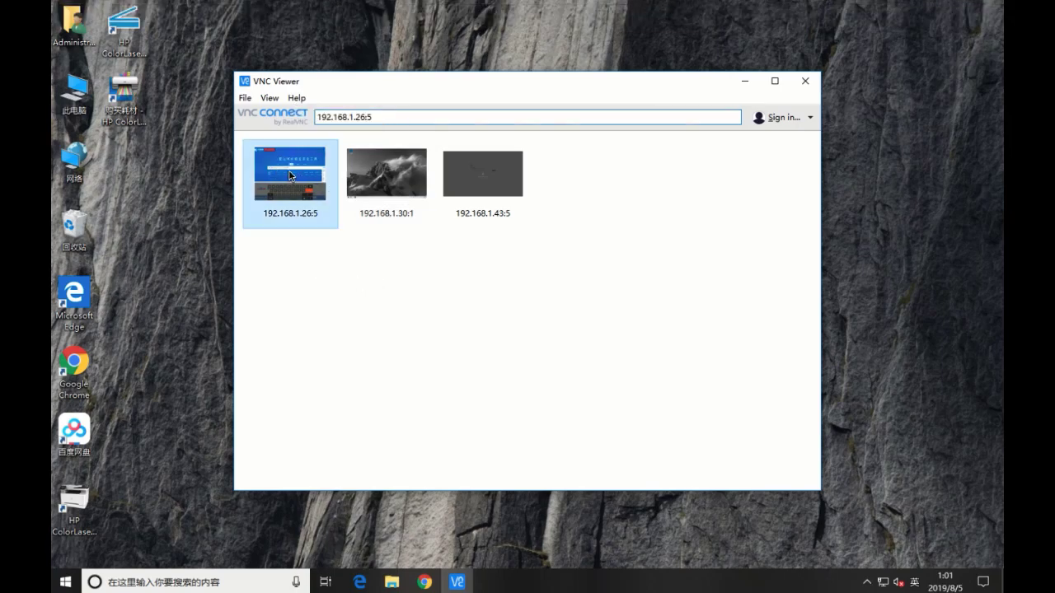
double_click(289, 173)
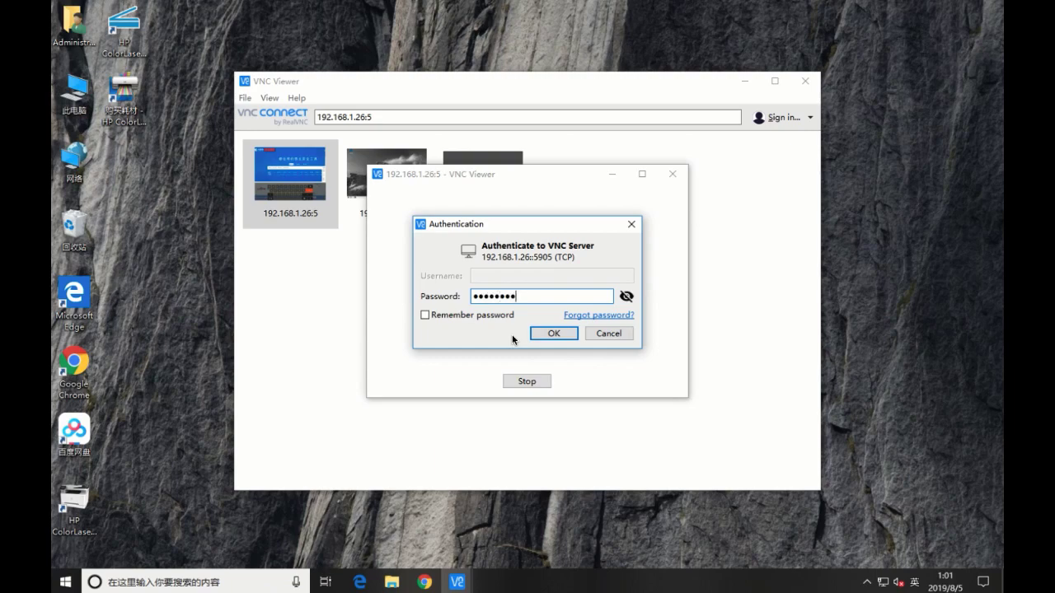
click(553, 333)
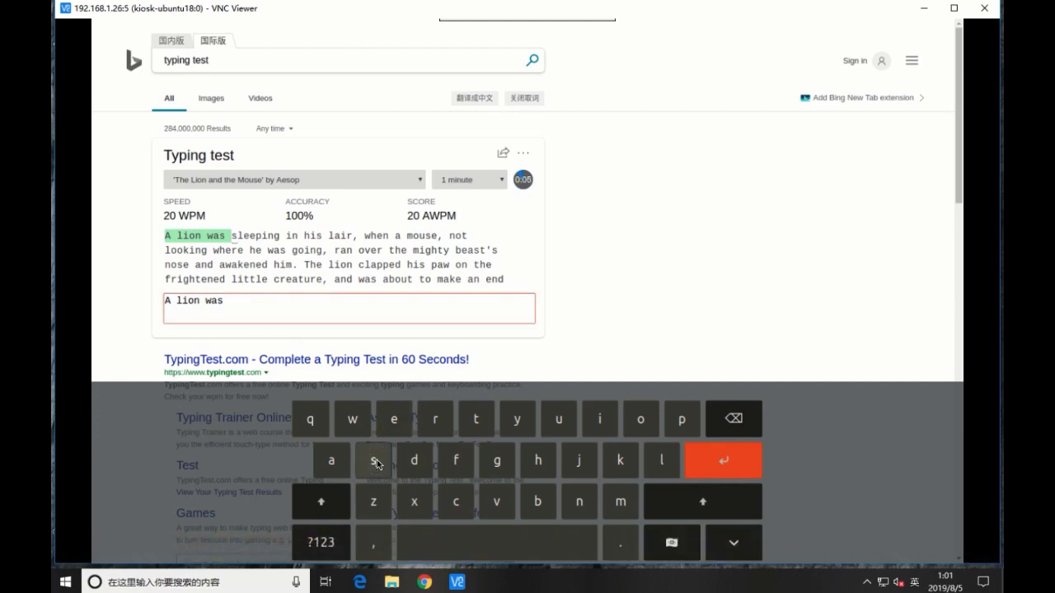
- Type a letter in the remote typing test, then close the VNC session window
text(l)
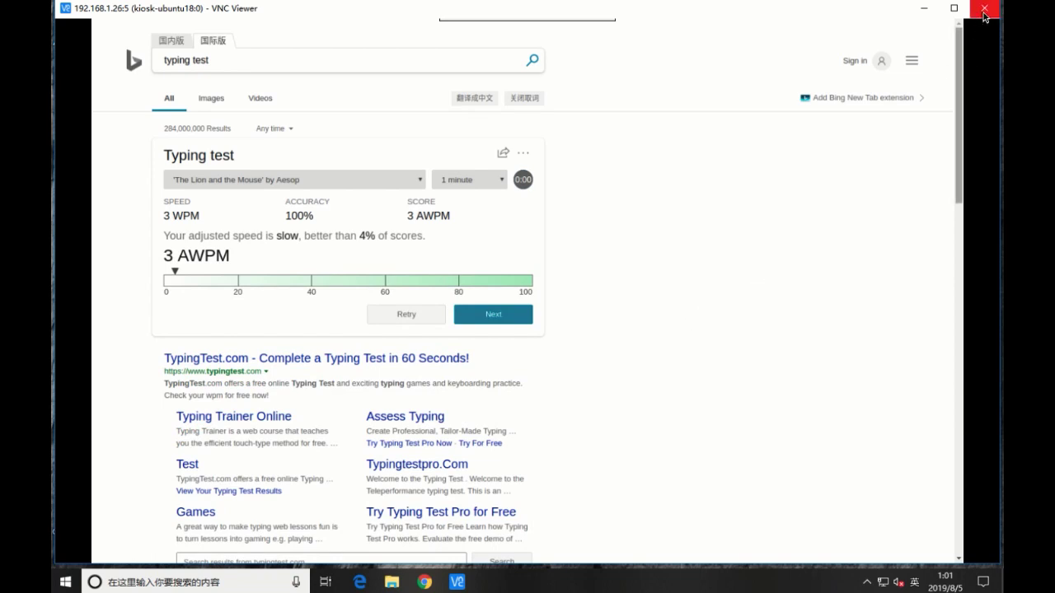
click(984, 10)
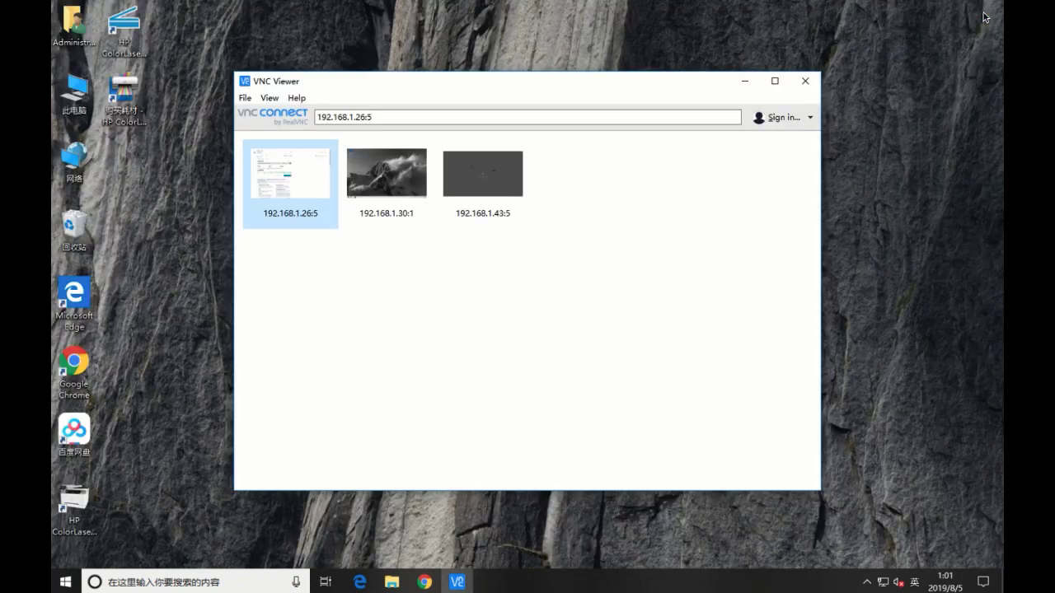